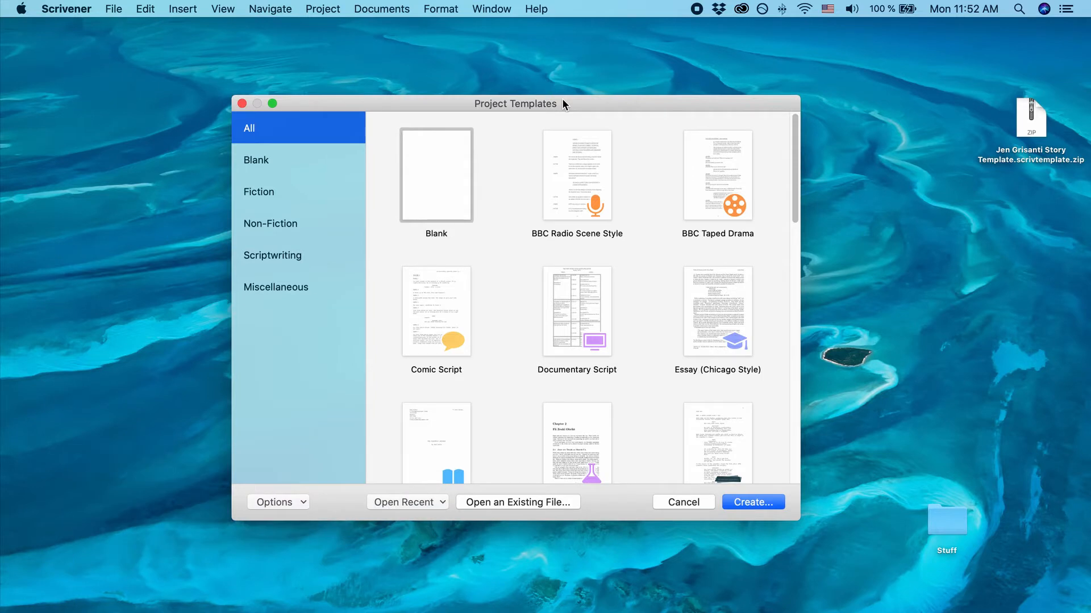
{"action": "mouse_move", "coordinate": [541, 111]}
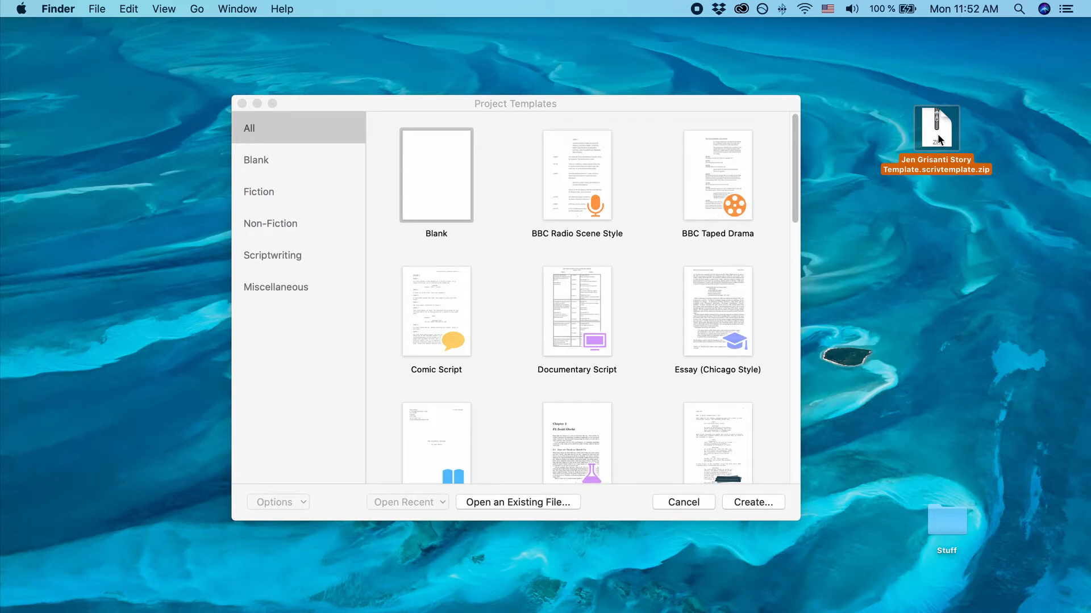
Step: Unzip the .scrivtemplate.zip story template archive on the desktop
{"action": "double_click", "coordinate": [936, 127]}
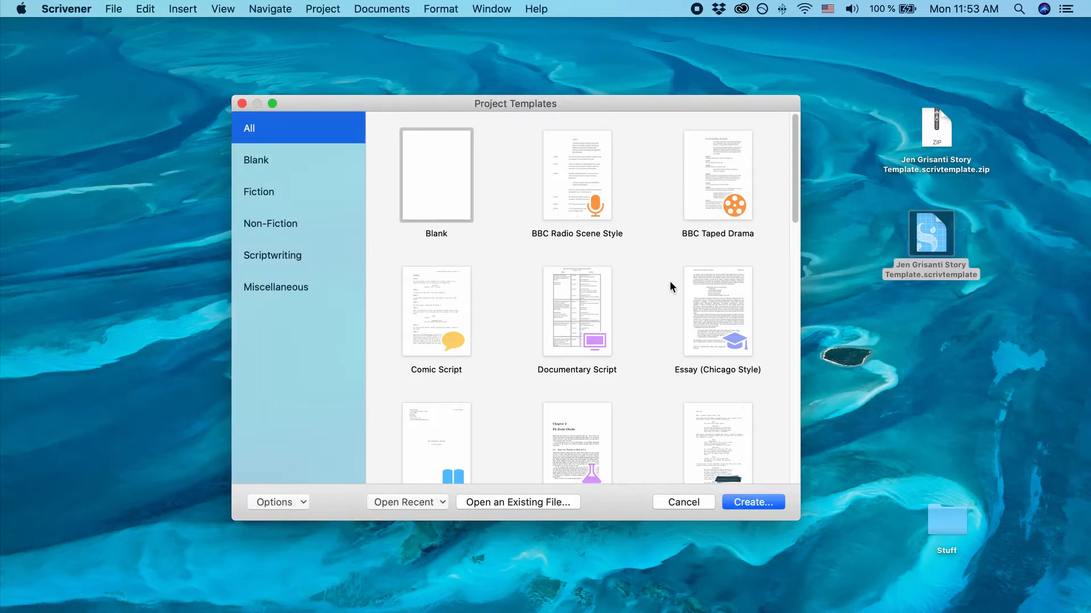
{"action": "mouse_move", "coordinate": [367, 498]}
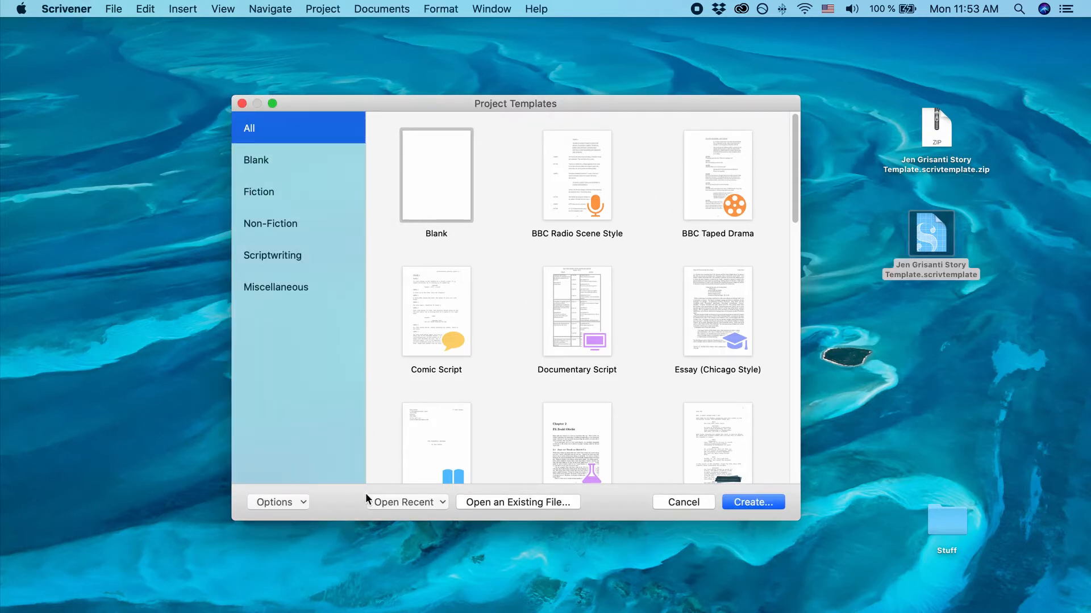
Step: Import the unzipped .scrivtemplate file from the Desktop through Options > Import Templates
{"action": "left_click", "coordinate": [278, 502]}
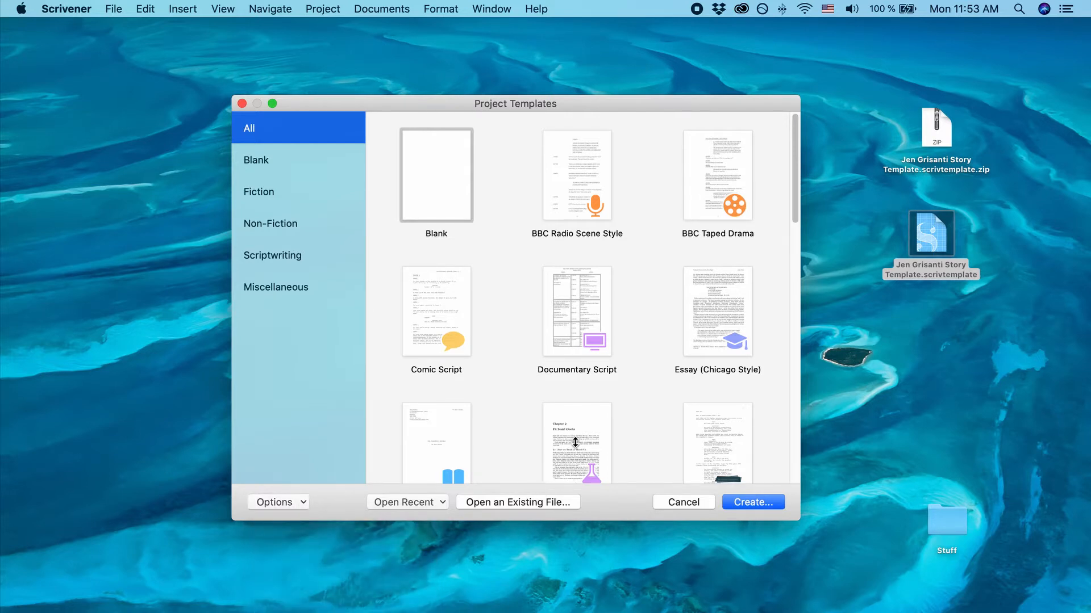
{"action": "left_click", "coordinate": [279, 502]}
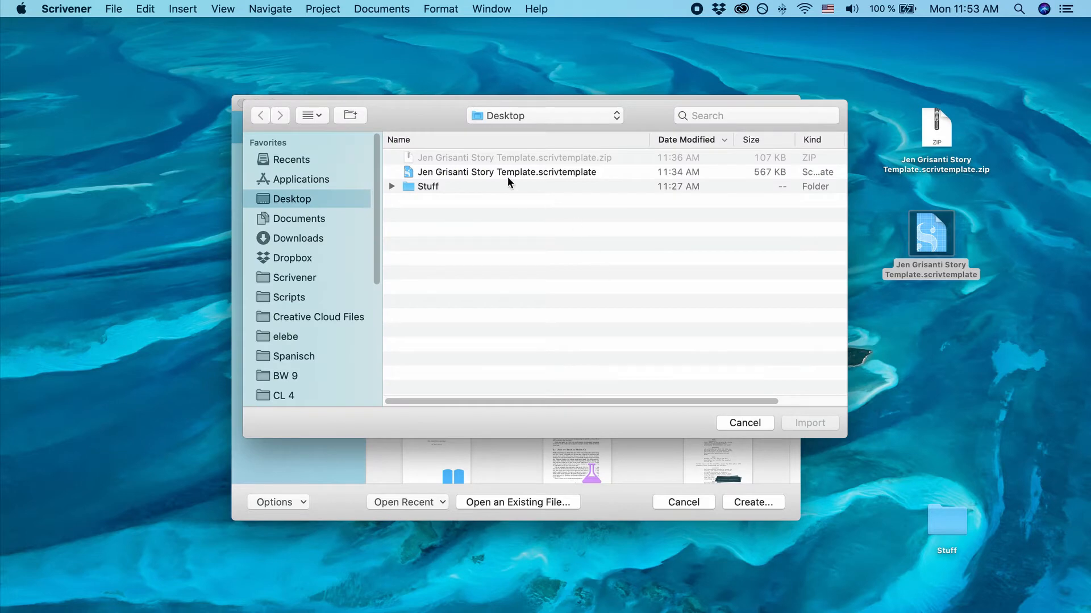
{"action": "left_click", "coordinate": [505, 171]}
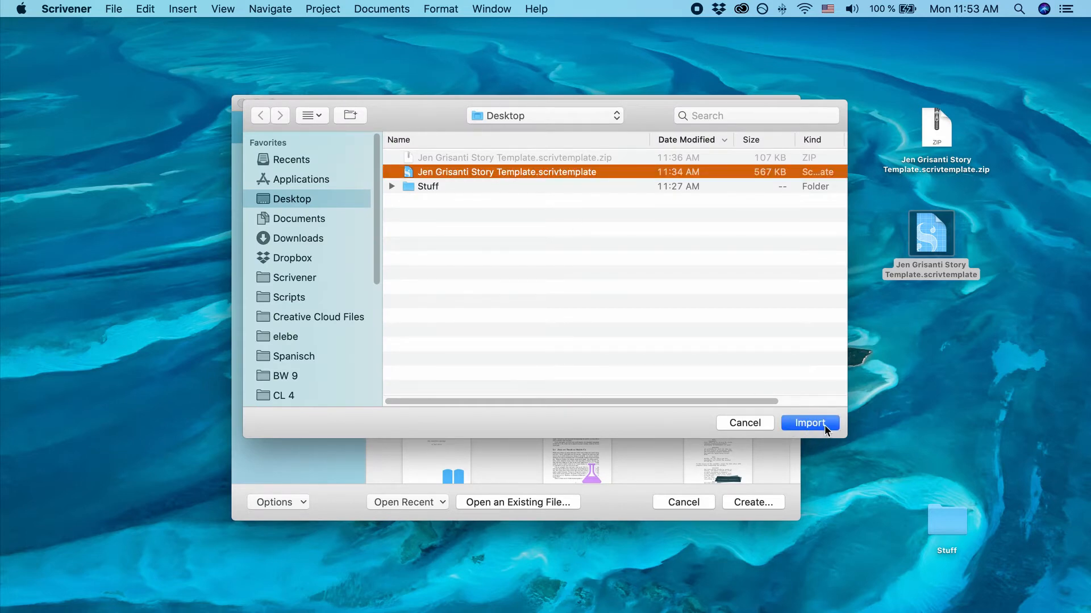
{"action": "left_click", "coordinate": [809, 422]}
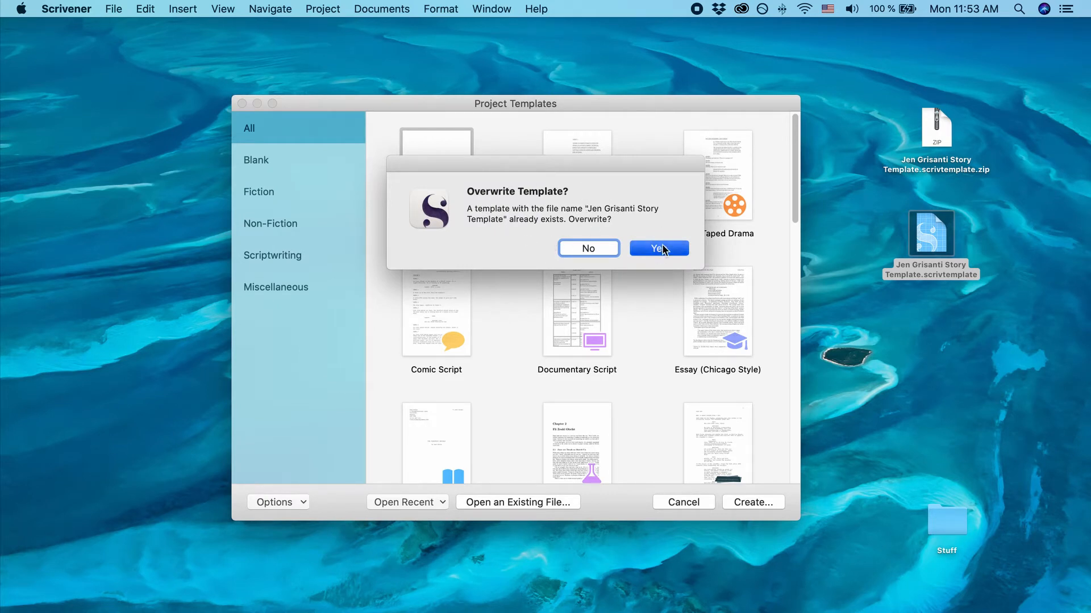
Step: Overwrite the old template and create an Untitled desktop project from the Scriptwriting story template
{"action": "left_click", "coordinate": [657, 248]}
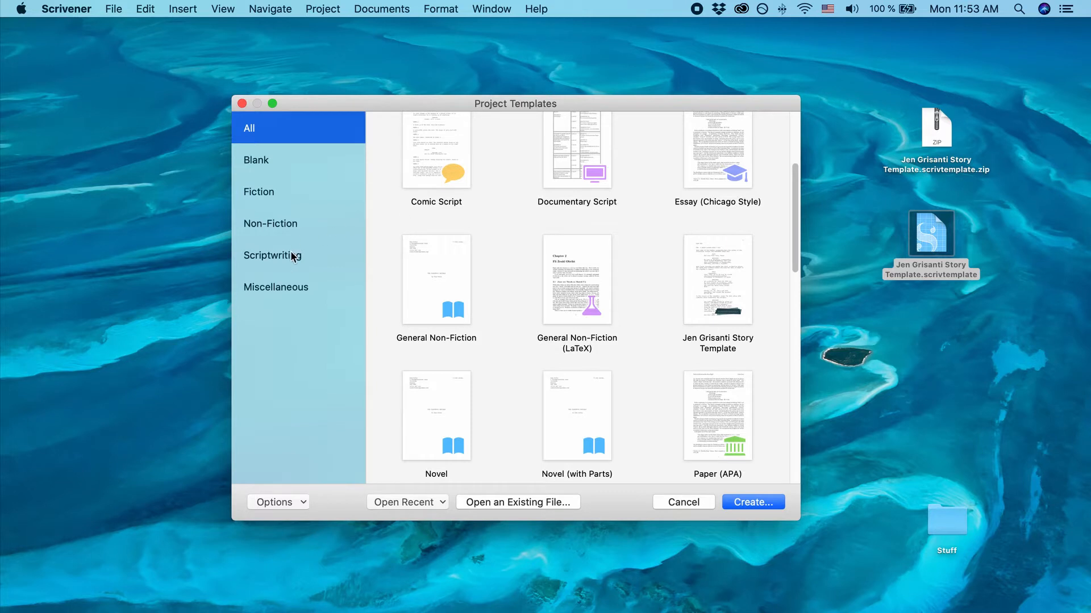
{"action": "left_click", "coordinate": [272, 255]}
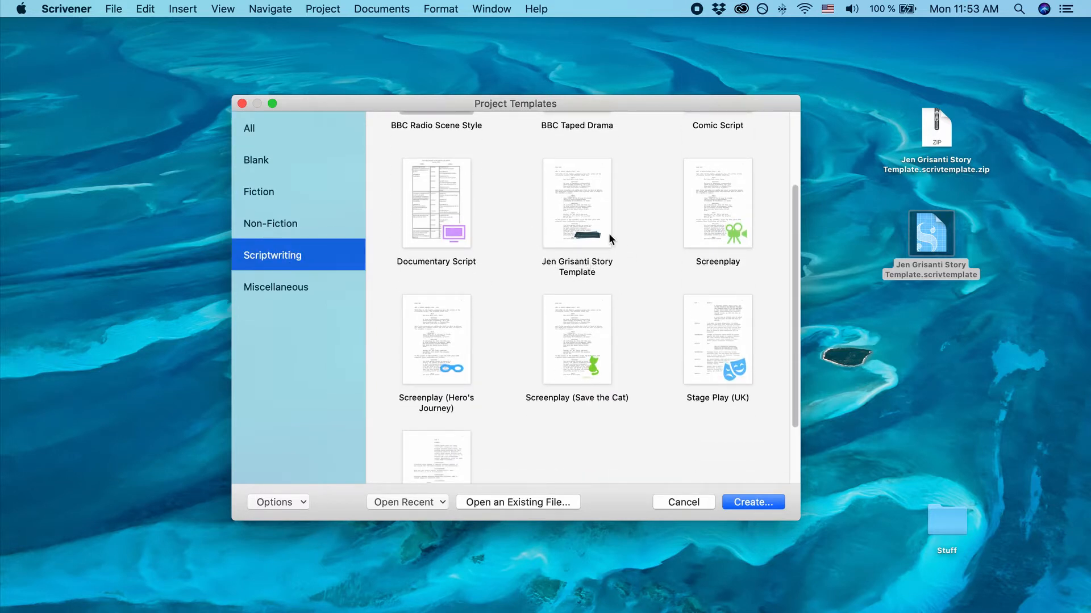
{"action": "left_click", "coordinate": [577, 204]}
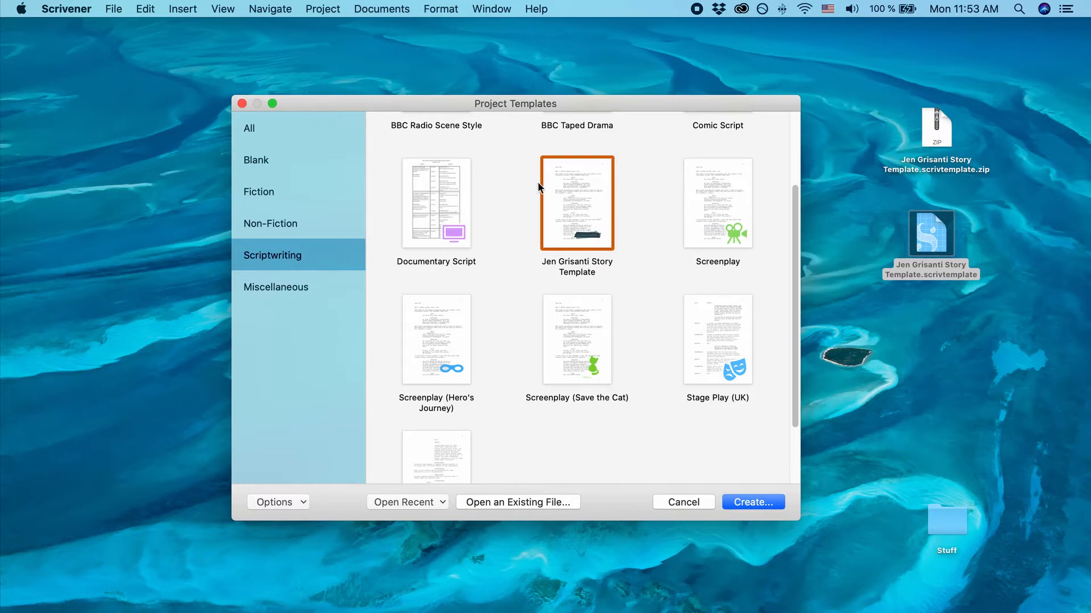
{"action": "mouse_move", "coordinate": [768, 371]}
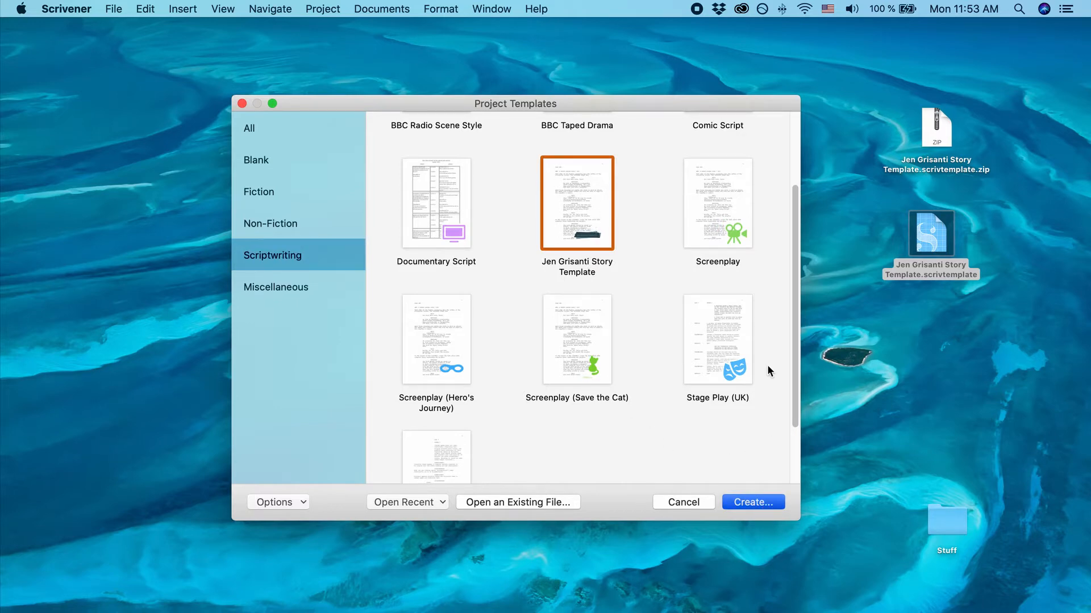
{"action": "left_click", "coordinate": [752, 502]}
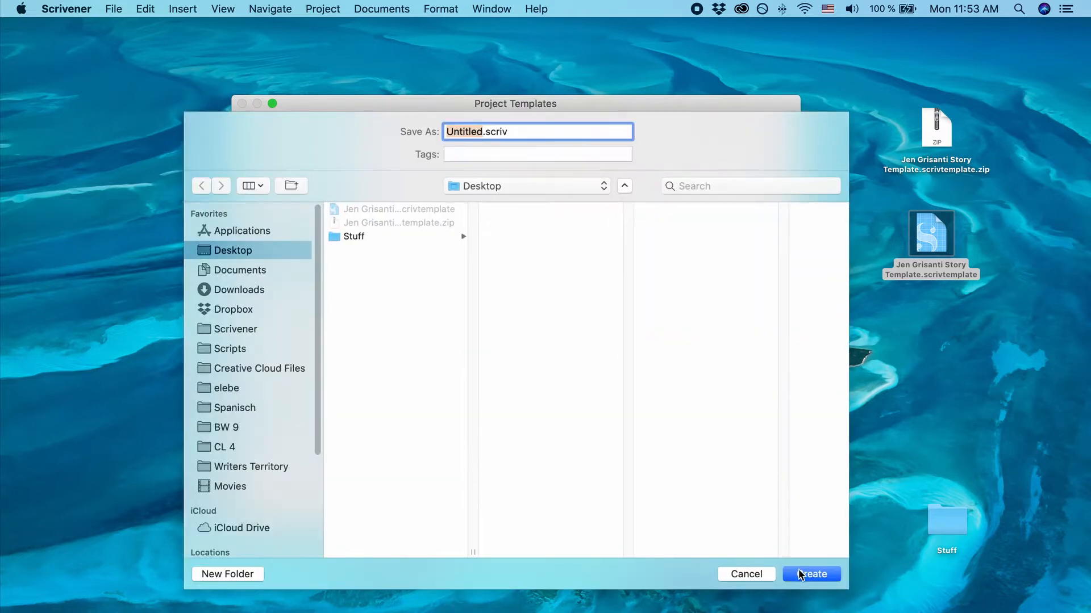
{"action": "left_click", "coordinate": [810, 573]}
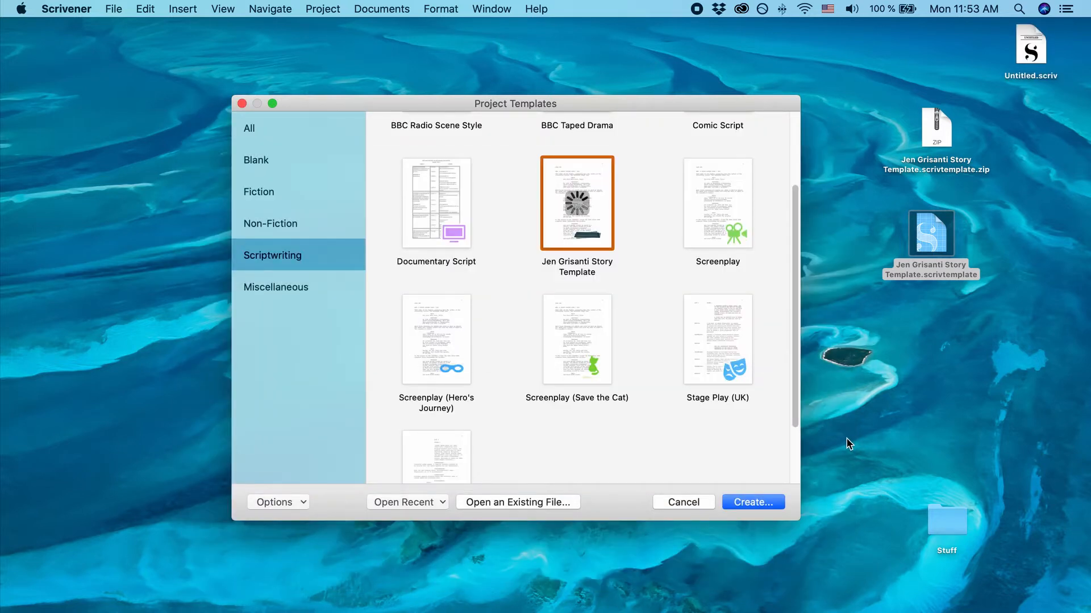
Step: Open the new Untitled project and read its How to Use This Template guide
{"action": "left_click", "coordinate": [752, 502]}
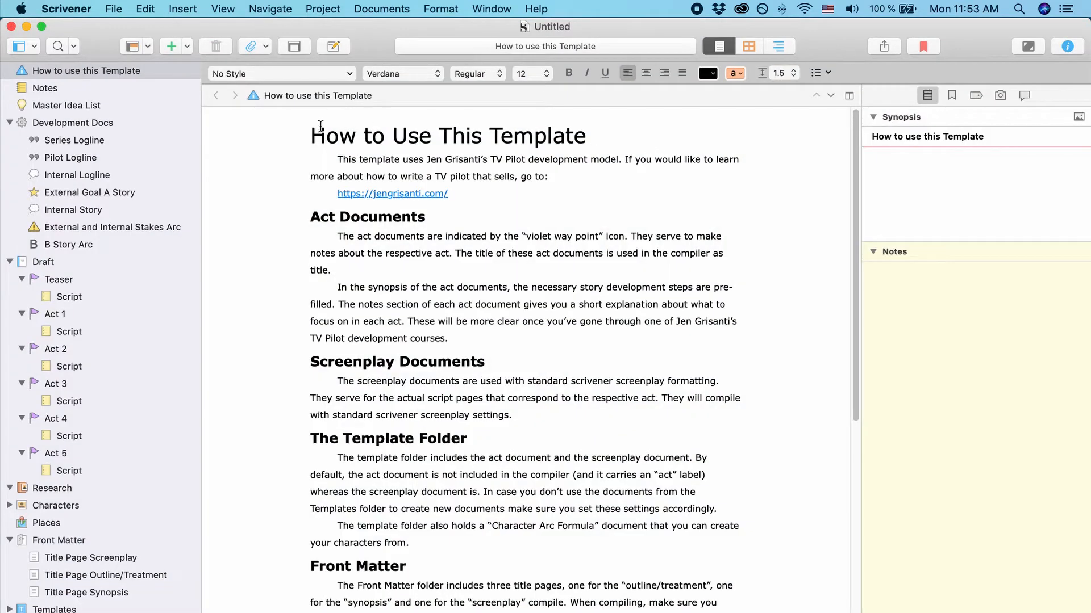
{"action": "mouse_move", "coordinate": [563, 514]}
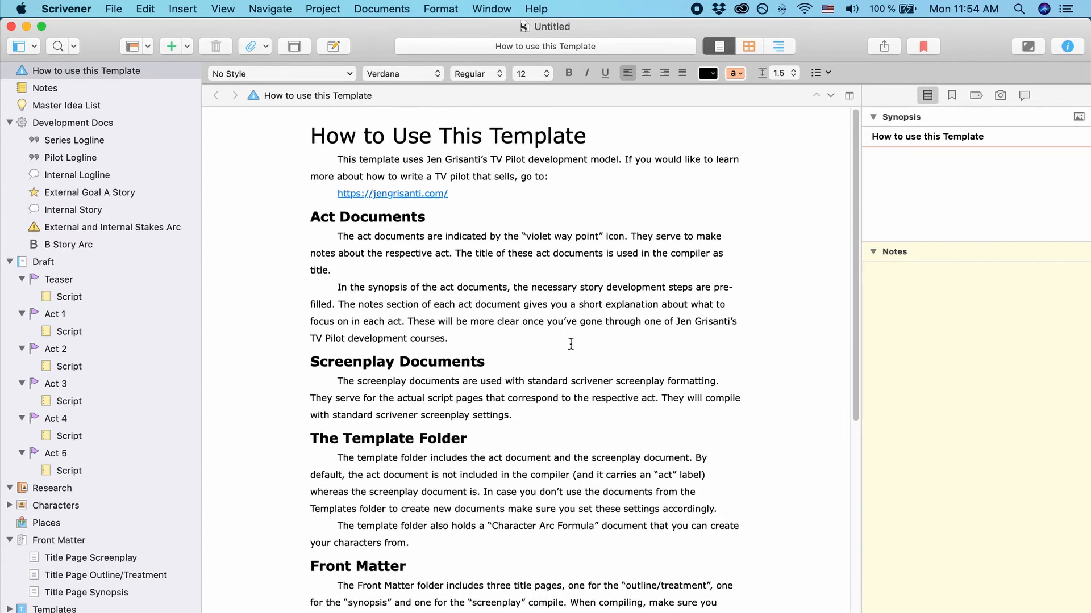
{"action": "mouse_move", "coordinate": [551, 380]}
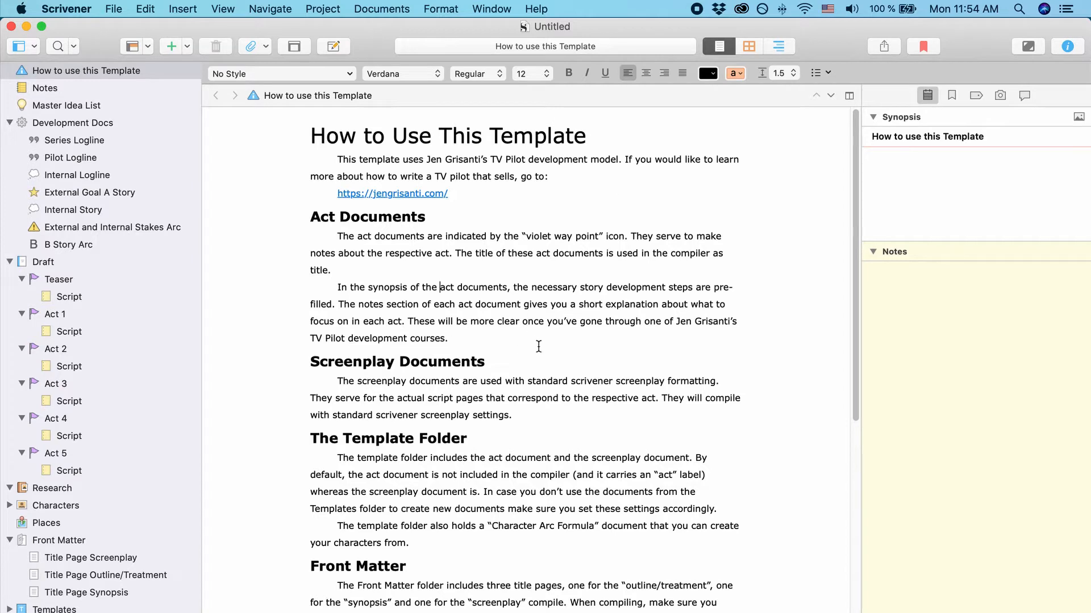
{"action": "mouse_move", "coordinate": [548, 360]}
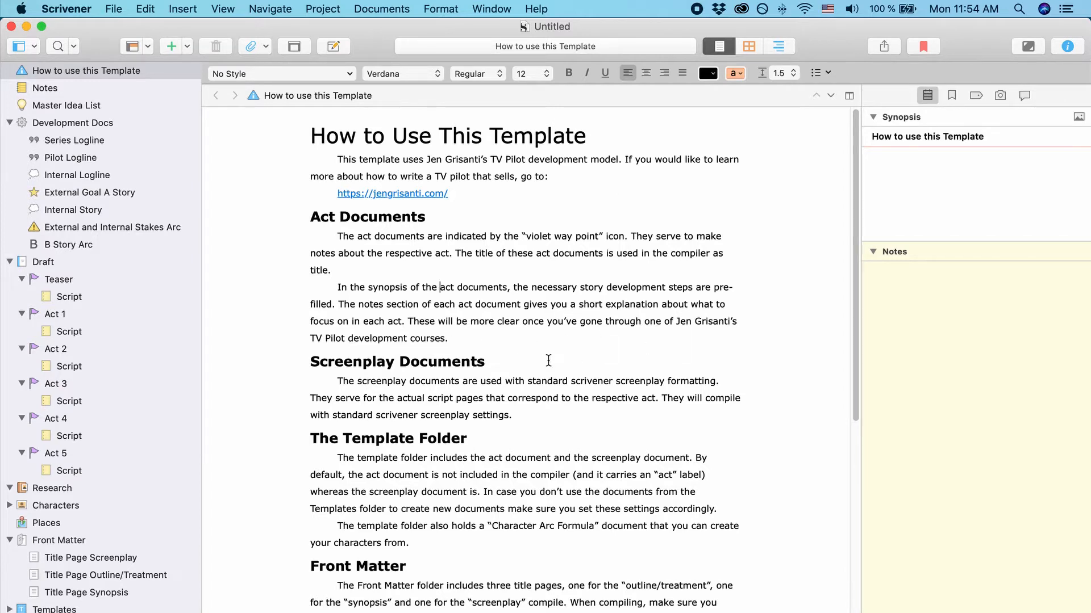
{"action": "mouse_move", "coordinate": [594, 338]}
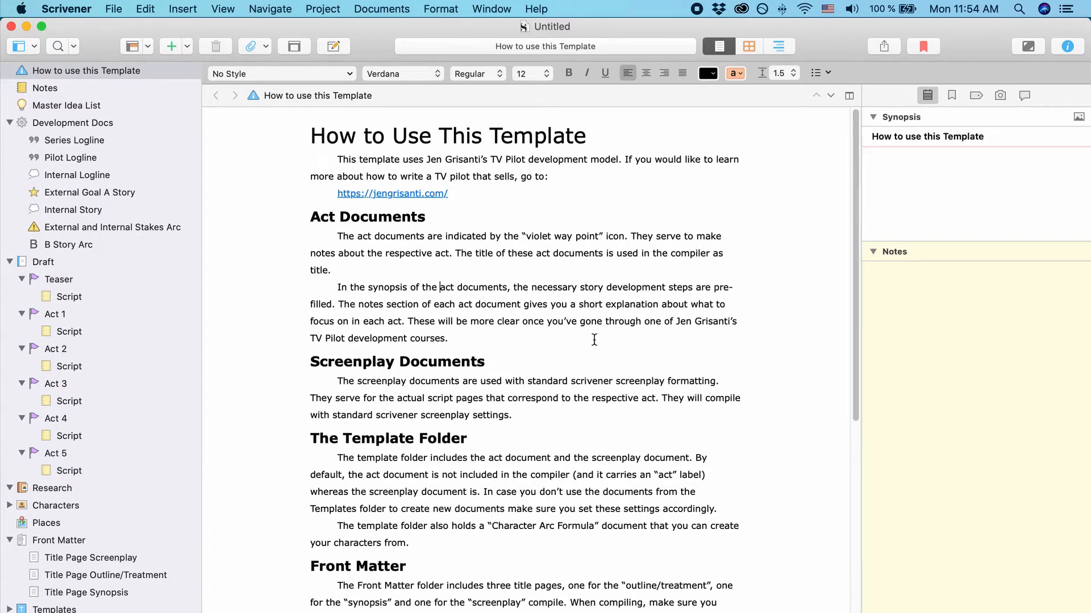
{"action": "mouse_move", "coordinate": [539, 314]}
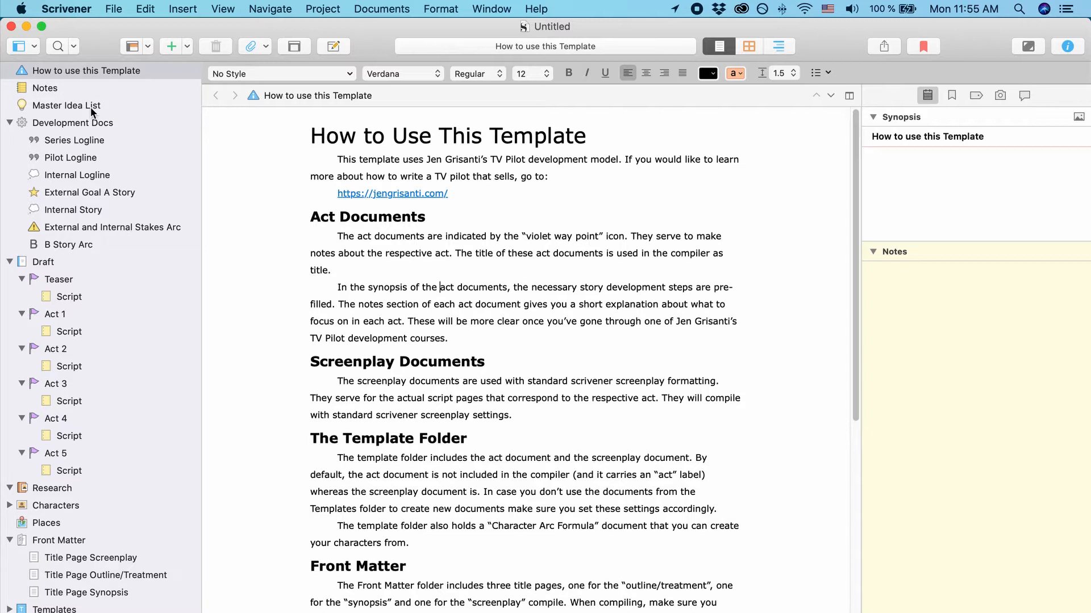
{"action": "mouse_move", "coordinate": [148, 92]}
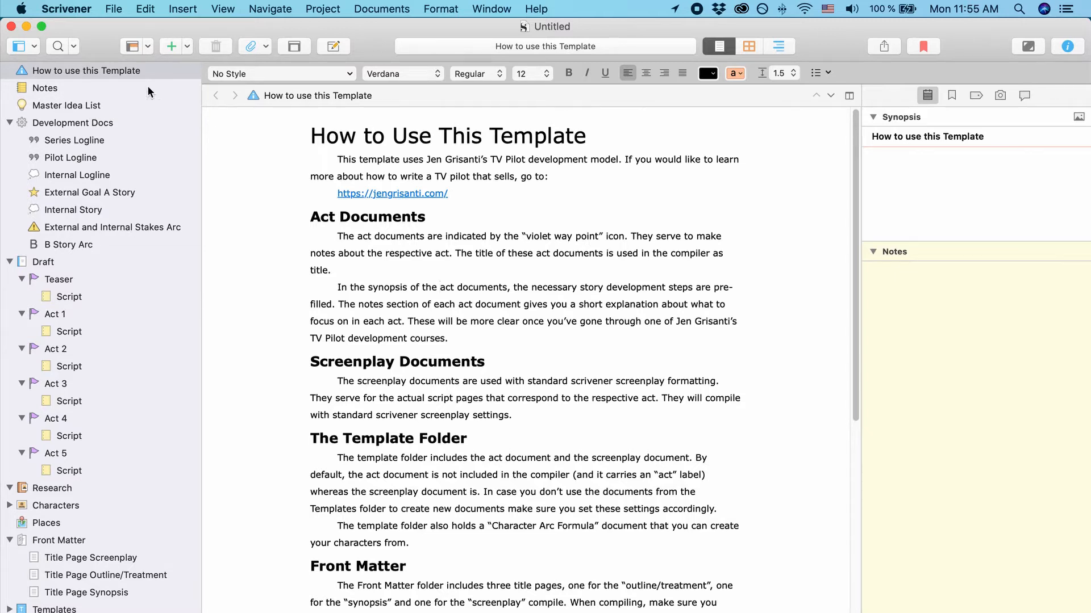
{"action": "left_click", "coordinate": [923, 46]}
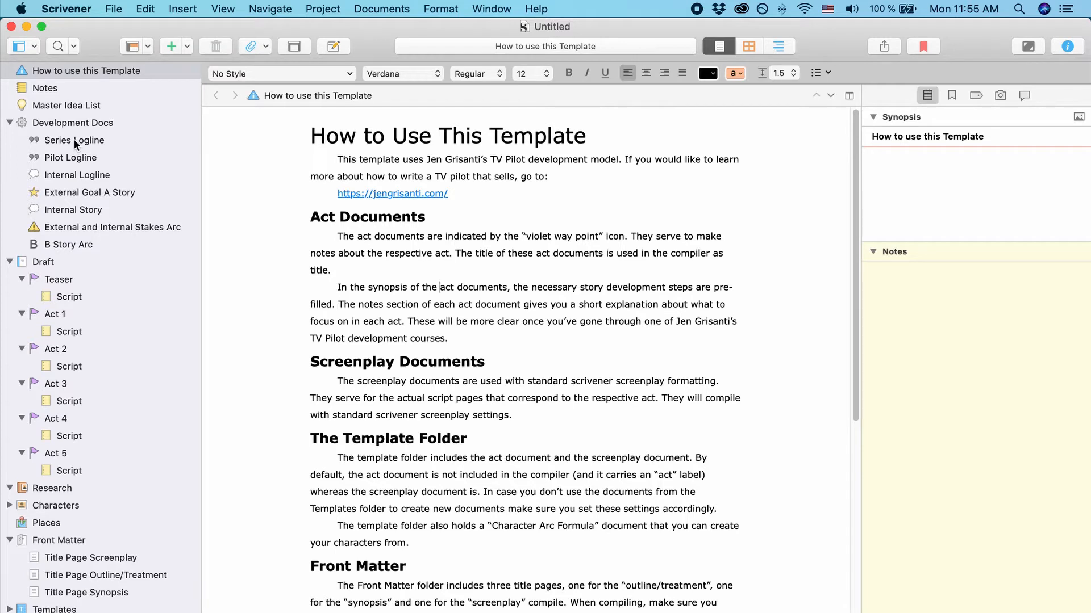
Step: View the Series, Pilot and Internal Loglines, A Story, Internal Story, Stakes Arc and B Story Arc docs
{"action": "left_click", "coordinate": [75, 140]}
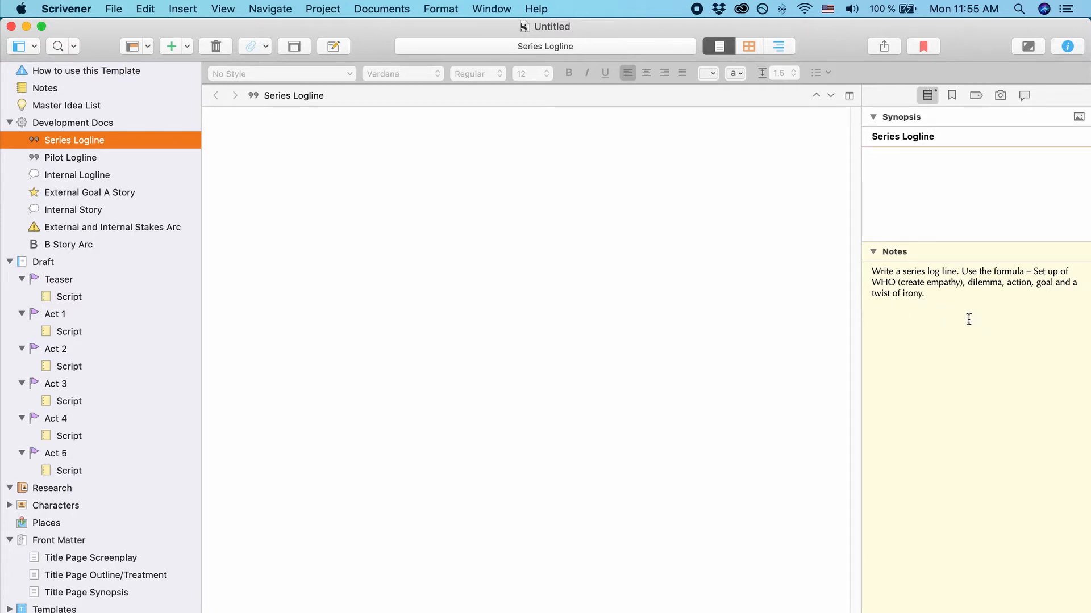
{"action": "mouse_move", "coordinate": [963, 289]}
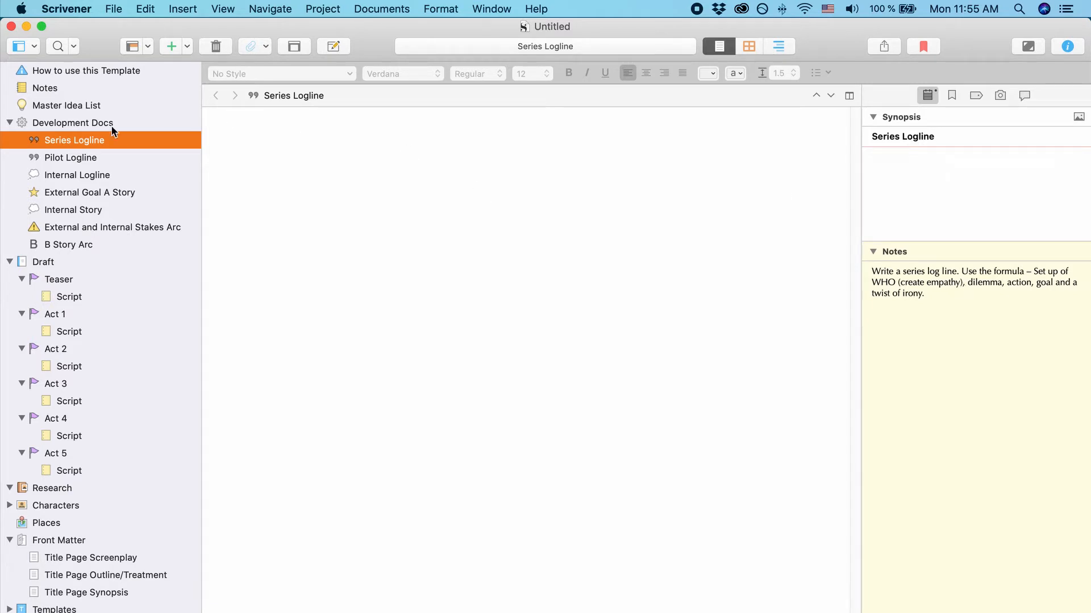
{"action": "mouse_move", "coordinate": [42, 161]}
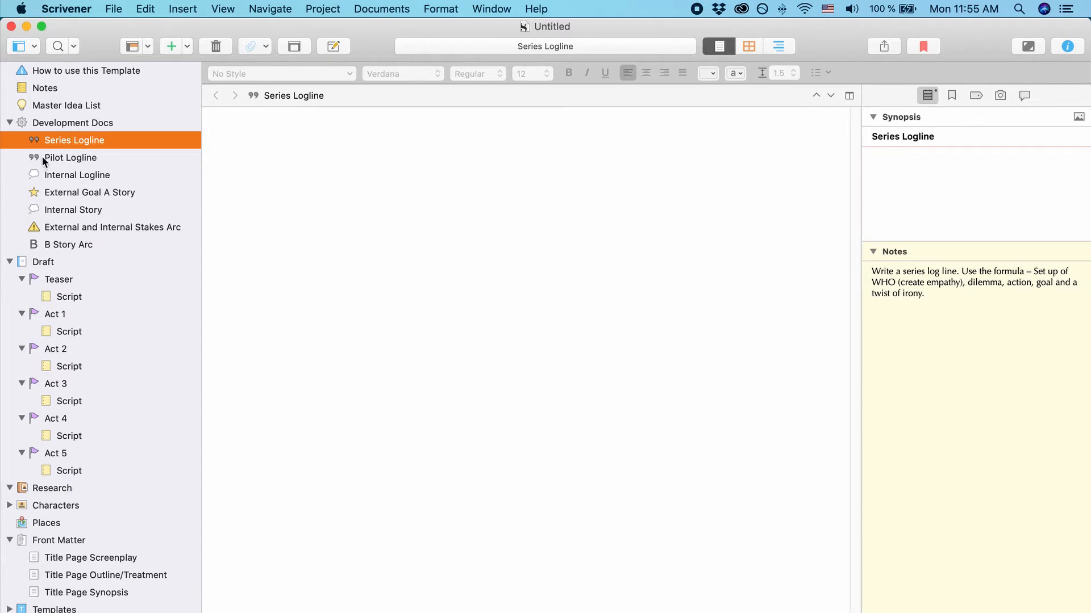
{"action": "left_click", "coordinate": [69, 158]}
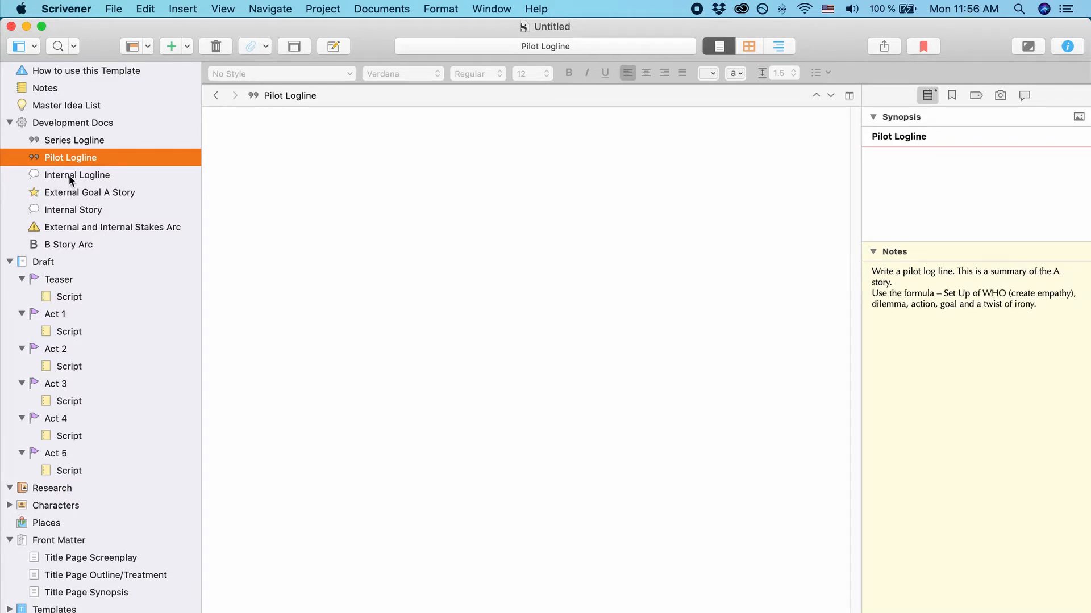
{"action": "left_click", "coordinate": [78, 174]}
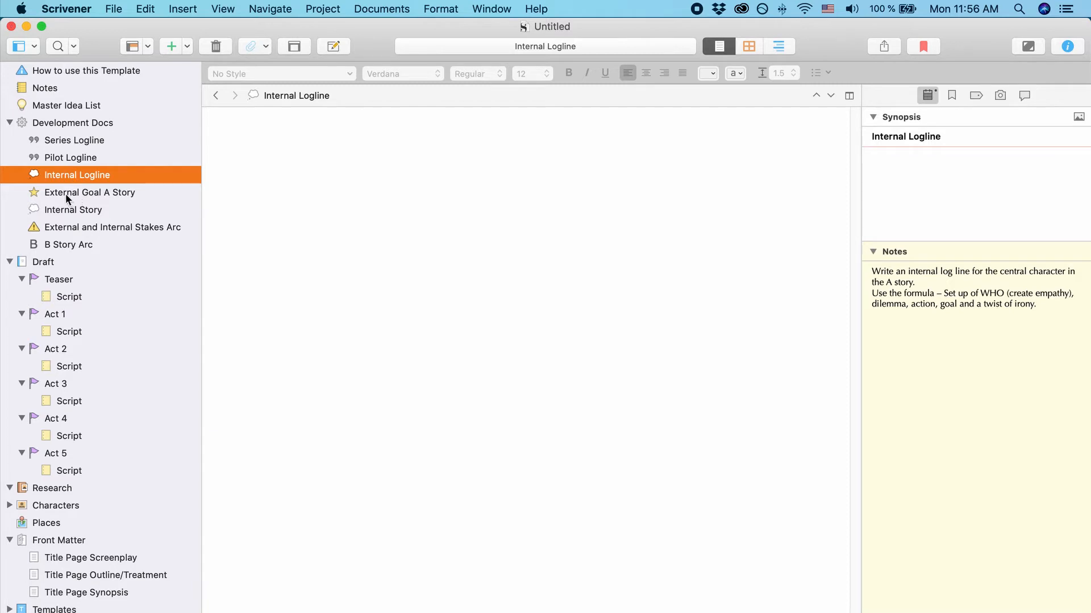
{"action": "left_click", "coordinate": [90, 192]}
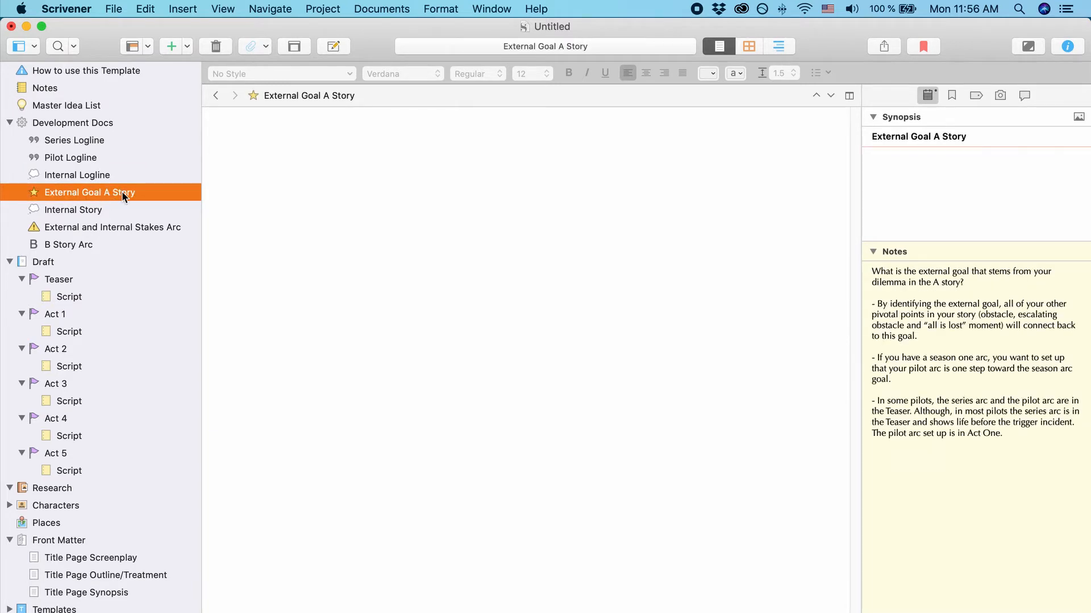
{"action": "mouse_move", "coordinate": [97, 215]}
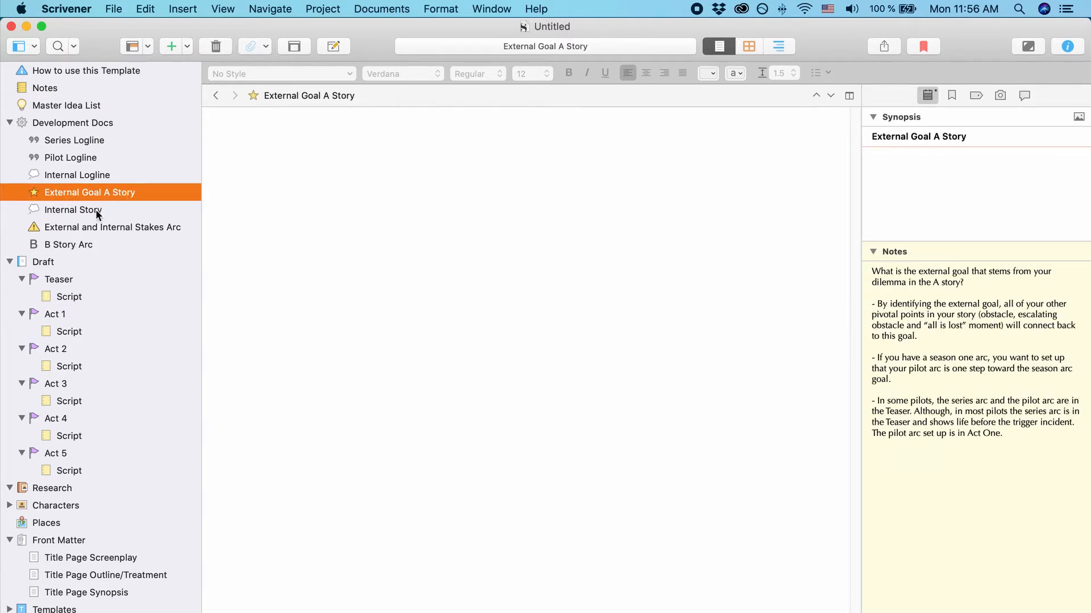
{"action": "left_click", "coordinate": [72, 210]}
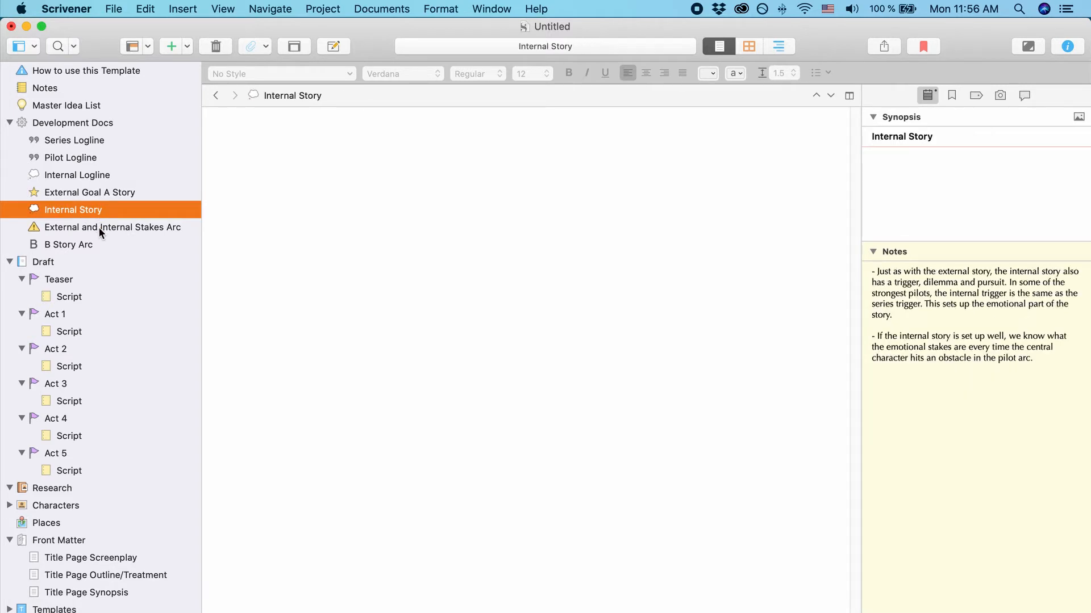
{"action": "mouse_move", "coordinate": [55, 233]}
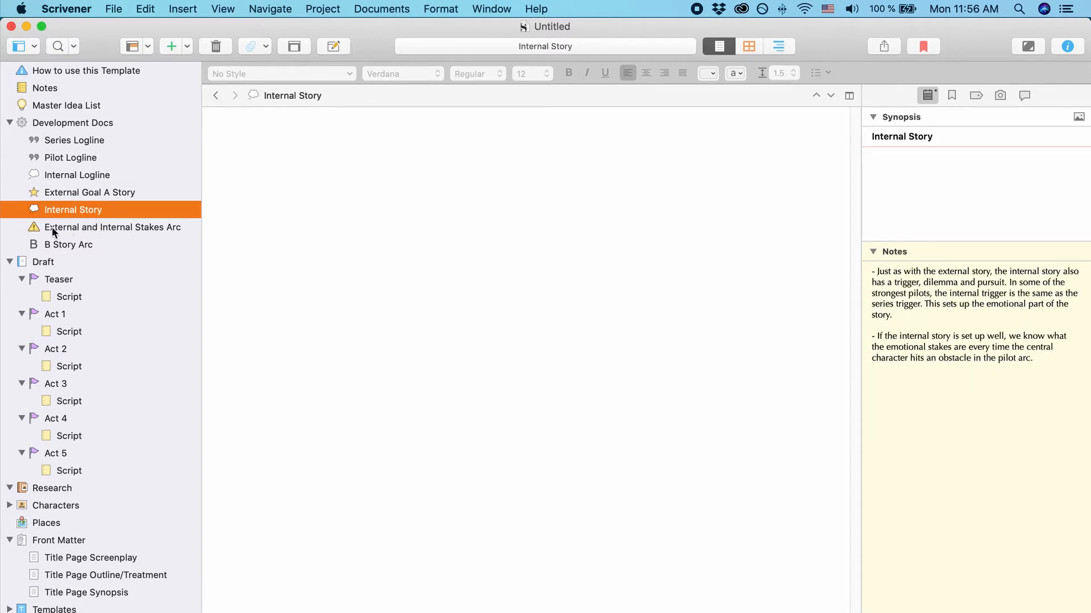
{"action": "left_click", "coordinate": [112, 226]}
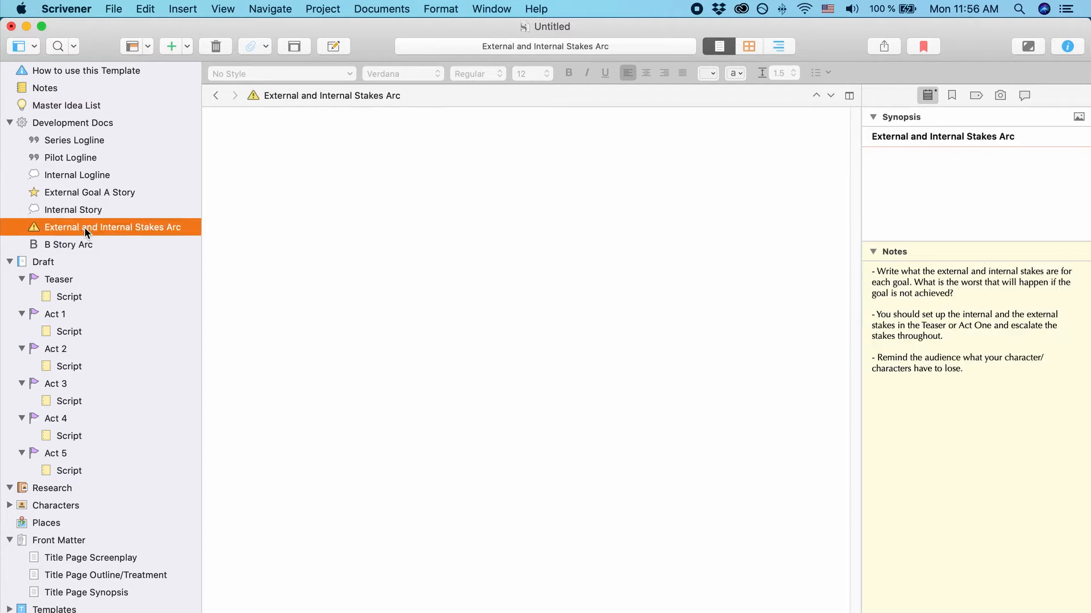
{"action": "mouse_move", "coordinate": [90, 250]}
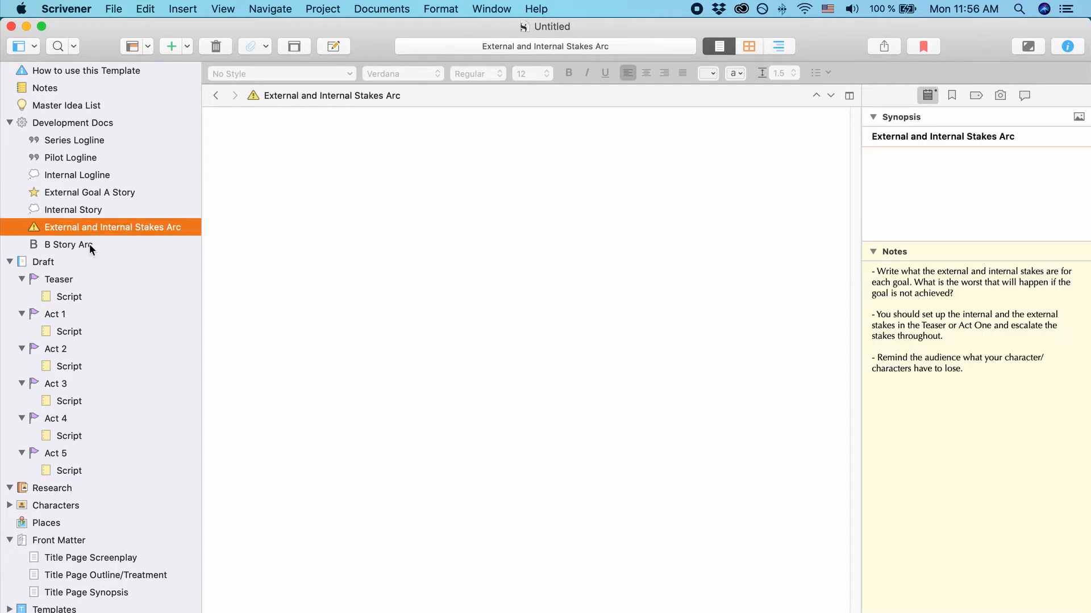
{"action": "left_click", "coordinate": [68, 244]}
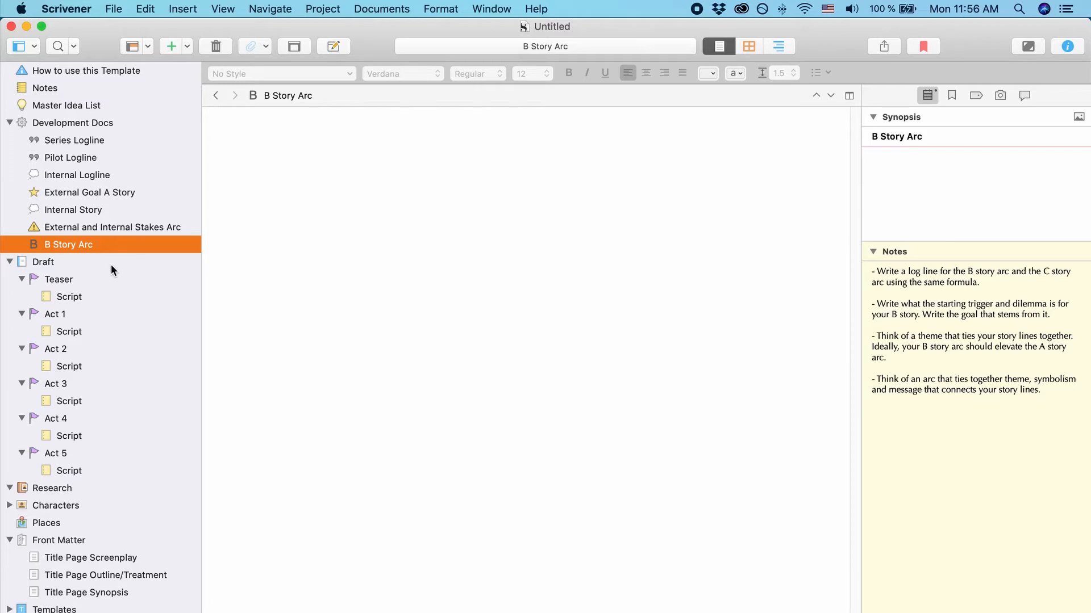
{"action": "mouse_move", "coordinate": [37, 280]}
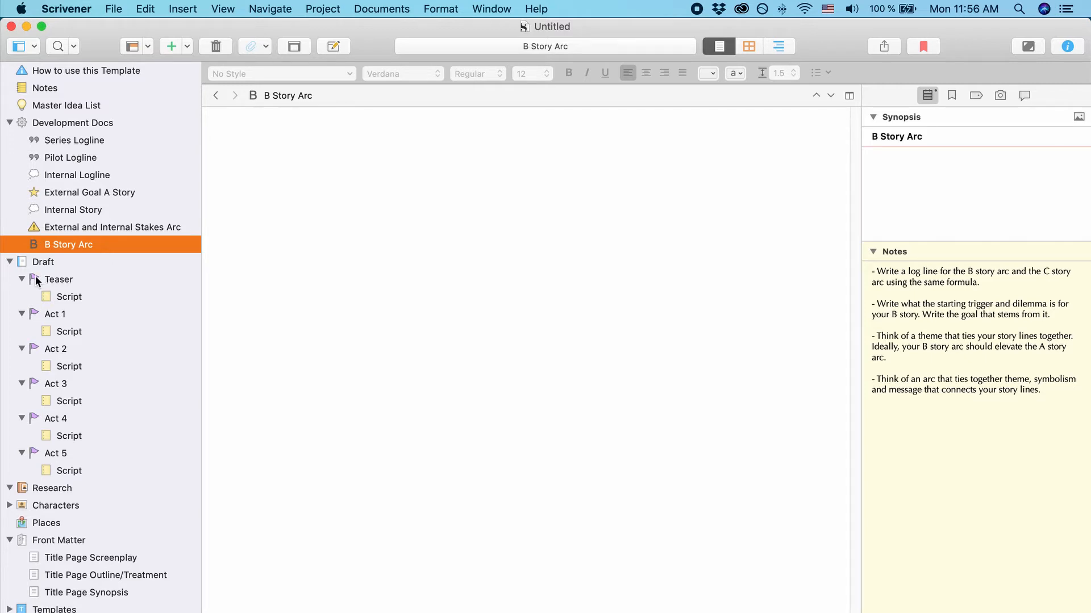
{"action": "mouse_move", "coordinate": [37, 280]}
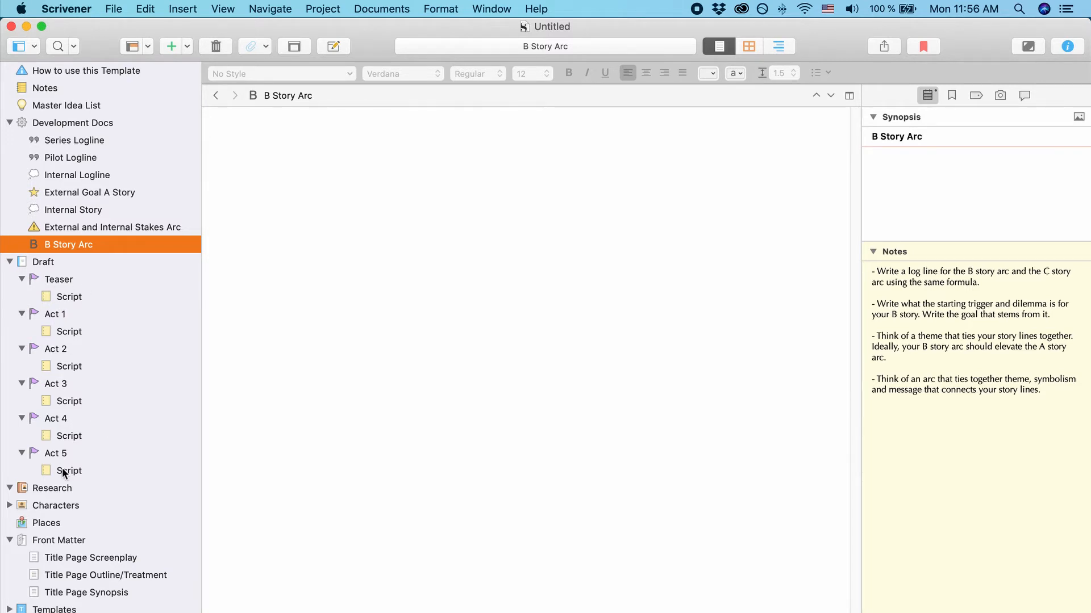
{"action": "mouse_move", "coordinate": [44, 279]}
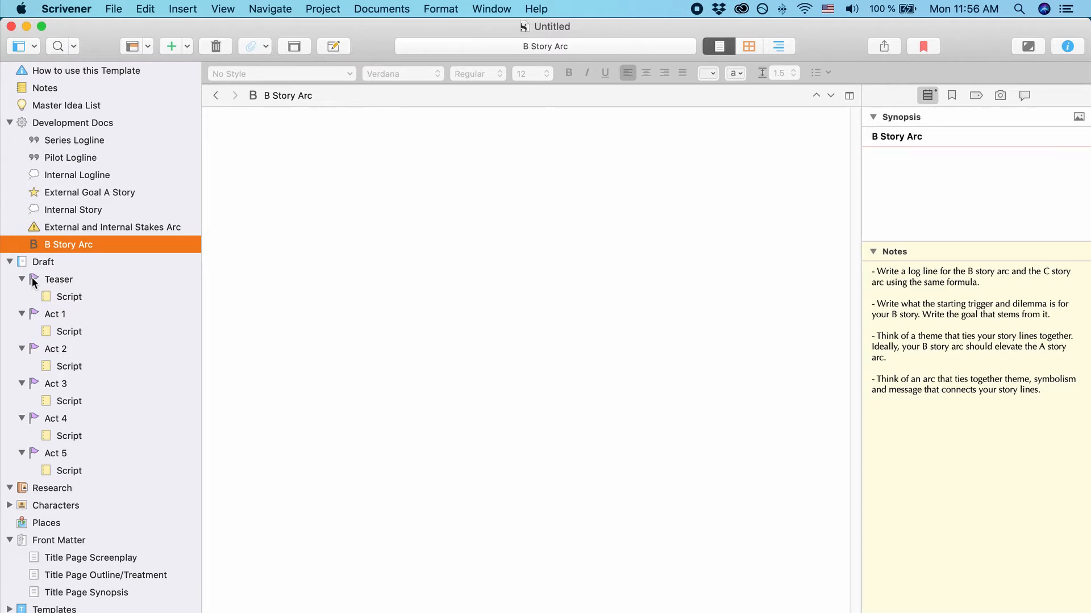
Step: Read the synopsis and notes of the Teaser, Act 1, Act 4 and Act 5 folders
{"action": "left_click", "coordinate": [58, 278]}
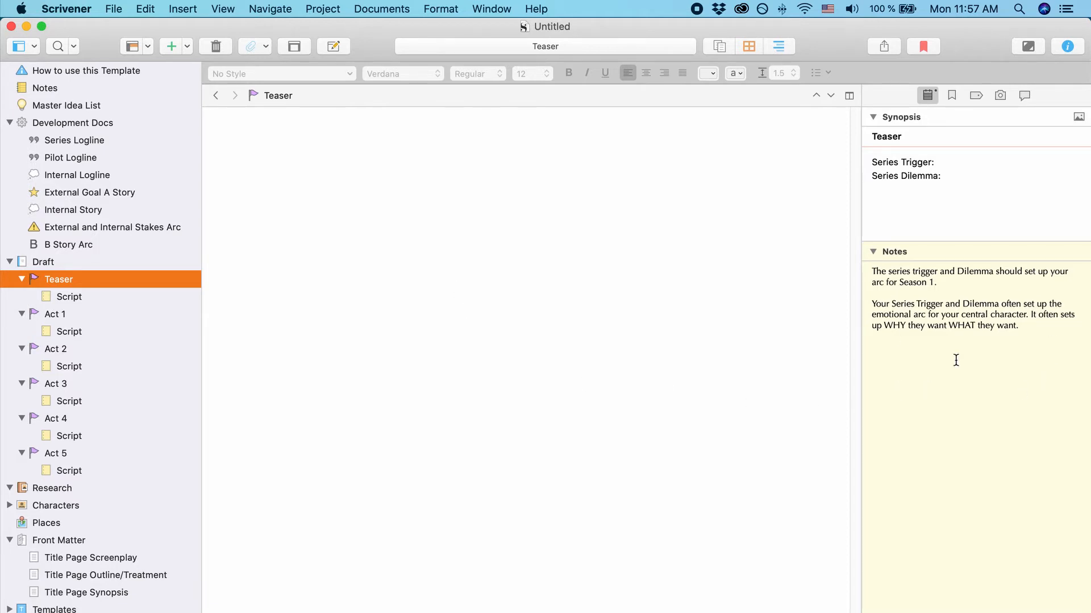
{"action": "mouse_move", "coordinate": [1002, 334]}
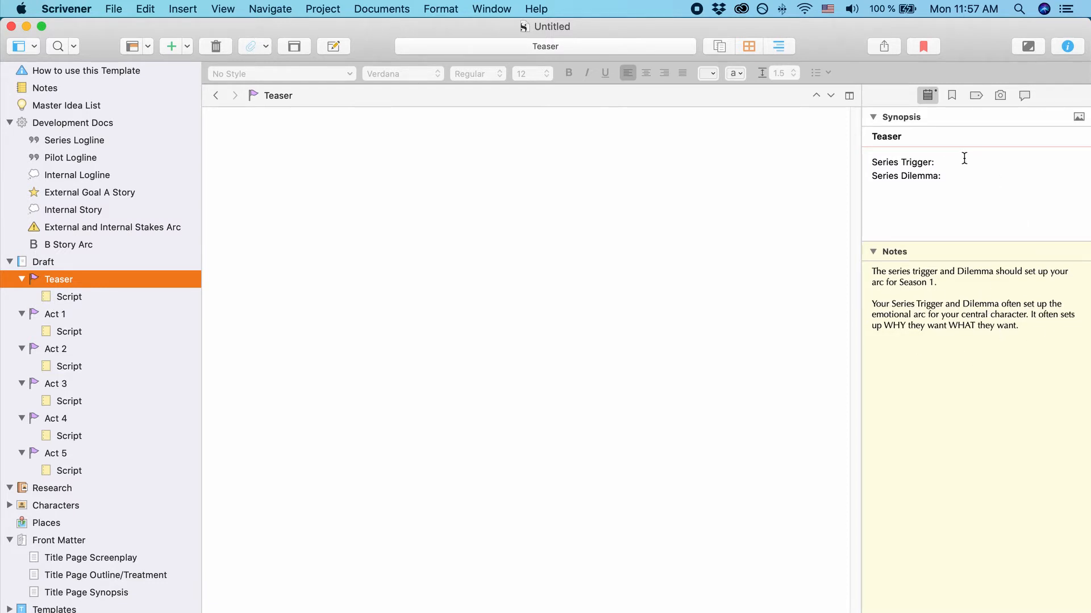
{"action": "mouse_move", "coordinate": [1020, 178]}
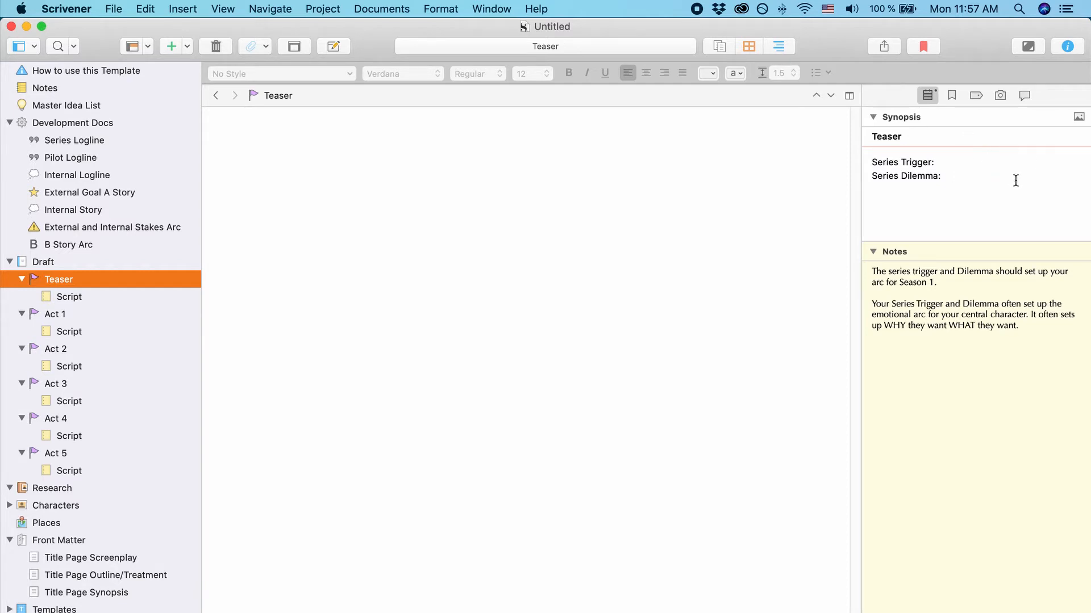
{"action": "mouse_move", "coordinate": [969, 161]}
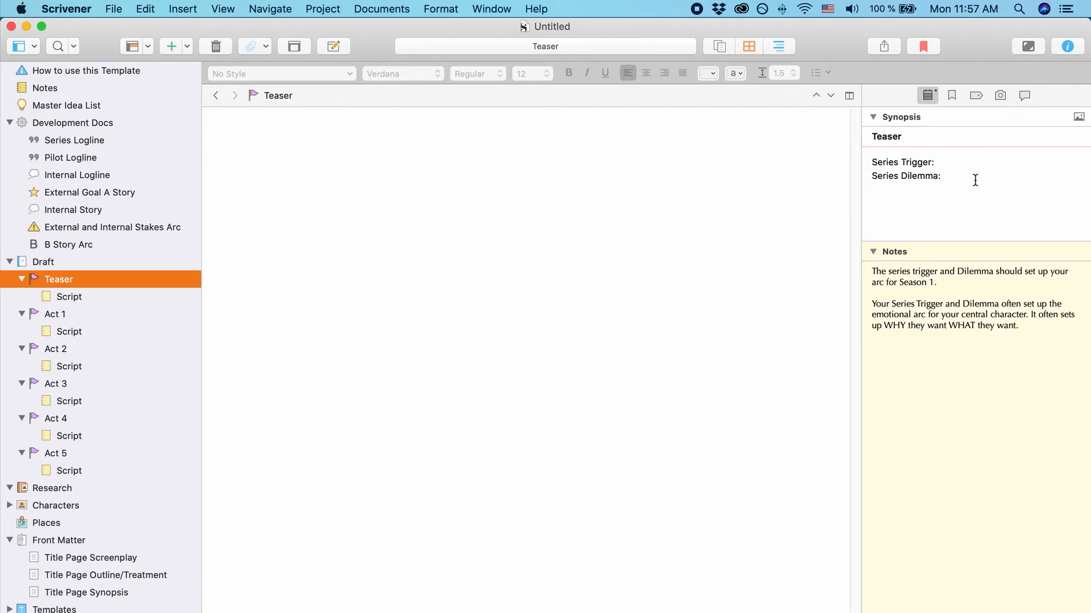
{"action": "mouse_move", "coordinate": [975, 238]}
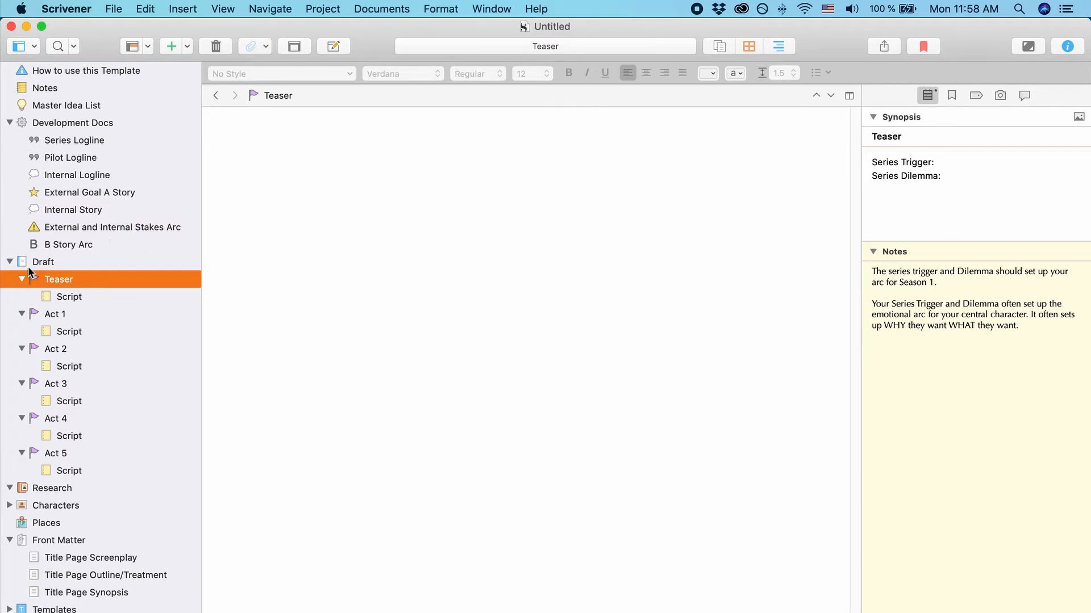
{"action": "left_click", "coordinate": [55, 313]}
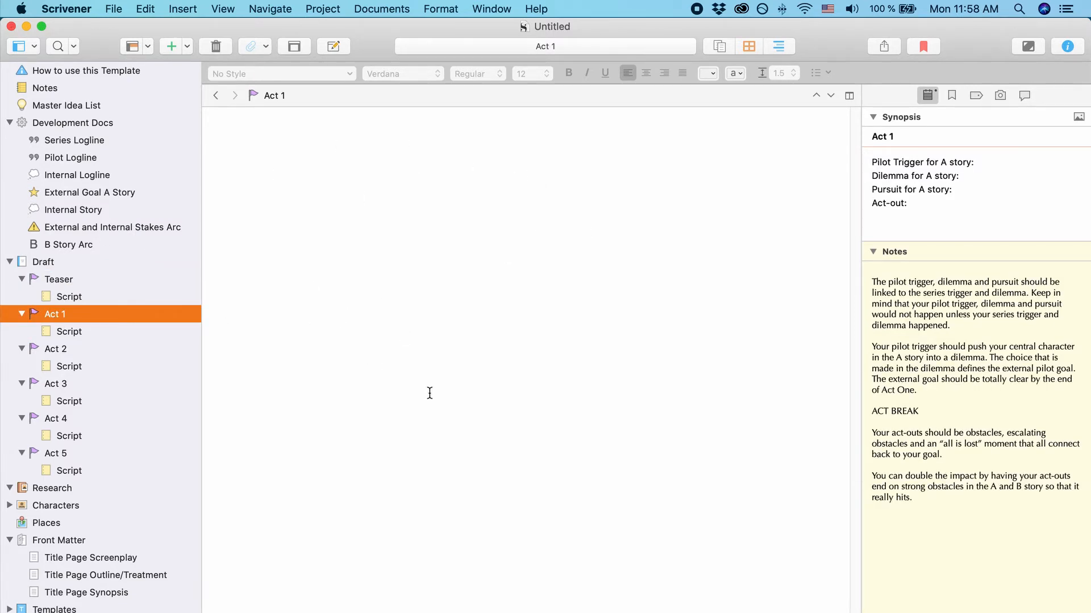
{"action": "mouse_move", "coordinate": [490, 313]}
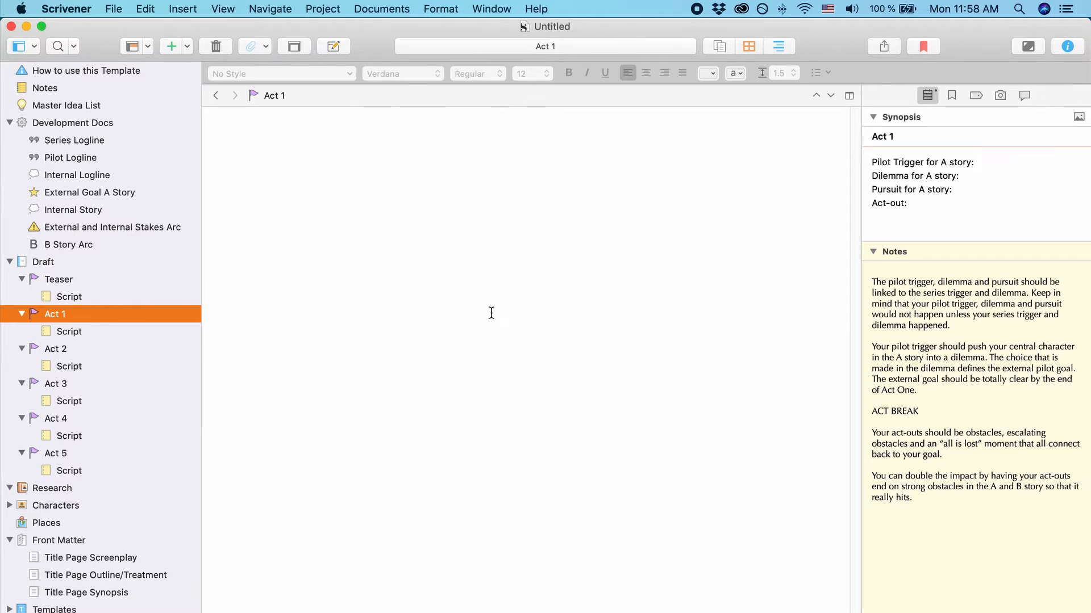
{"action": "mouse_move", "coordinate": [988, 158]}
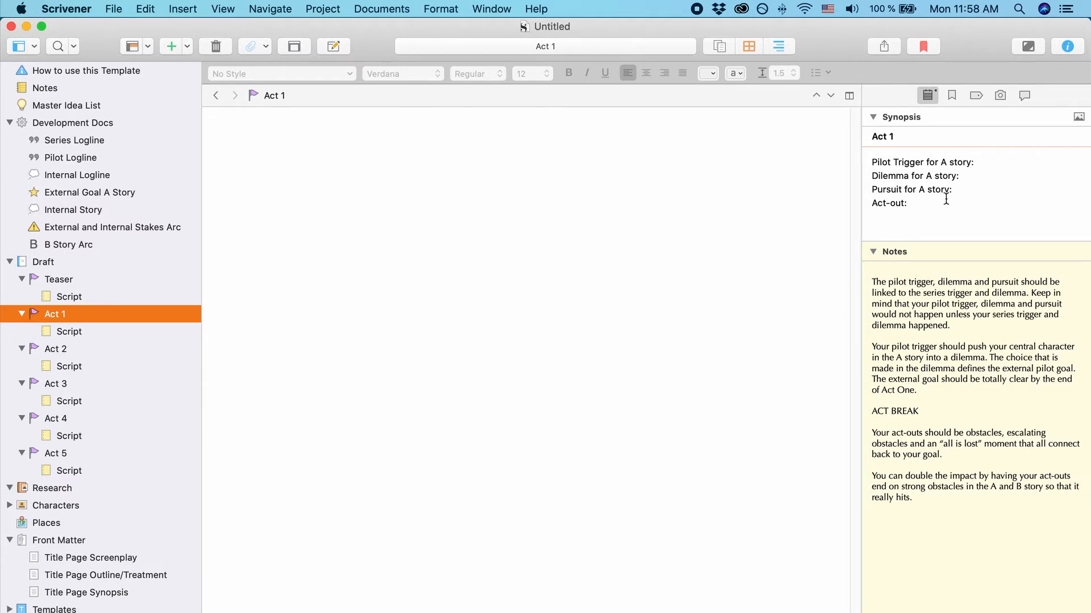
{"action": "left_click", "coordinate": [54, 418]}
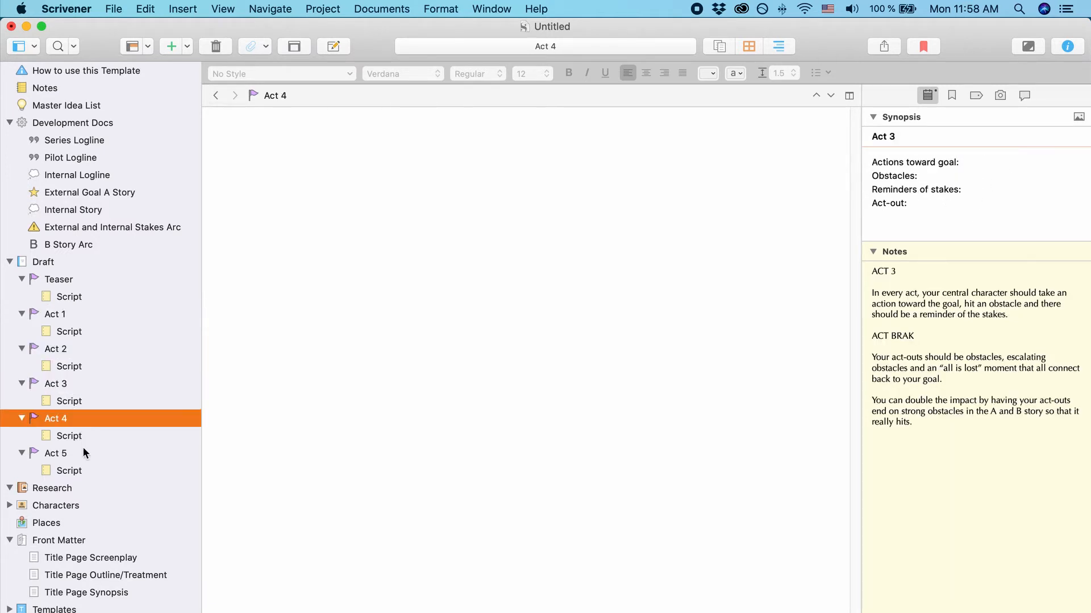
{"action": "left_click", "coordinate": [55, 453]}
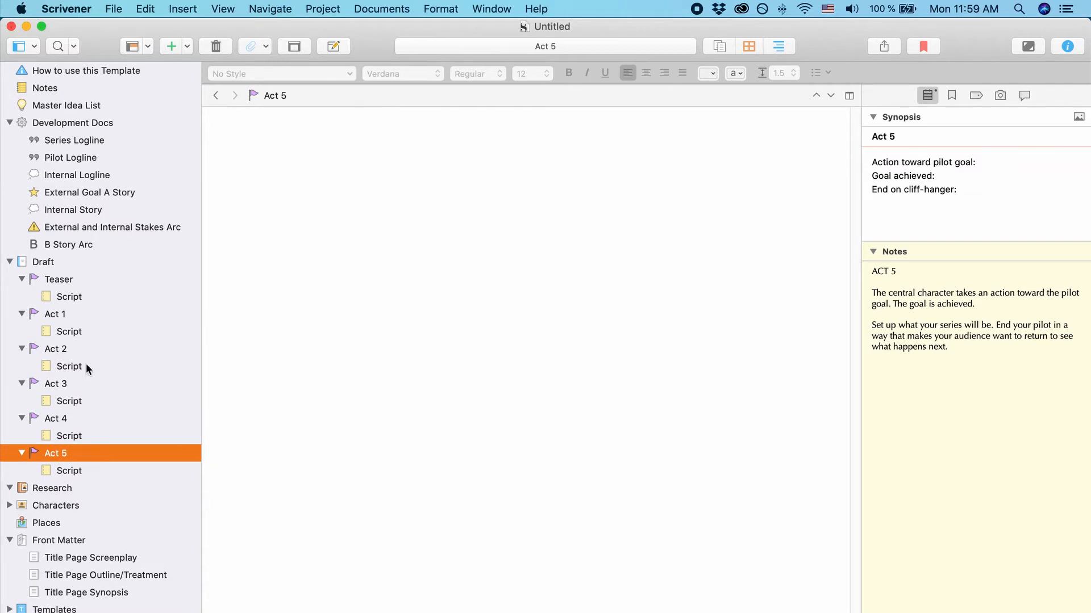
{"action": "mouse_move", "coordinate": [63, 284]}
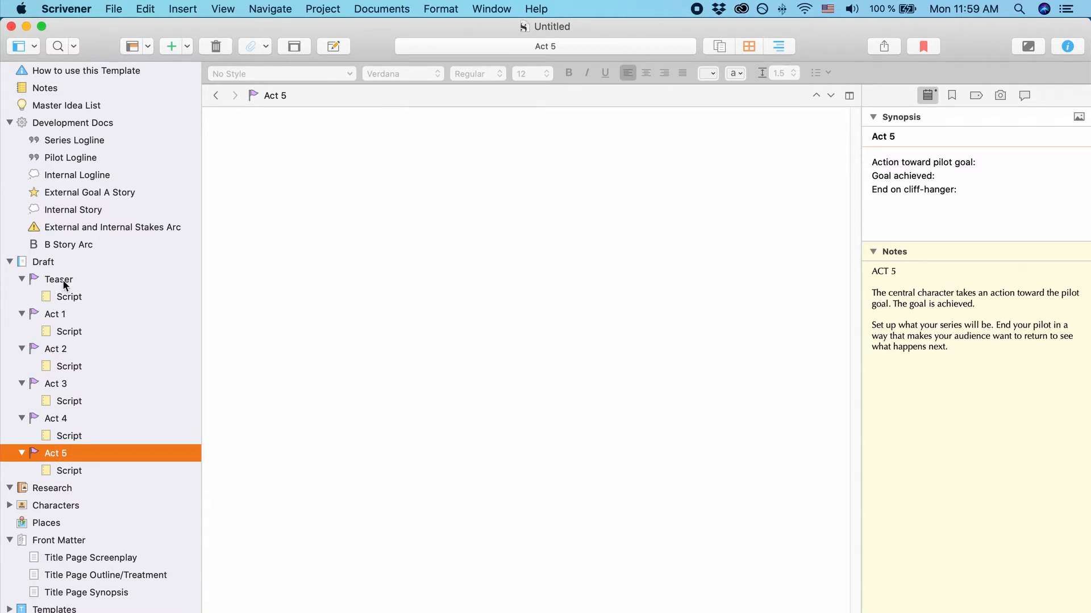
Step: Open the blank Script document under the Teaser folder
{"action": "left_click", "coordinate": [68, 298]}
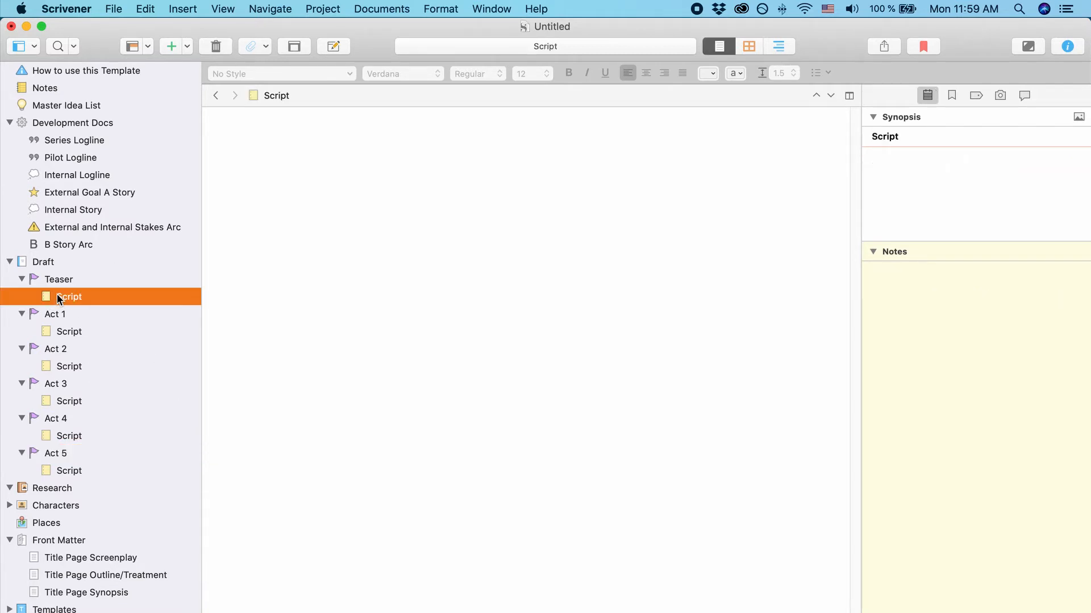
{"action": "mouse_move", "coordinate": [71, 476]}
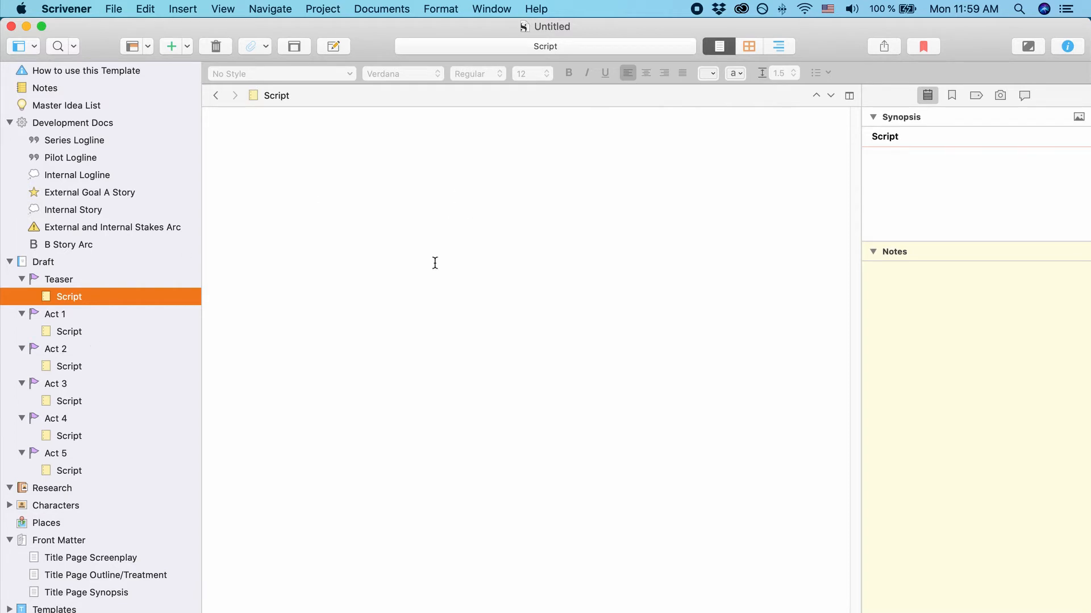
{"action": "mouse_move", "coordinate": [452, 456]}
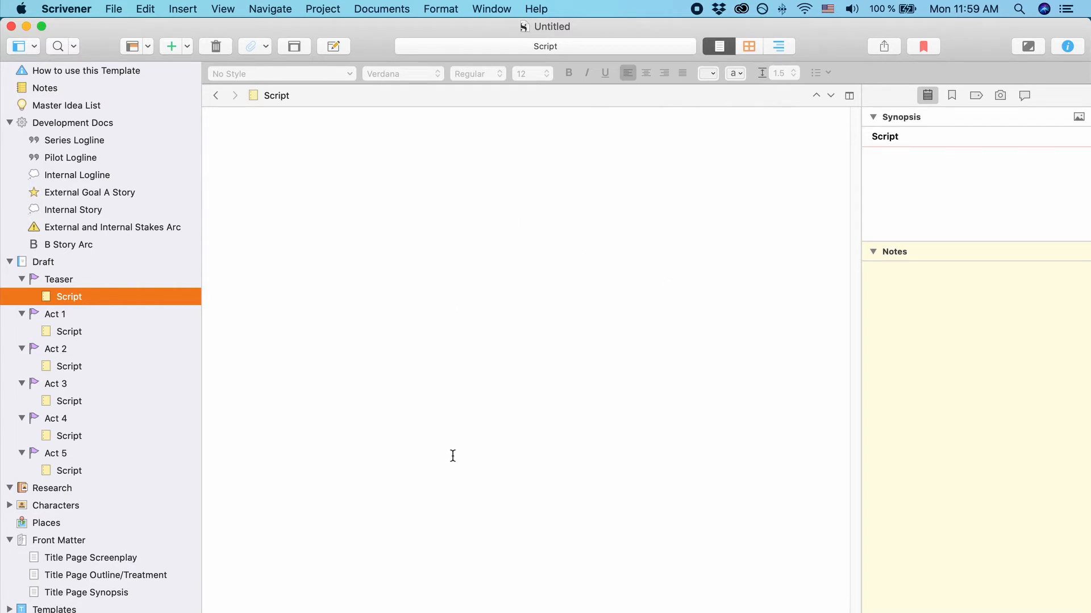
{"action": "mouse_move", "coordinate": [75, 485]}
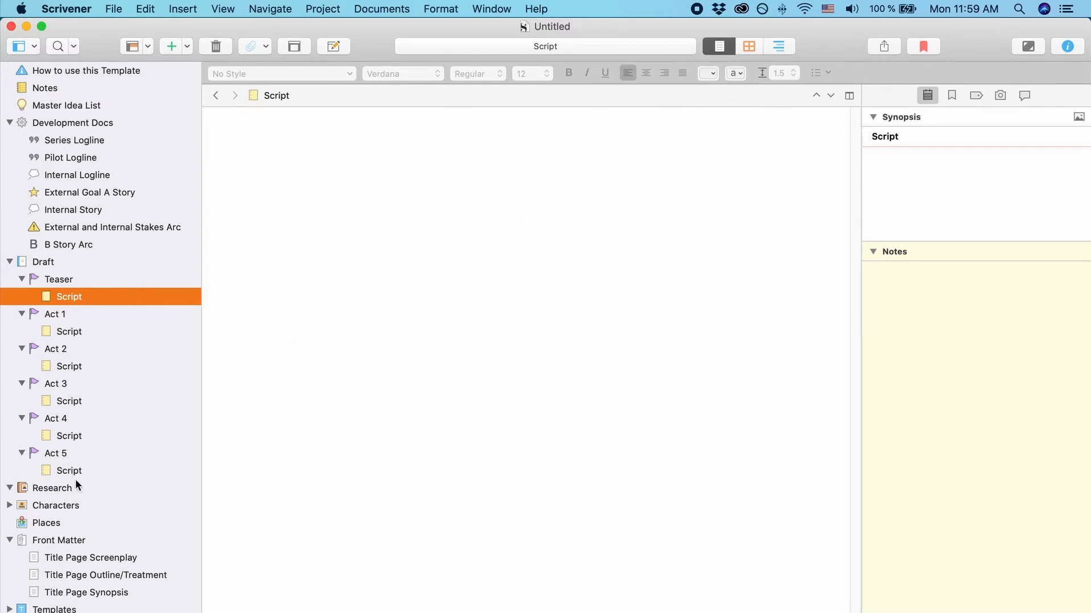
{"action": "mouse_move", "coordinate": [81, 495]}
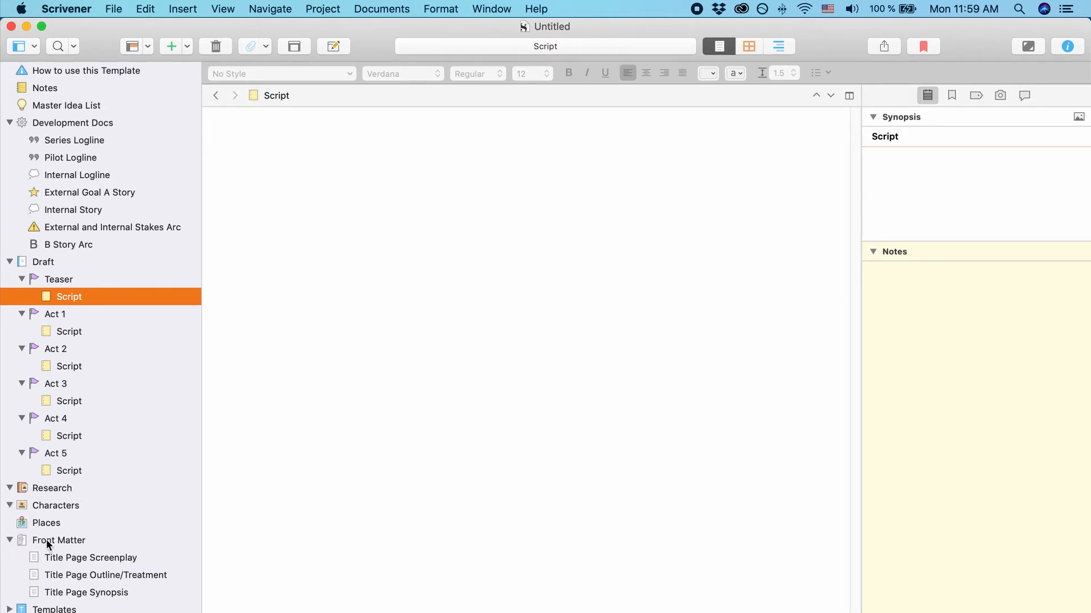
{"action": "mouse_move", "coordinate": [58, 550]}
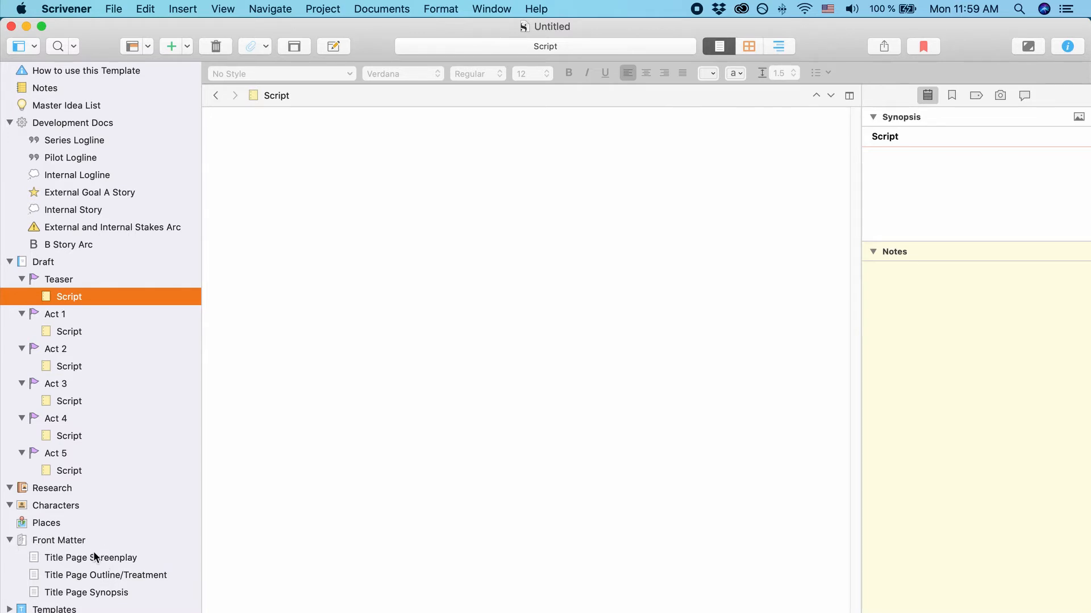
{"action": "mouse_move", "coordinate": [106, 591]}
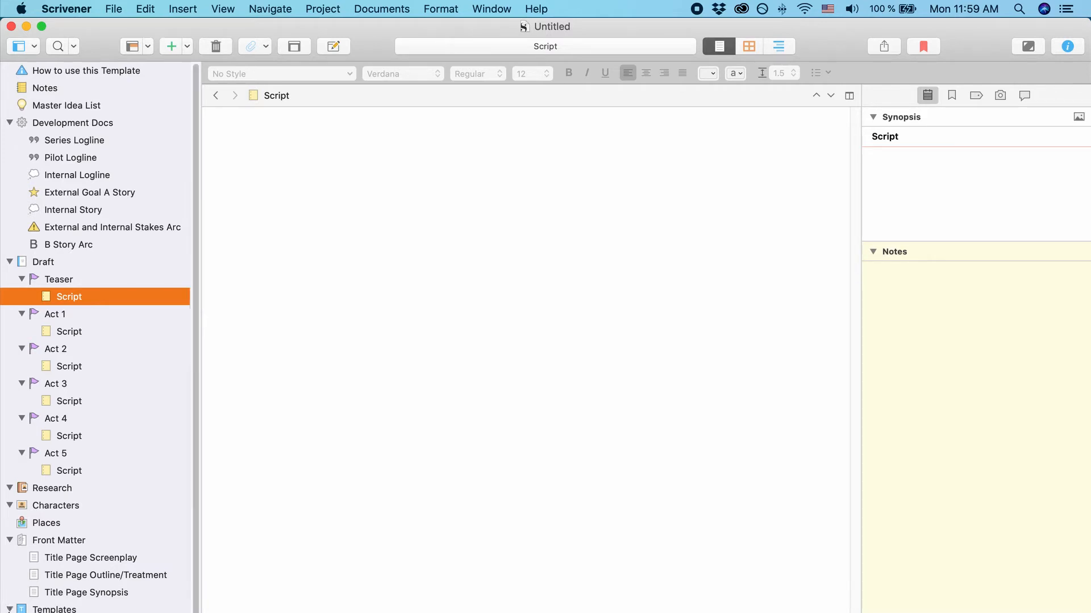
Step: Scroll the Binder down to Templates and open Character Arc Formula
{"action": "scroll", "scroll_direction": "down", "scroll_amount": 3}
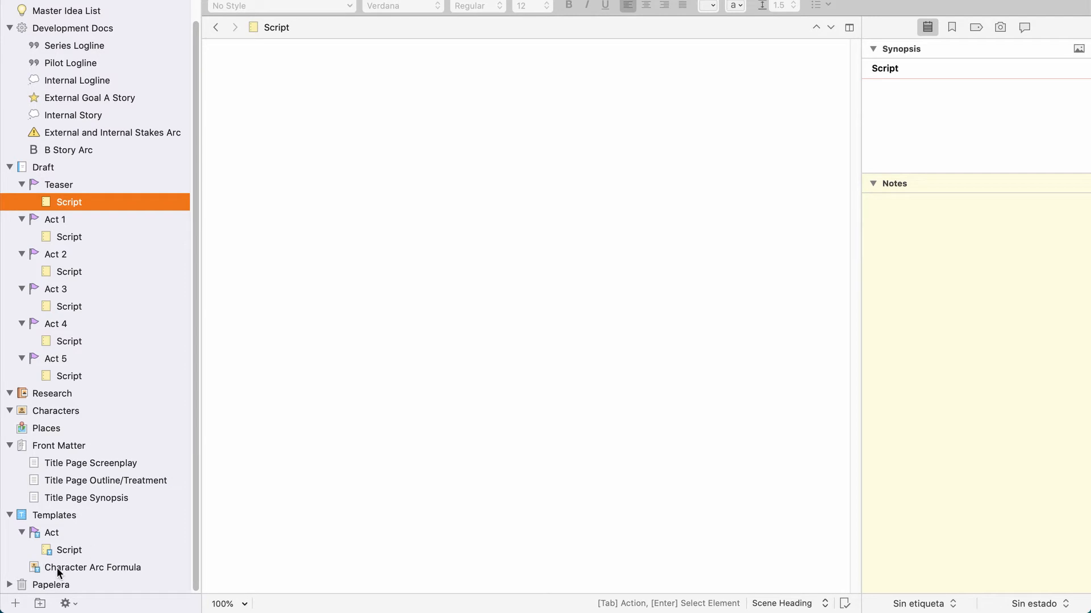
{"action": "left_click", "coordinate": [92, 567]}
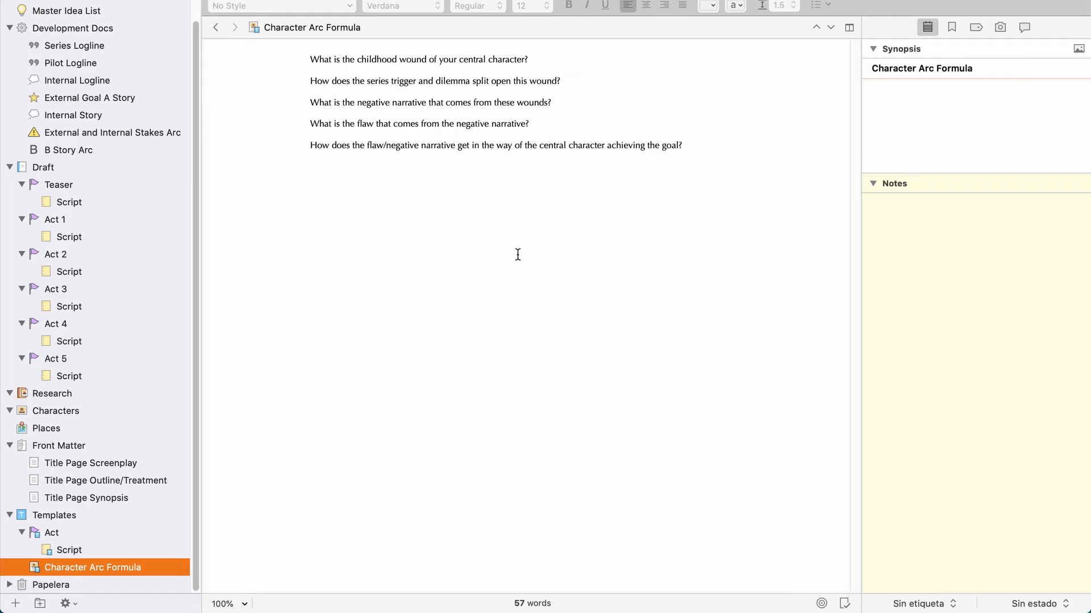
{"action": "mouse_move", "coordinate": [96, 545]}
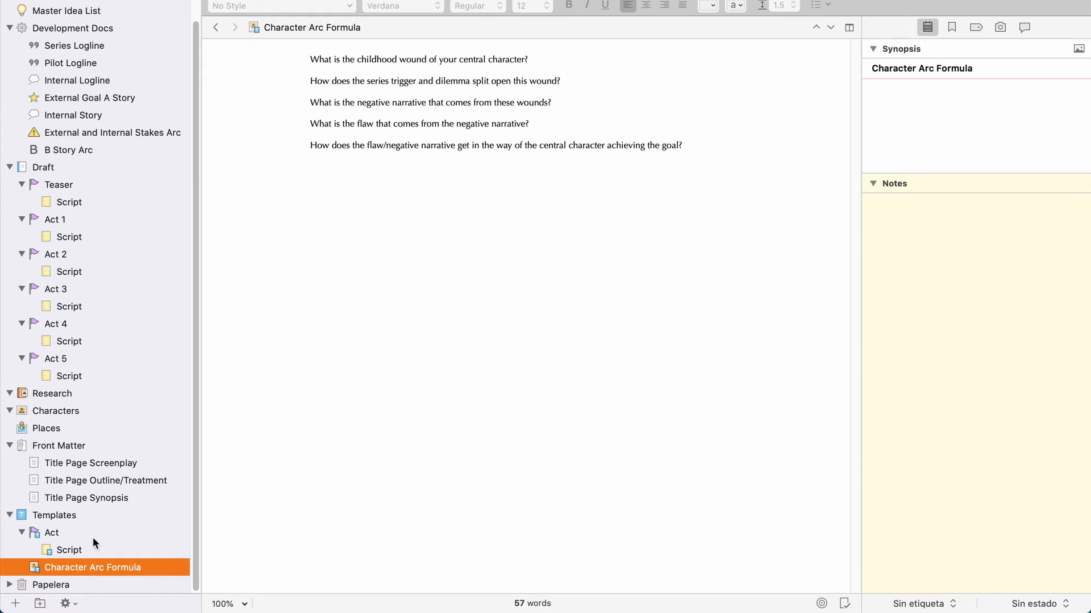
{"action": "mouse_move", "coordinate": [59, 537]}
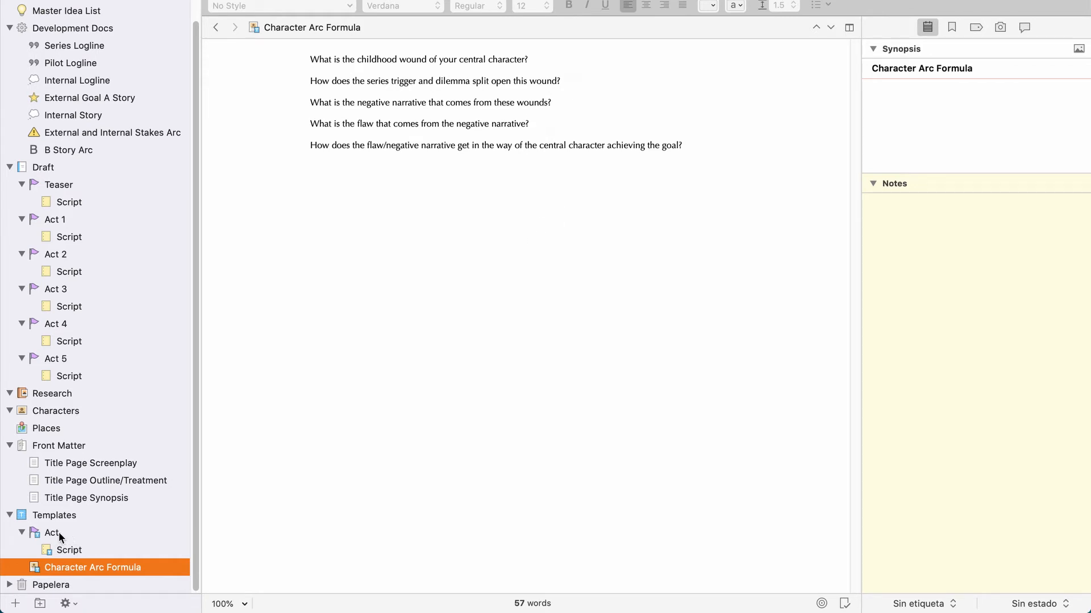
{"action": "mouse_move", "coordinate": [65, 536]}
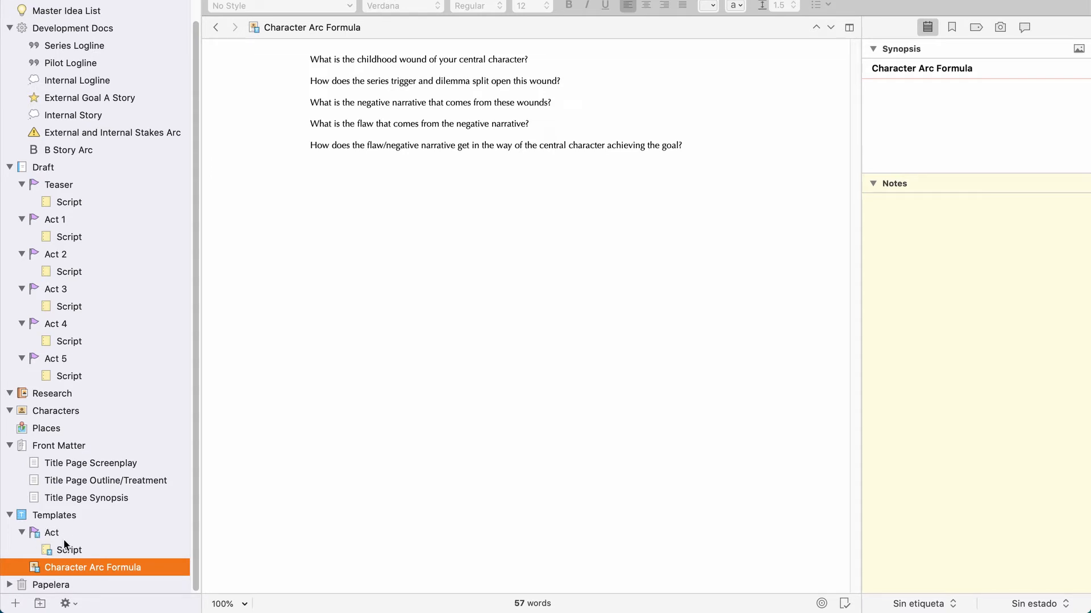
{"action": "mouse_move", "coordinate": [56, 445]}
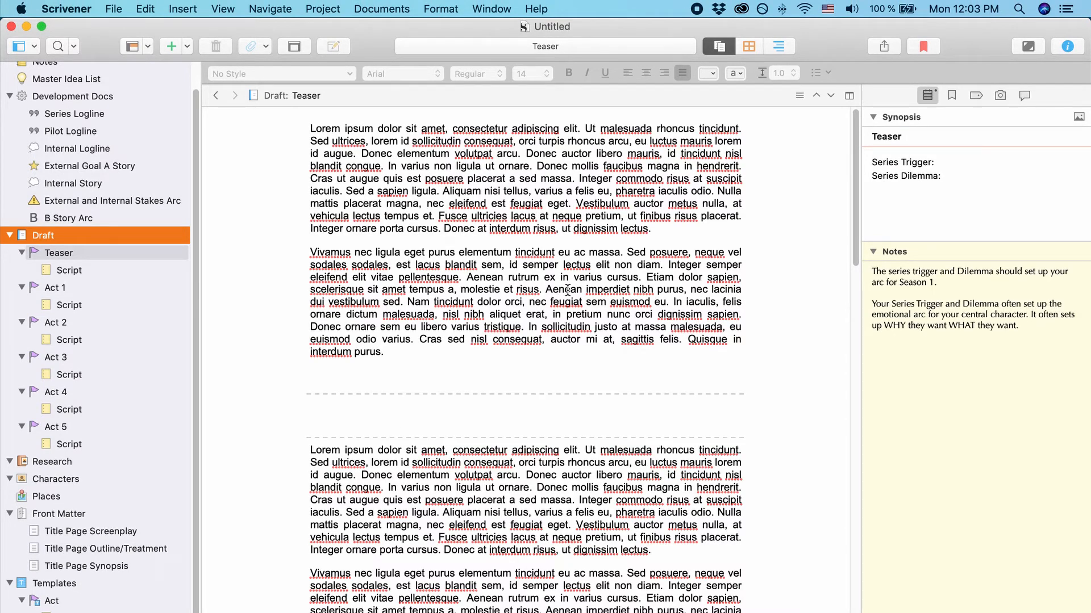
{"action": "mouse_move", "coordinate": [490, 354]}
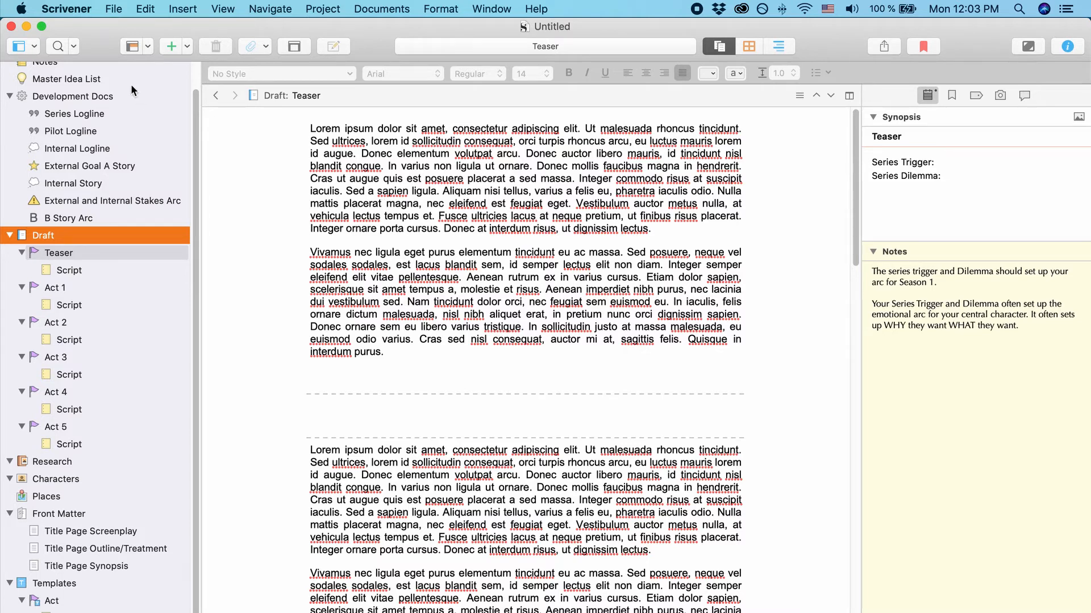
Step: Show the Draft's Teaser composite page and bring up the File menu
{"action": "left_click", "coordinate": [114, 9]}
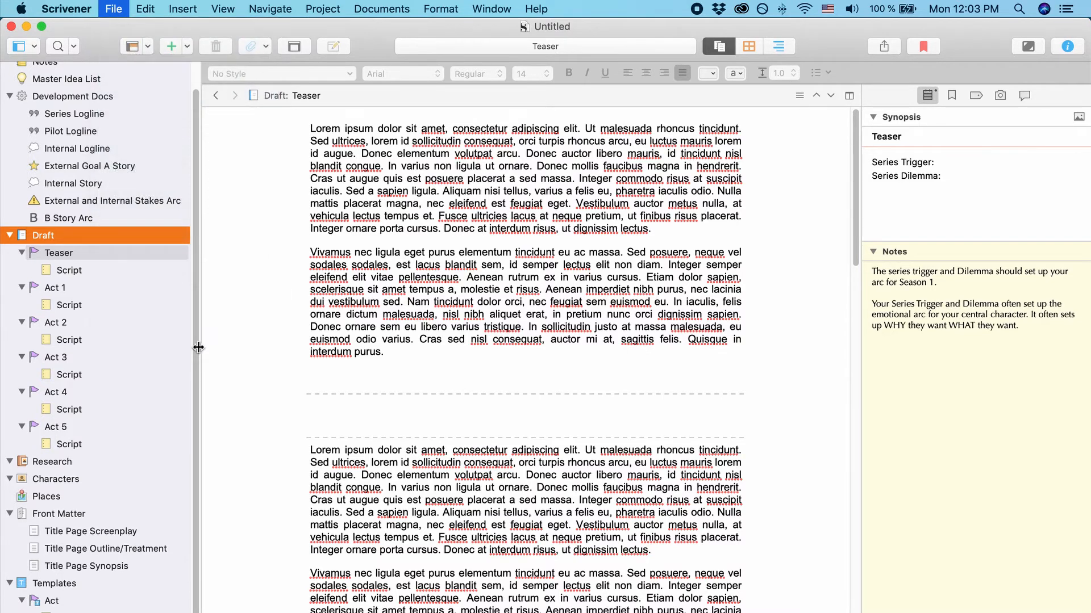
Step: Open Compile for PDF output with the Outline/Treatment project format selected
{"action": "left_click", "coordinate": [113, 9]}
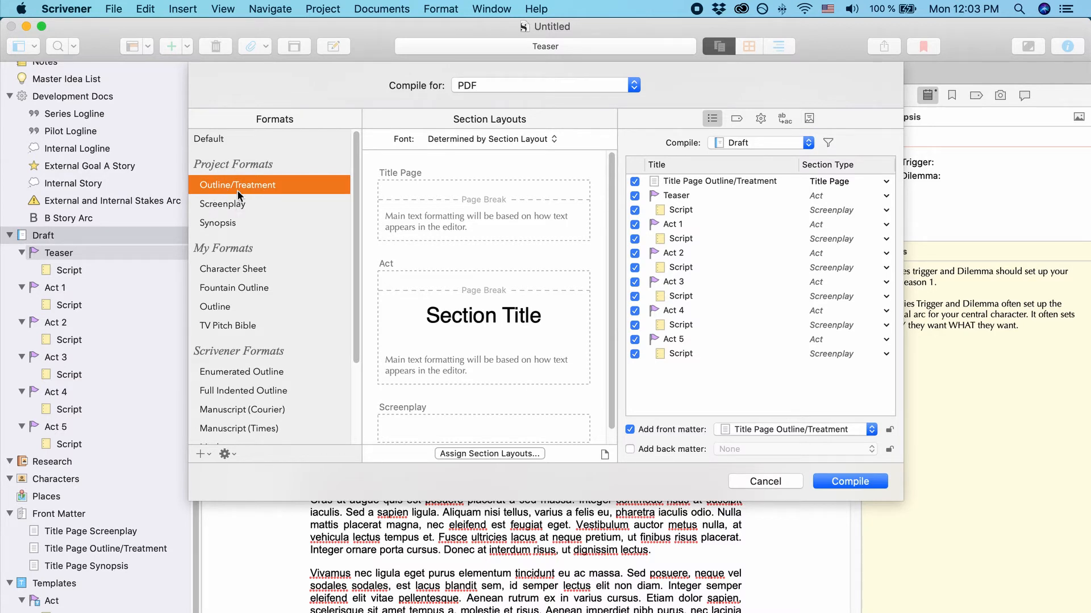
{"action": "mouse_move", "coordinate": [241, 224]}
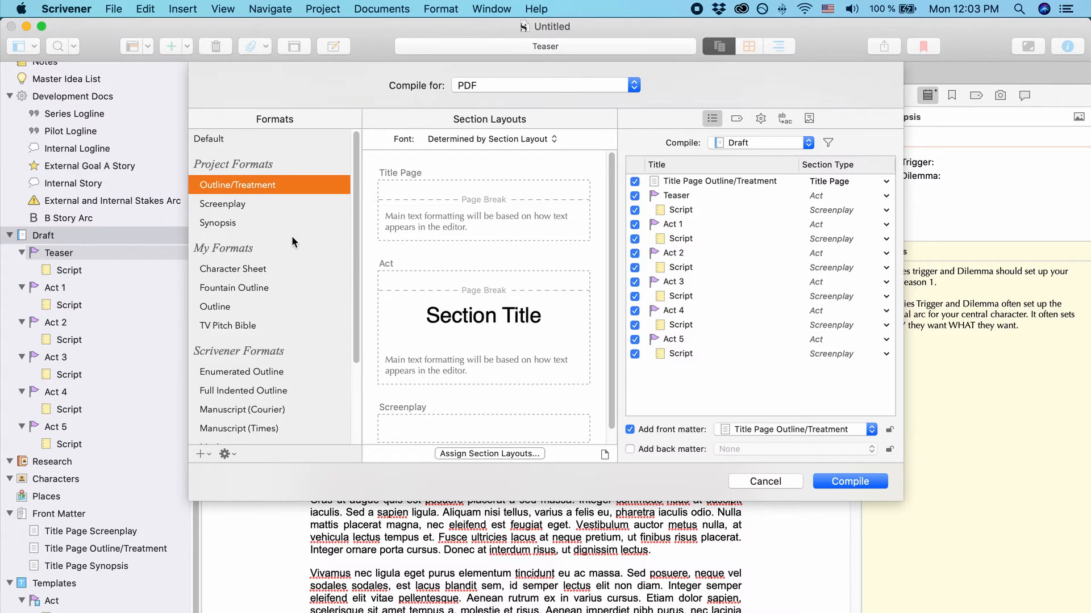
{"action": "mouse_move", "coordinate": [253, 402]}
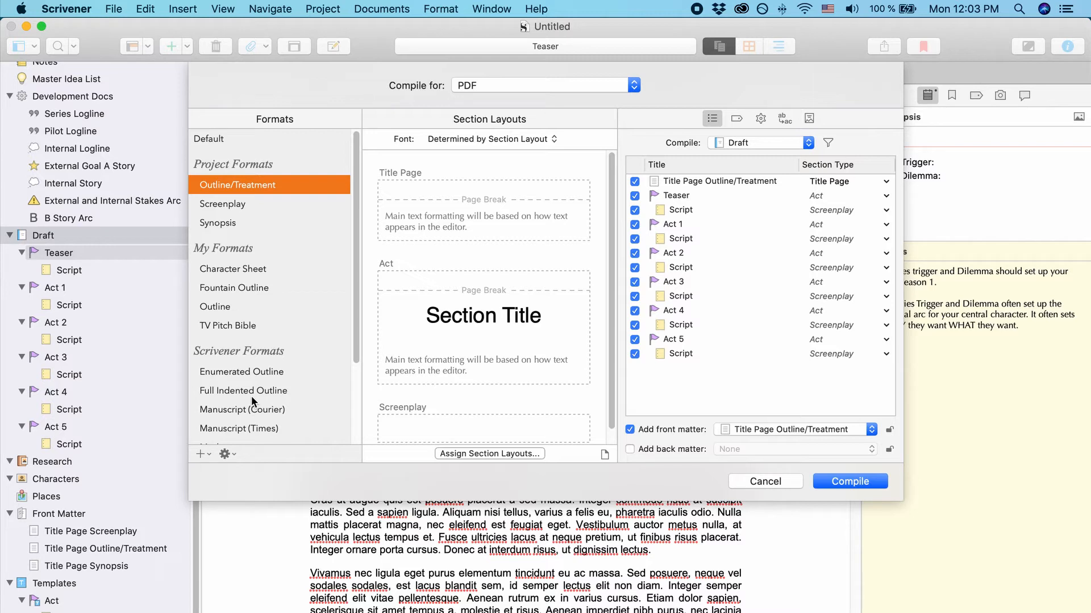
{"action": "mouse_move", "coordinate": [289, 301]}
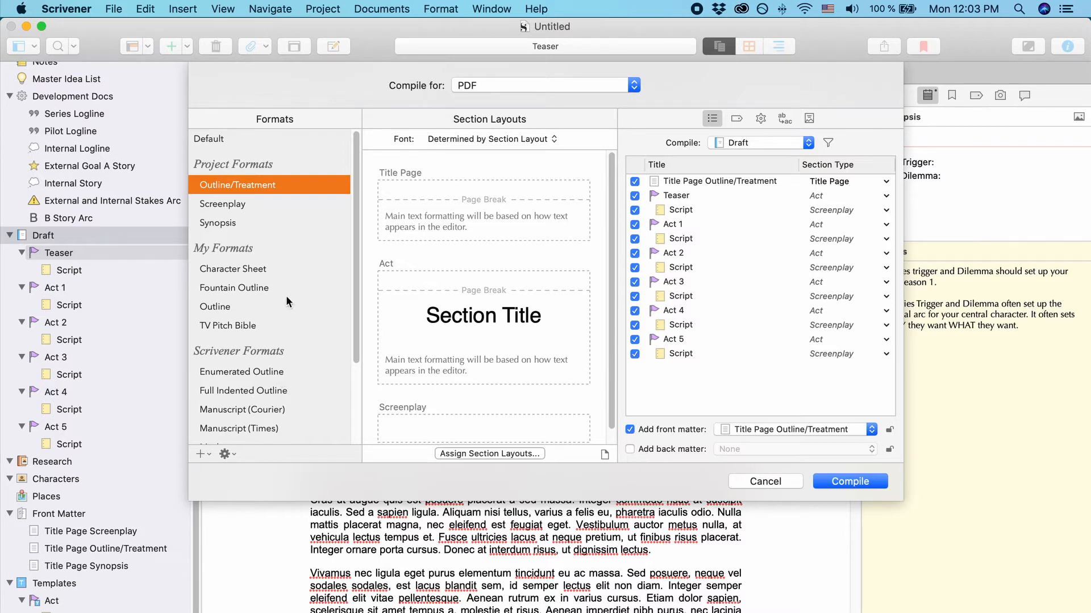
{"action": "mouse_move", "coordinate": [216, 195]}
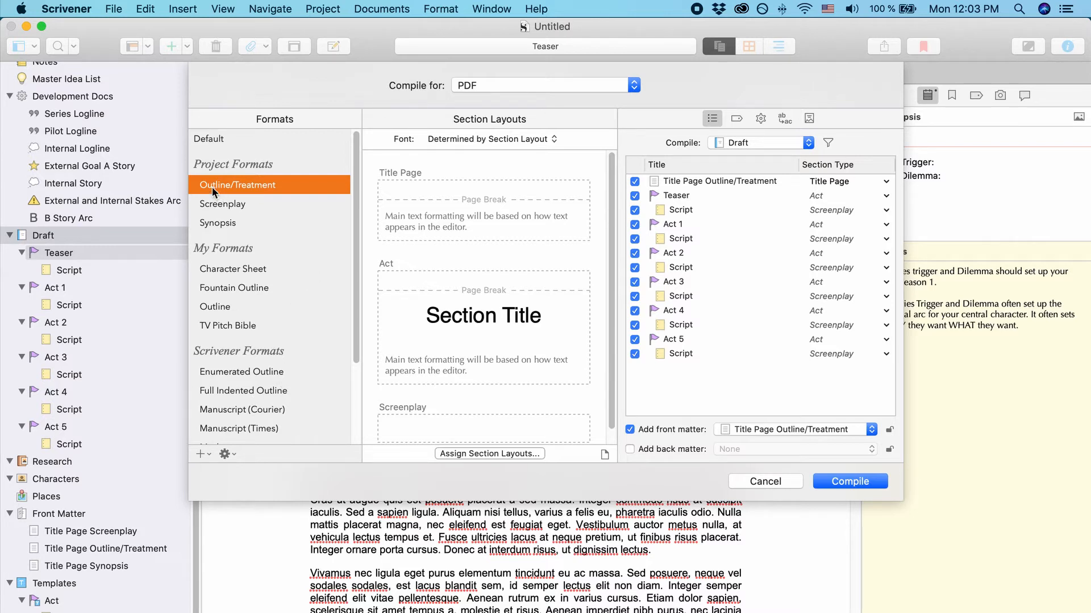
{"action": "mouse_move", "coordinate": [229, 185]}
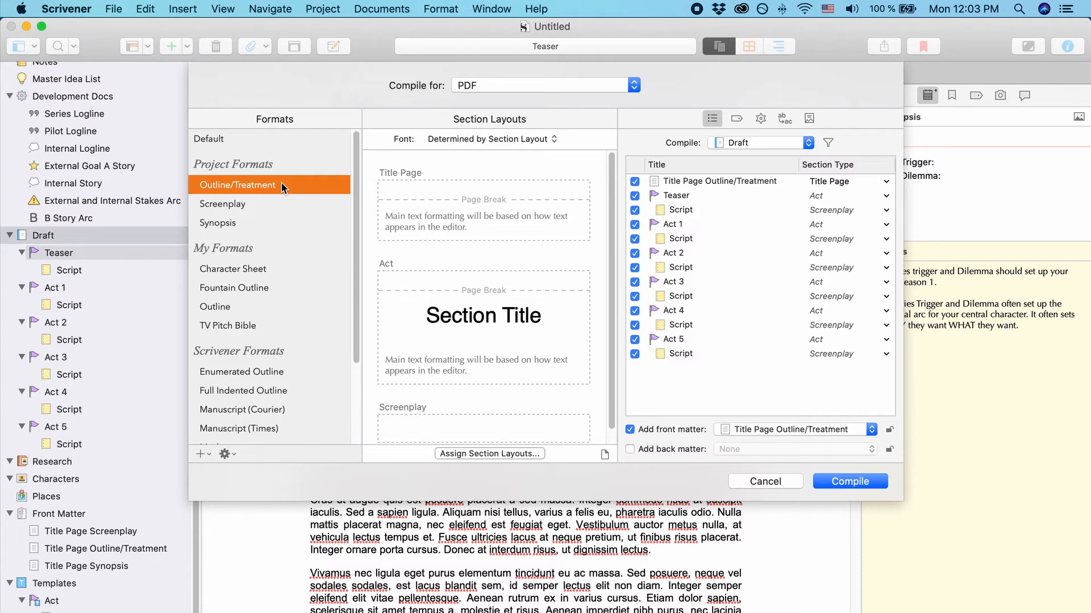
{"action": "mouse_move", "coordinate": [736, 223]}
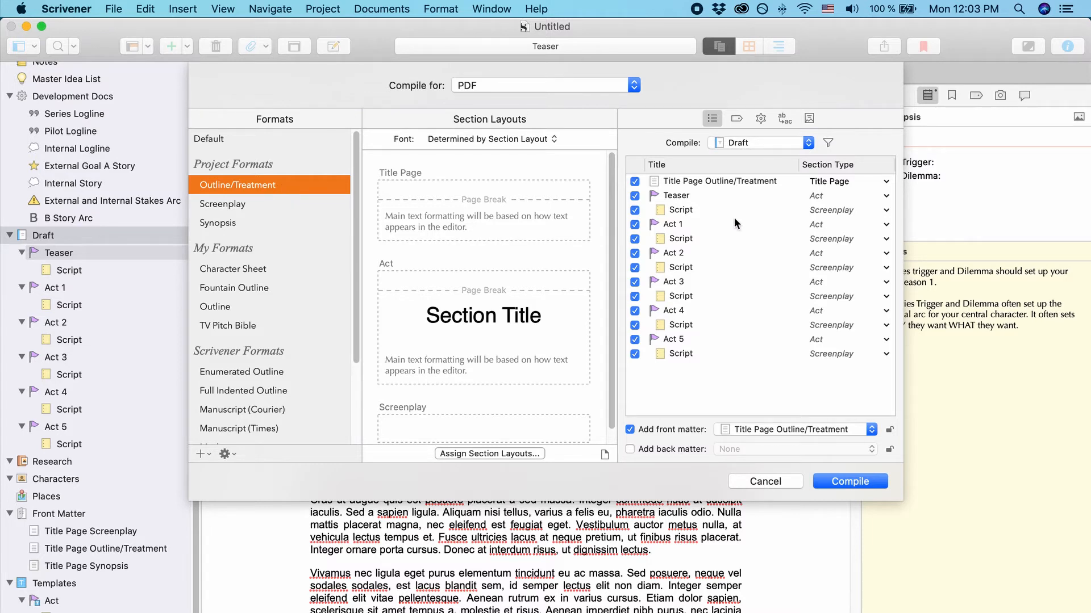
{"action": "mouse_move", "coordinate": [751, 388]}
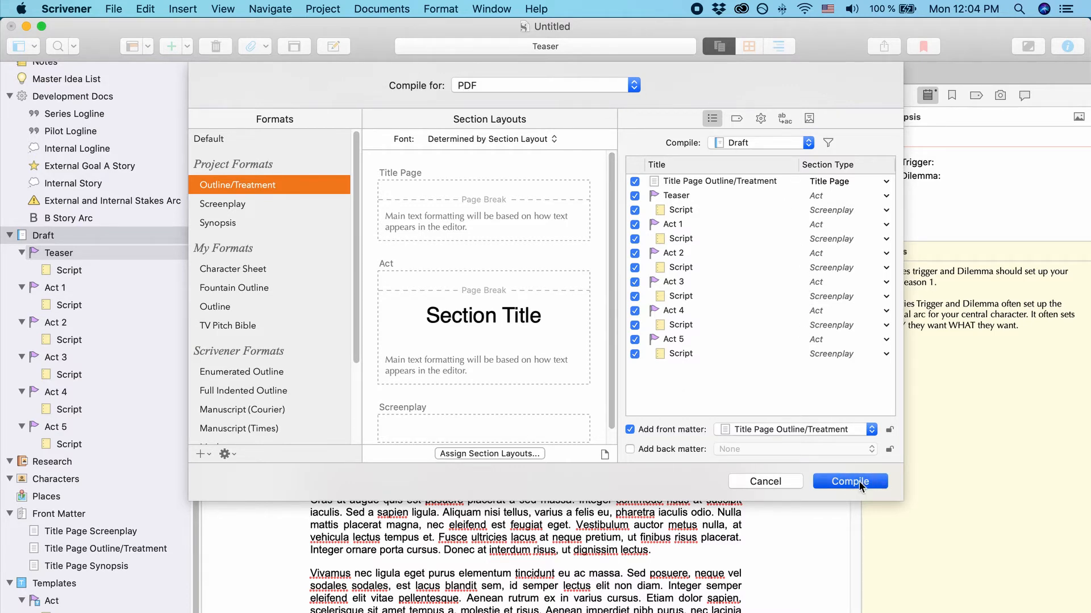
Step: Compile the Outline/Treatment PDF and overwrite Untitled.pdf on the Desktop, opening it in Preview
{"action": "left_click", "coordinate": [849, 481]}
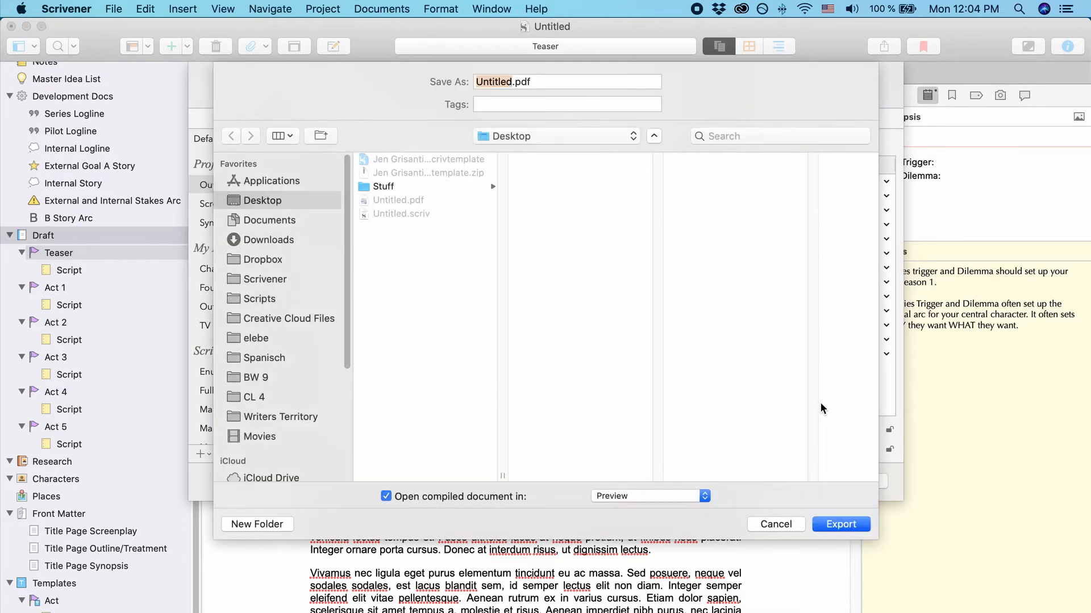
{"action": "left_click", "coordinate": [840, 523]}
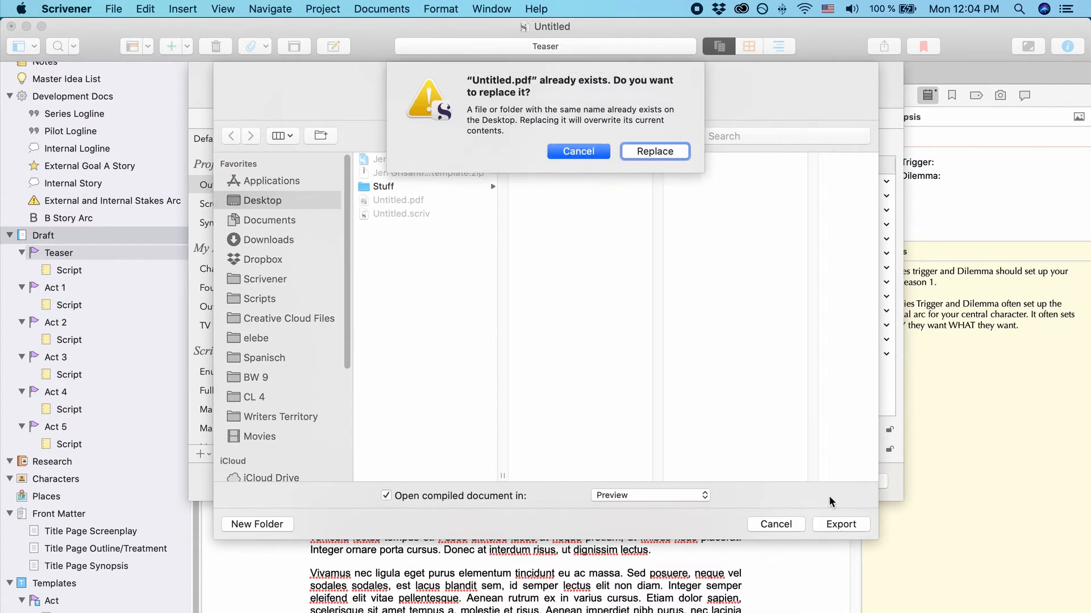
{"action": "left_click", "coordinate": [654, 152]}
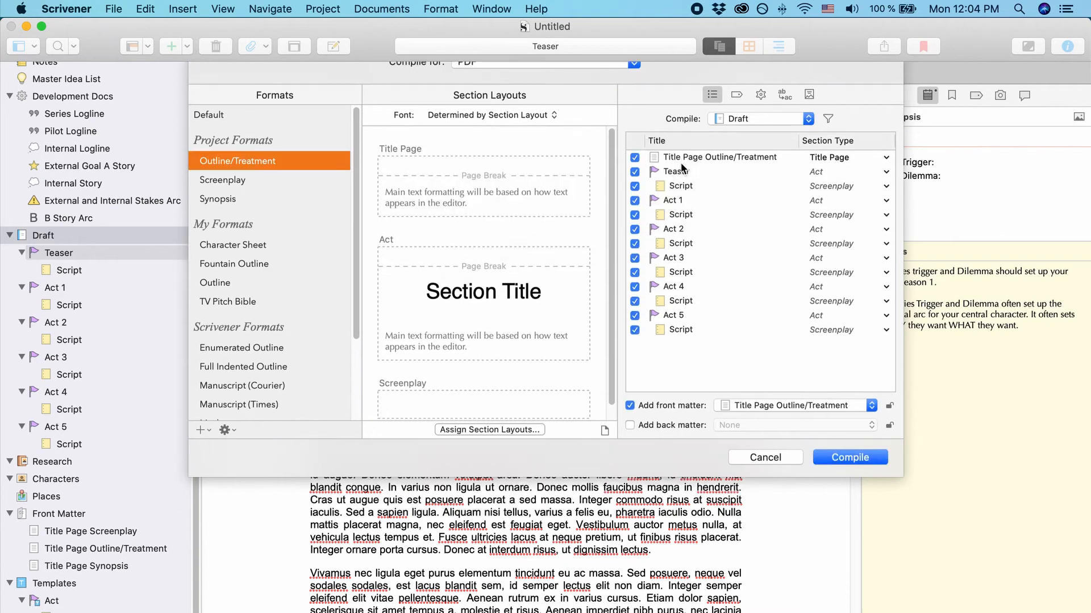
{"action": "left_click", "coordinate": [849, 457]}
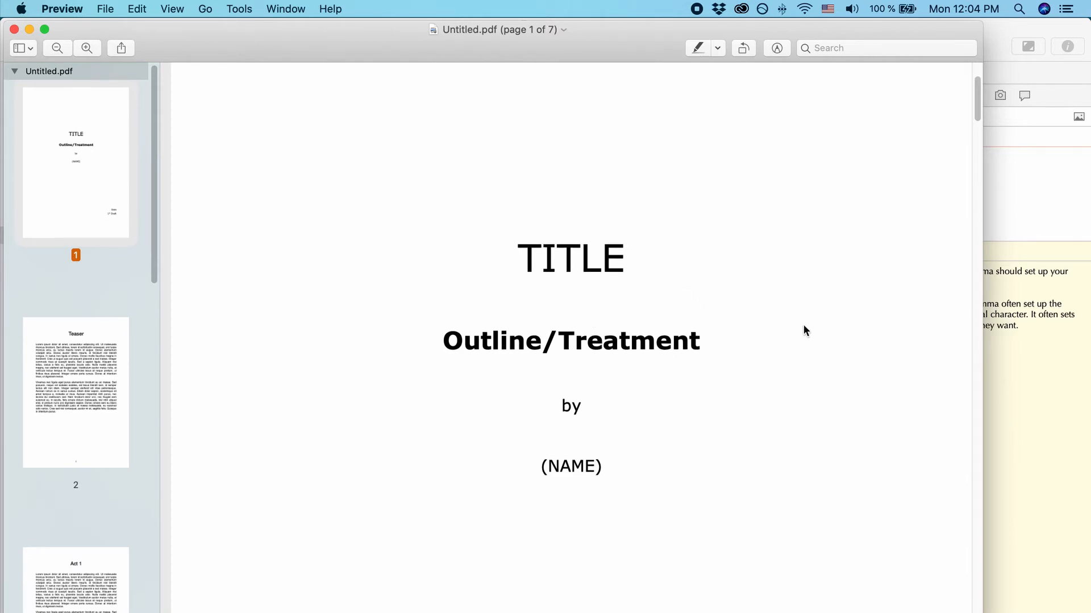
{"action": "mouse_move", "coordinate": [821, 359]}
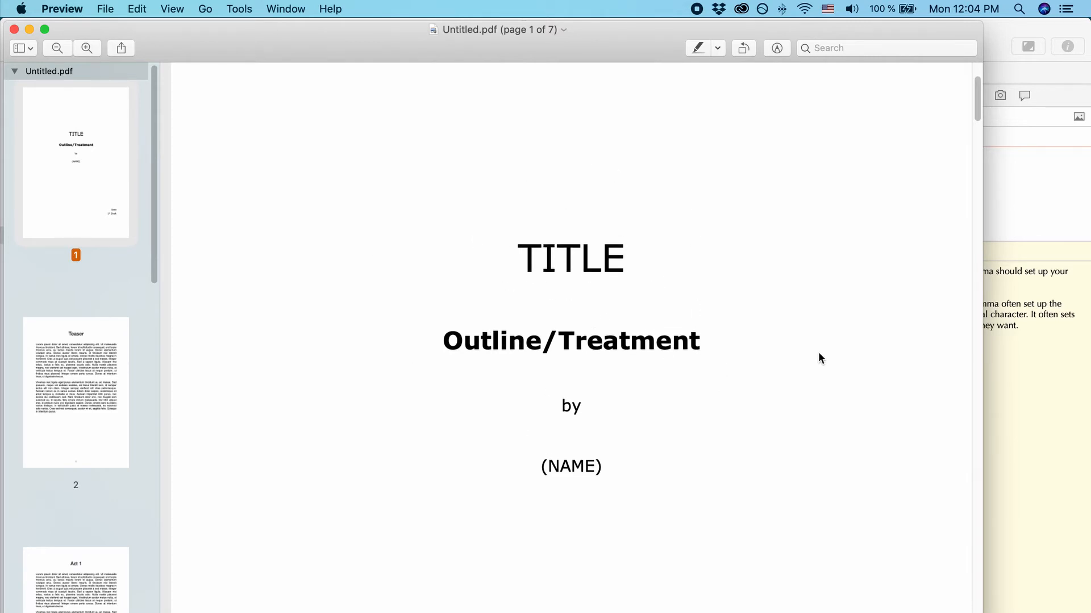
Step: Scroll through the Outline/Treatment PDF's title, Teaser, Act 1 and Act 2 pages in Preview
{"action": "scroll", "scroll_direction": "down", "scroll_amount": 3}
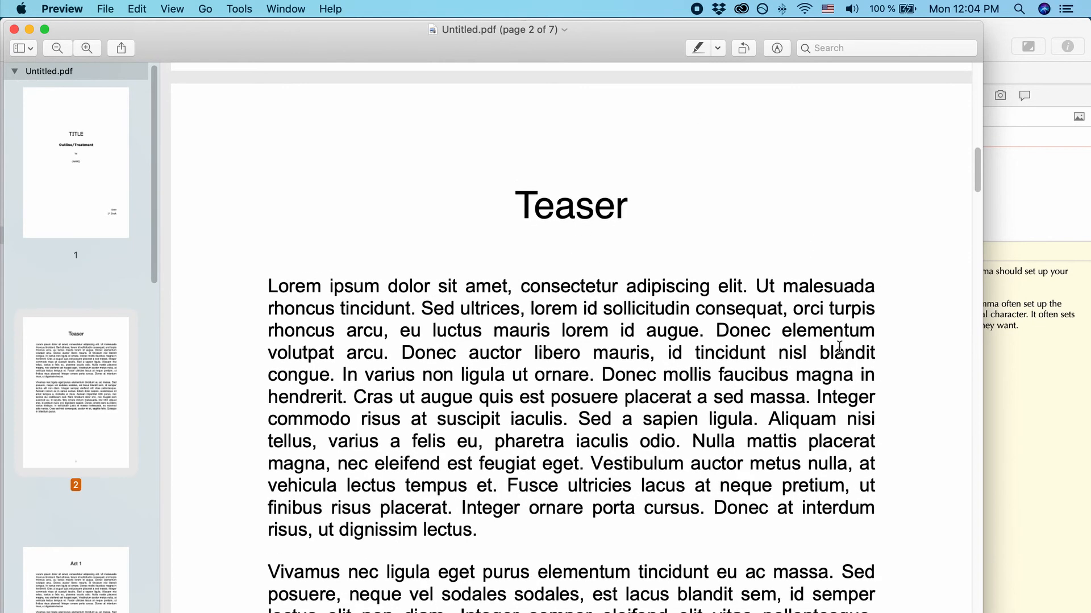
{"action": "scroll", "scroll_direction": "down", "scroll_amount": 3}
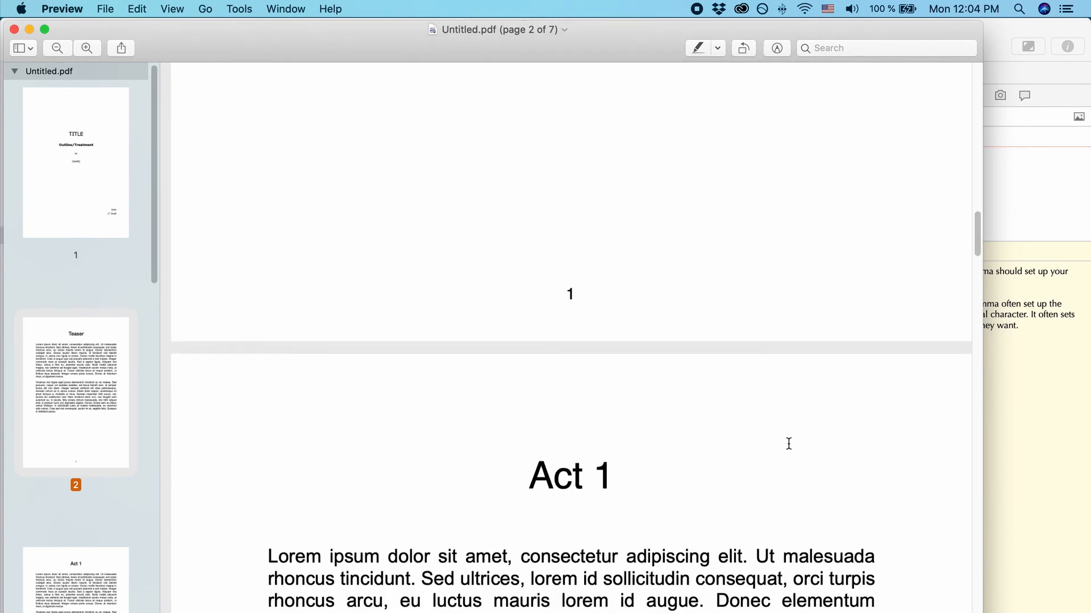
{"action": "scroll", "scroll_direction": "down", "scroll_amount": 3}
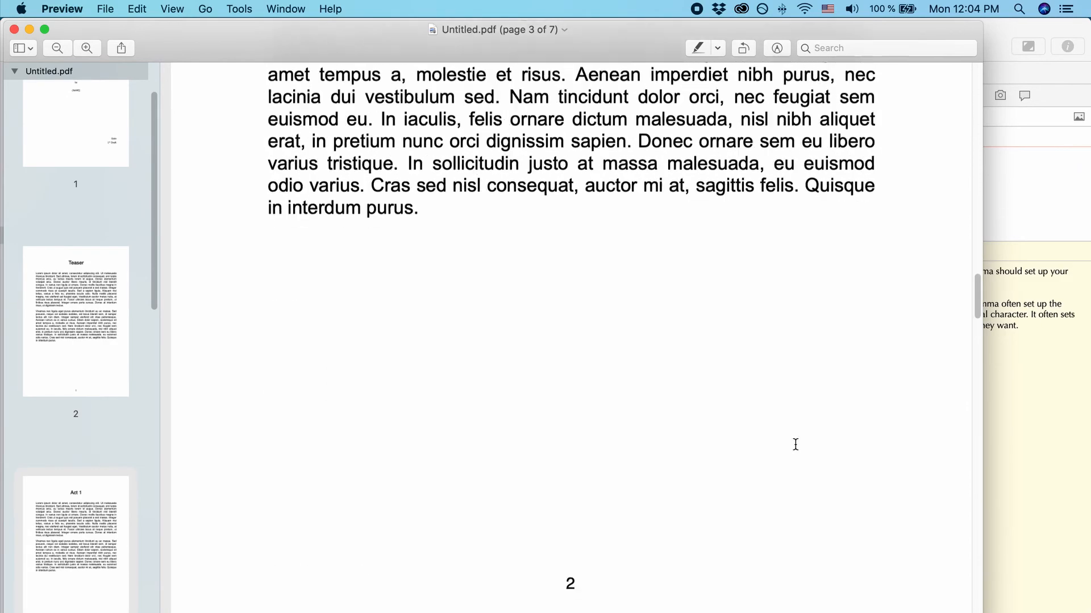
{"action": "scroll", "scroll_direction": "down", "scroll_amount": 3}
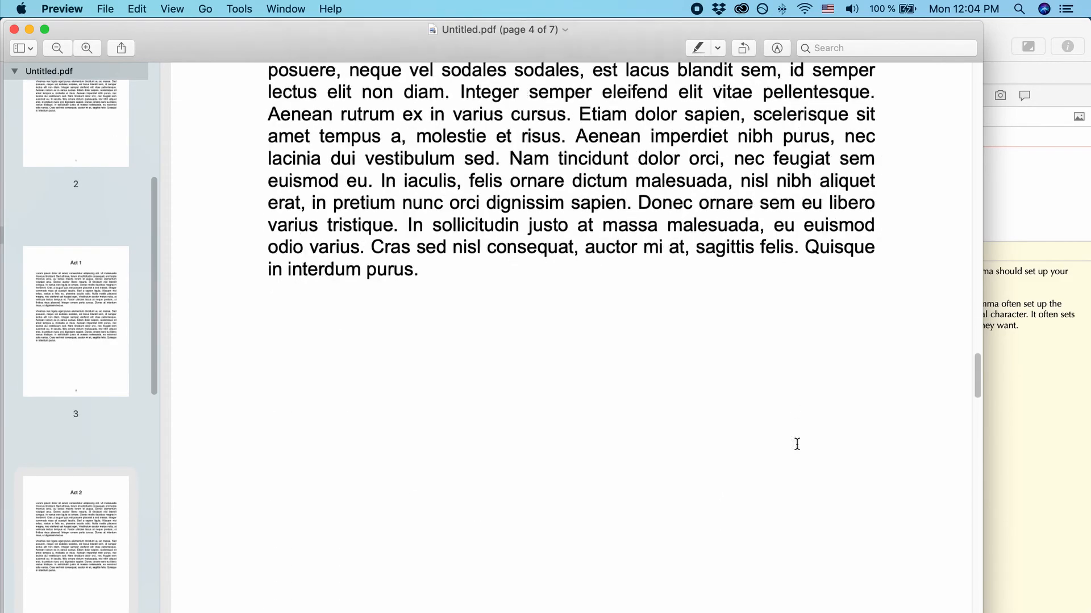
{"action": "scroll", "scroll_direction": "down", "scroll_amount": 3}
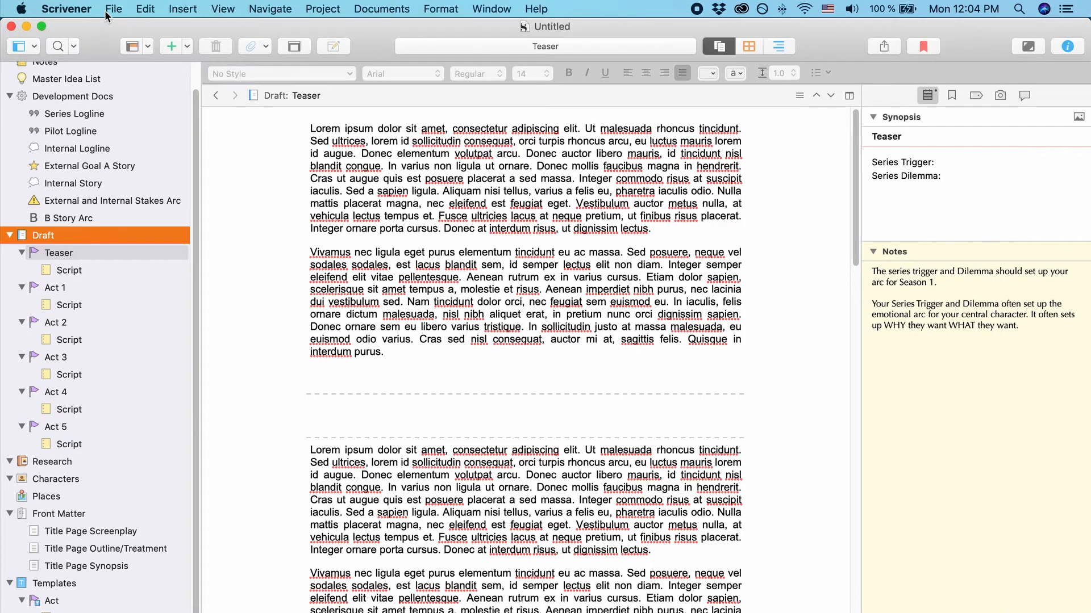
Step: Reopen Compile, give Act sections the Text Section with Heading layout, and pick Outline/Treatment
{"action": "left_click", "coordinate": [113, 9]}
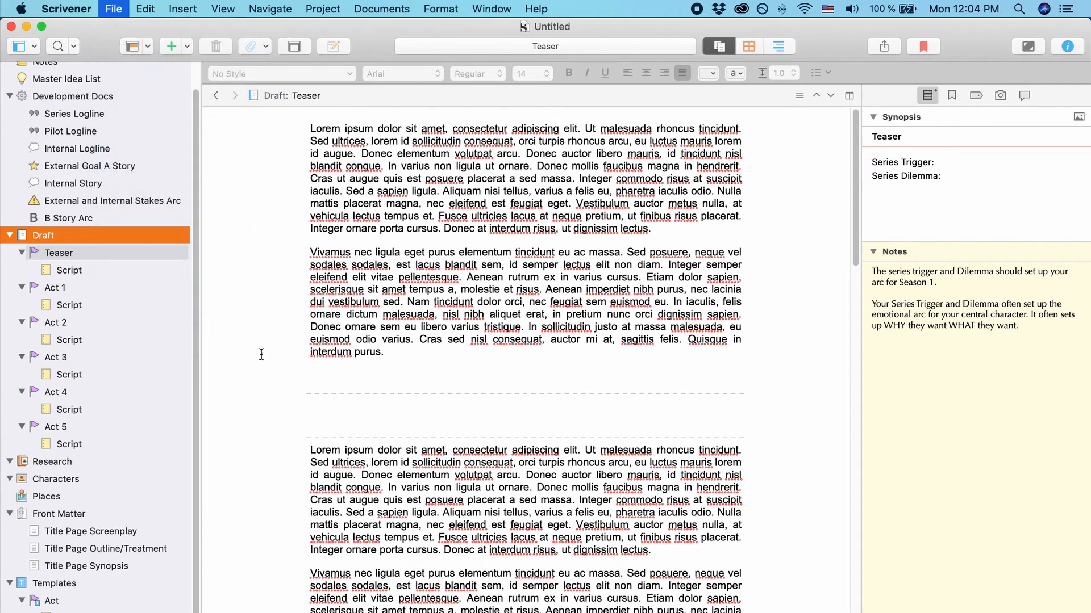
{"action": "left_click", "coordinate": [113, 9]}
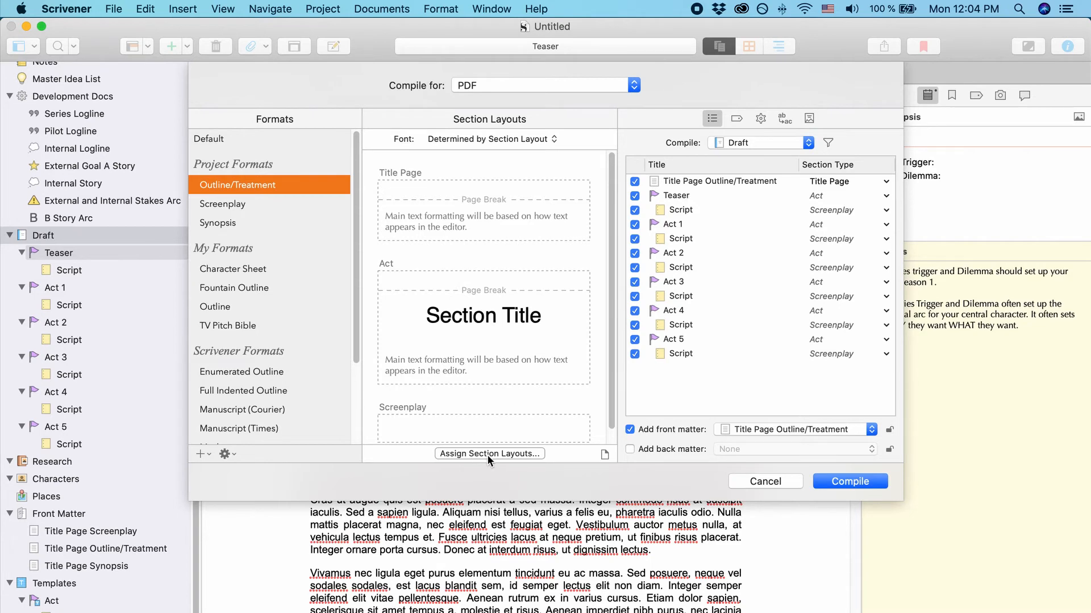
{"action": "left_click", "coordinate": [489, 453]}
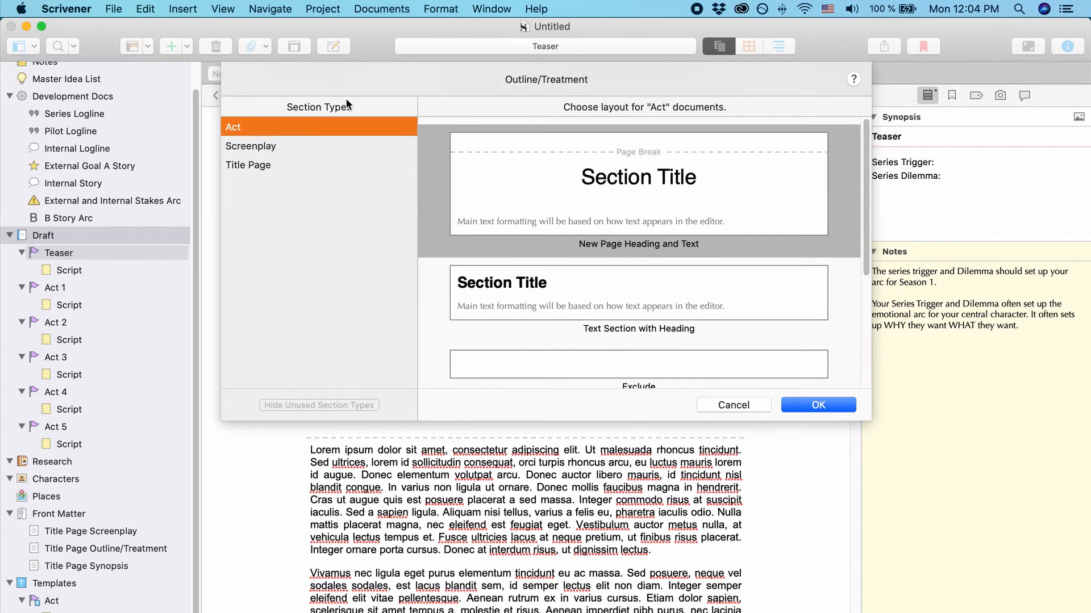
{"action": "mouse_move", "coordinate": [557, 244]}
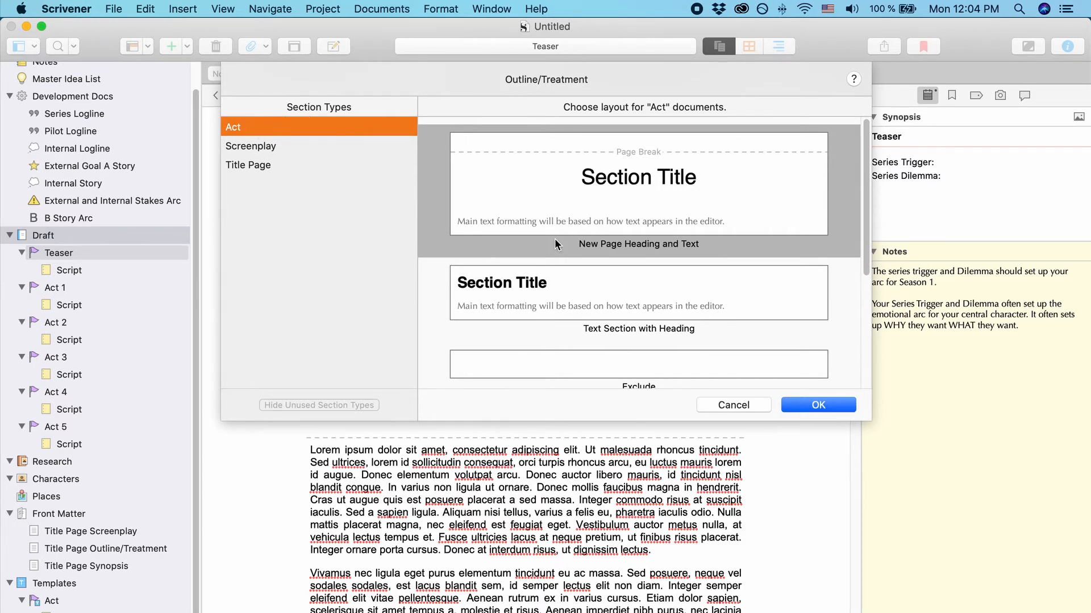
{"action": "mouse_move", "coordinate": [671, 249]}
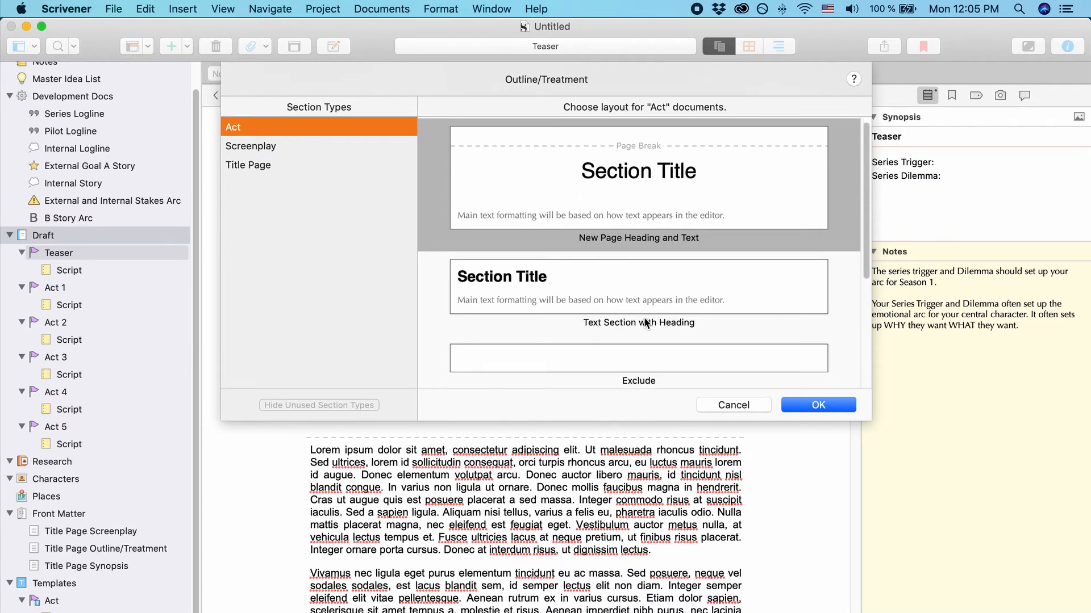
{"action": "left_click", "coordinate": [636, 286]}
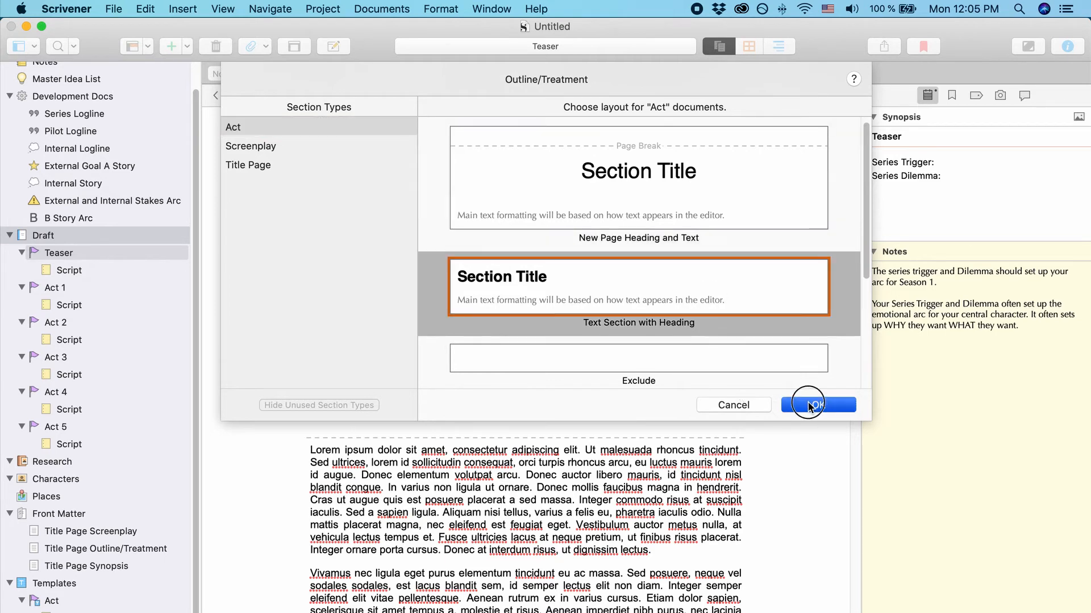
{"action": "left_click", "coordinate": [818, 405]}
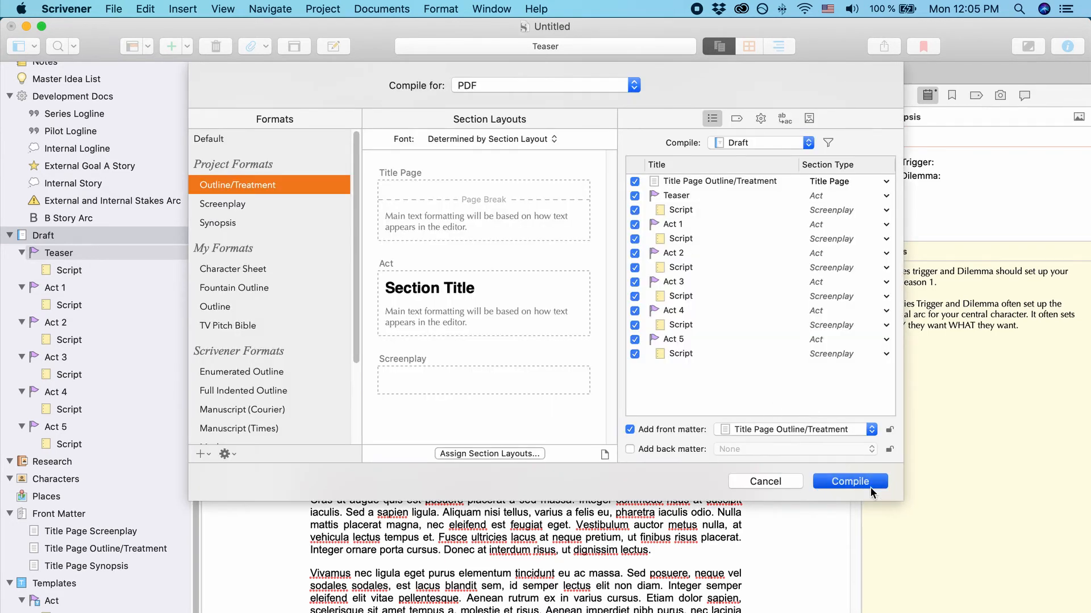
Step: Recompile the Outline/Treatment draft to Untitled.pdf on the Desktop and open it in Preview
{"action": "left_click", "coordinate": [849, 481]}
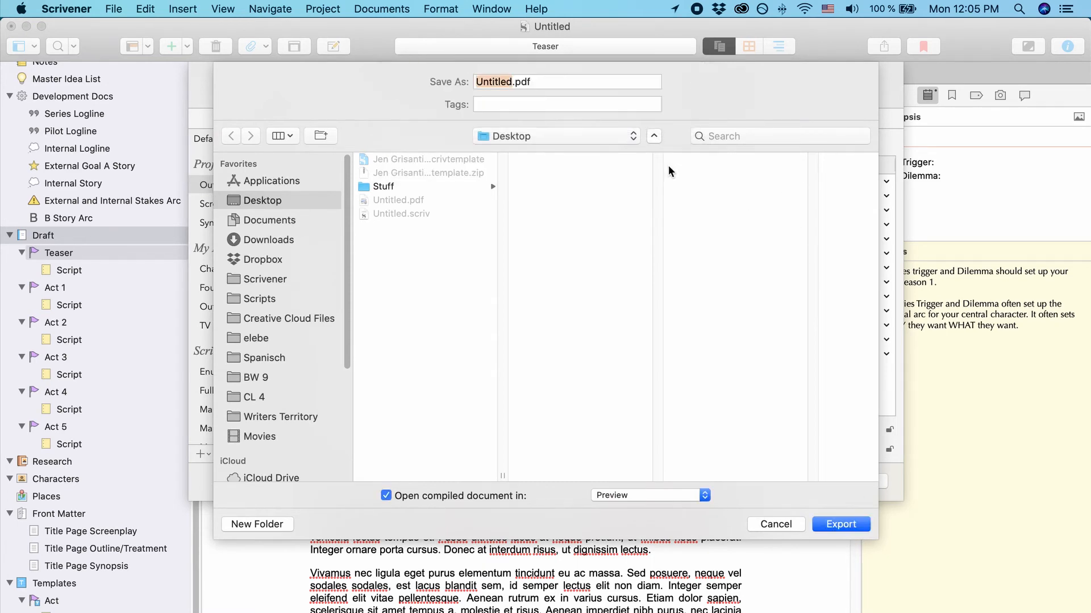
{"action": "left_click", "coordinate": [775, 524]}
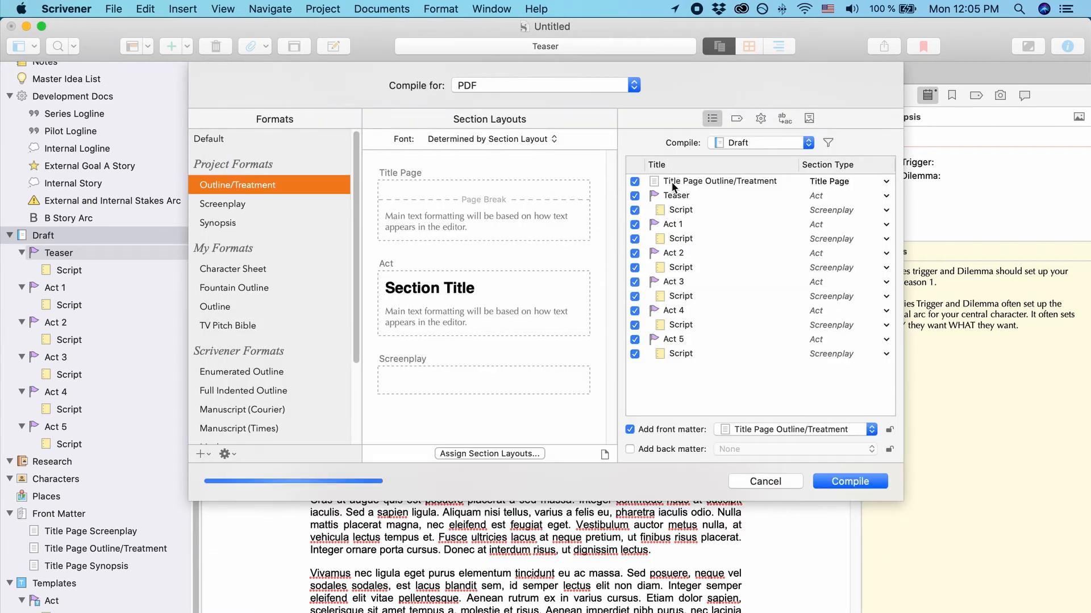
{"action": "left_click", "coordinate": [850, 481]}
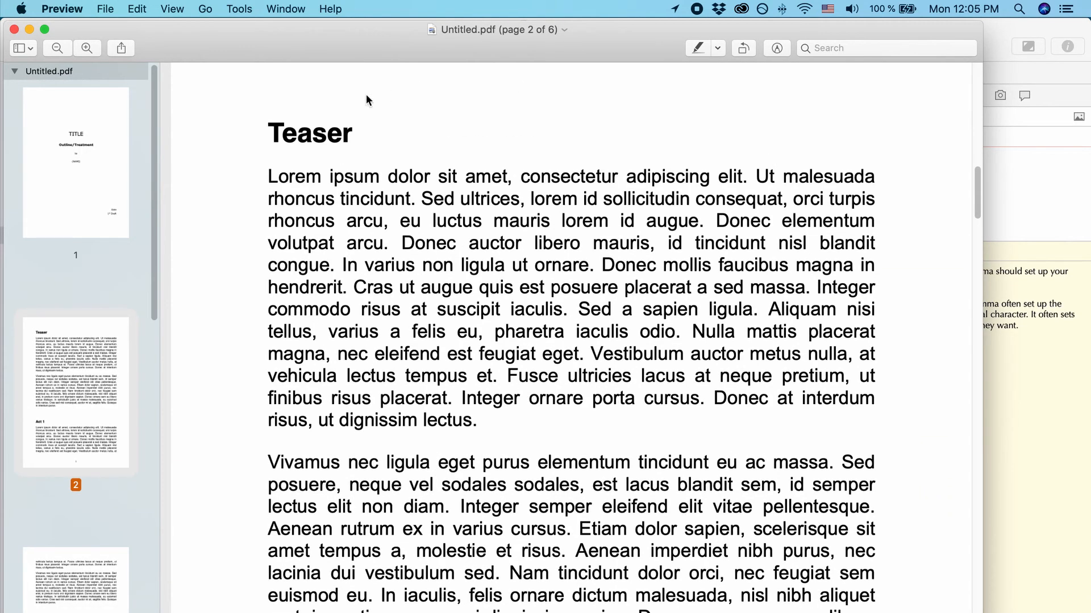
Step: Scroll the six-page outline PDF to check Act 1 follows the Teaser on the same page
{"action": "scroll", "scroll_direction": "down", "scroll_amount": 3}
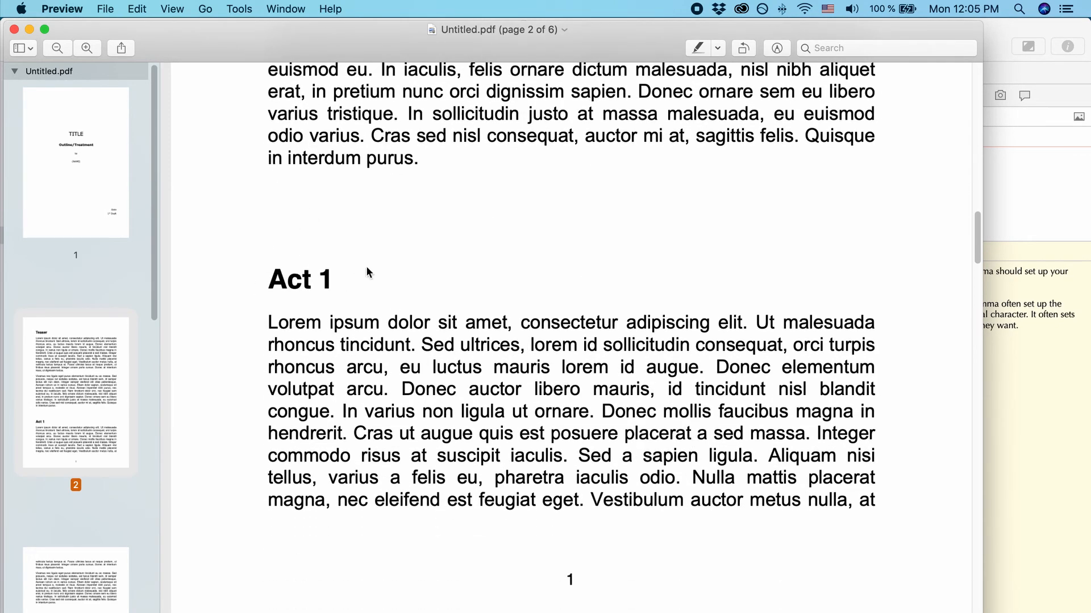
{"action": "scroll", "scroll_direction": "down", "scroll_amount": 3}
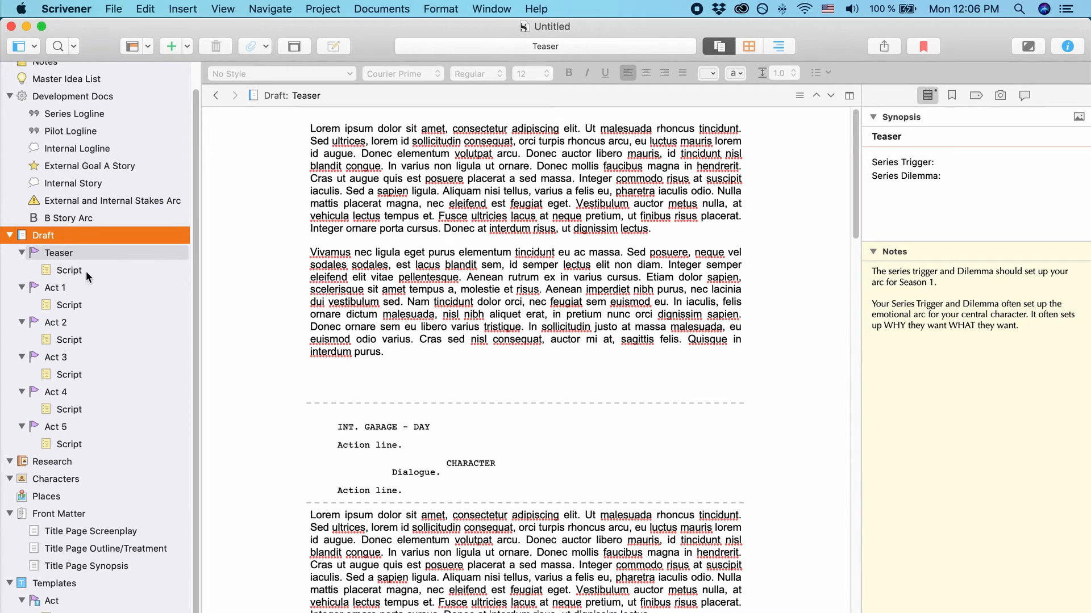
Step: Select the Teaser Script, compile in Screenplay format, and export the PDF to the Desktop
{"action": "left_click", "coordinate": [69, 304]}
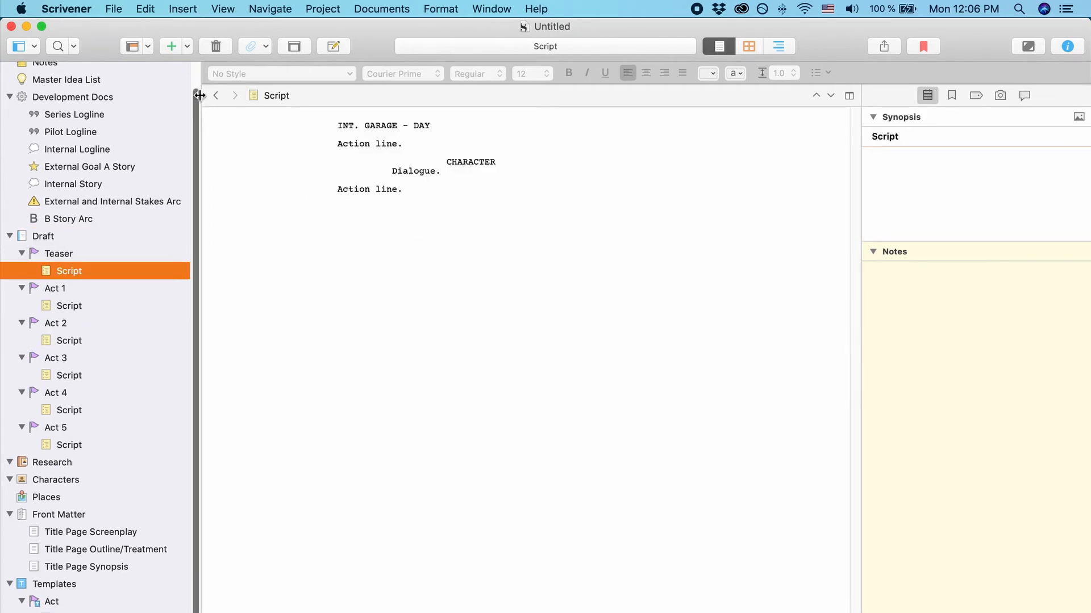
{"action": "mouse_move", "coordinate": [131, 46]}
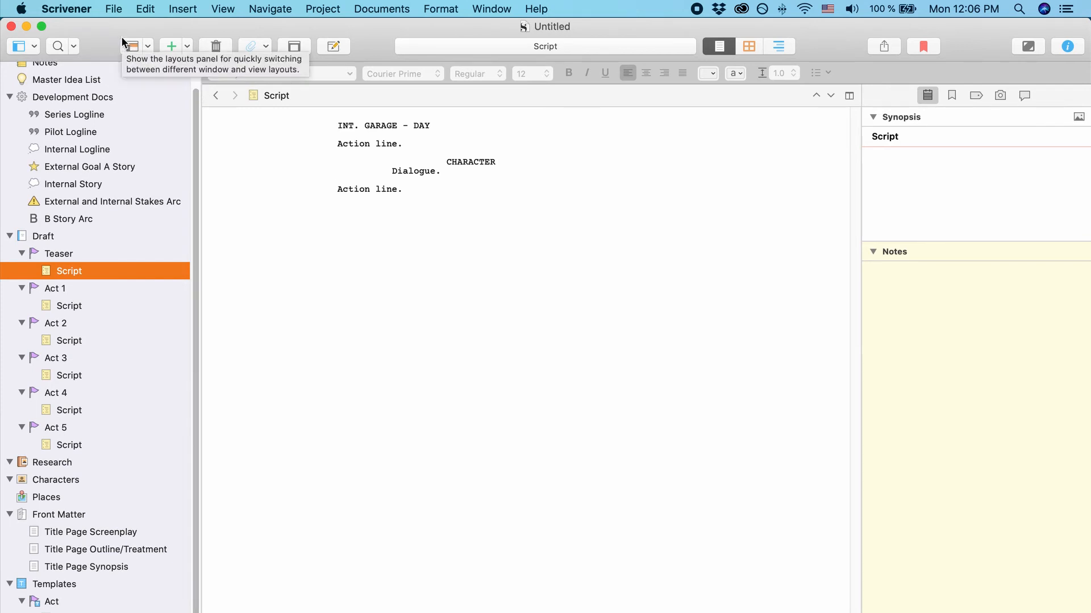
{"action": "left_click", "coordinate": [114, 9]}
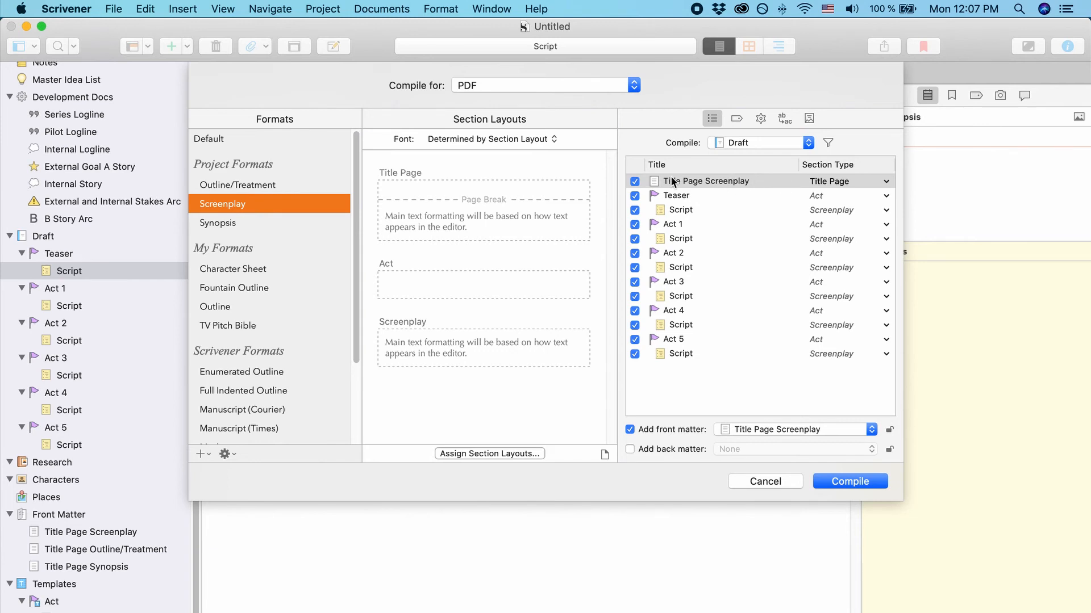
{"action": "left_click", "coordinate": [849, 481]}
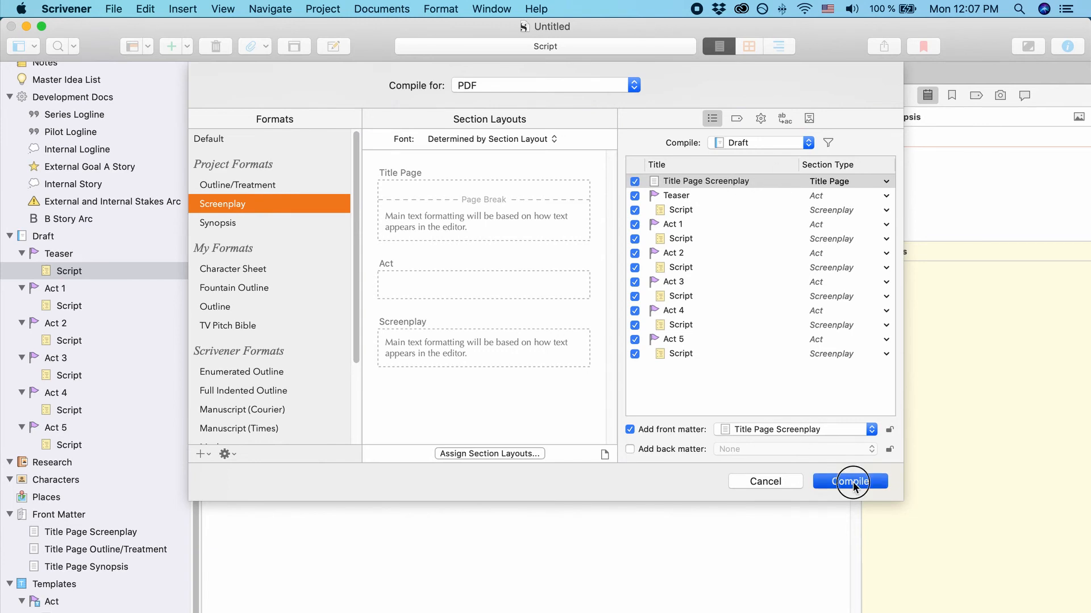
{"action": "left_click", "coordinate": [850, 482]}
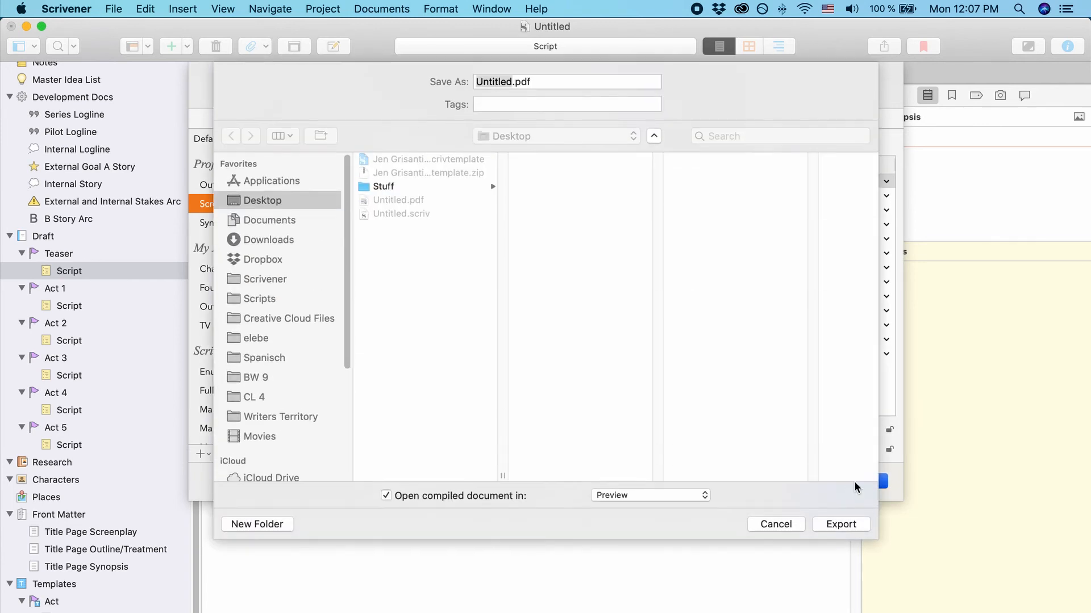
{"action": "left_click", "coordinate": [840, 524]}
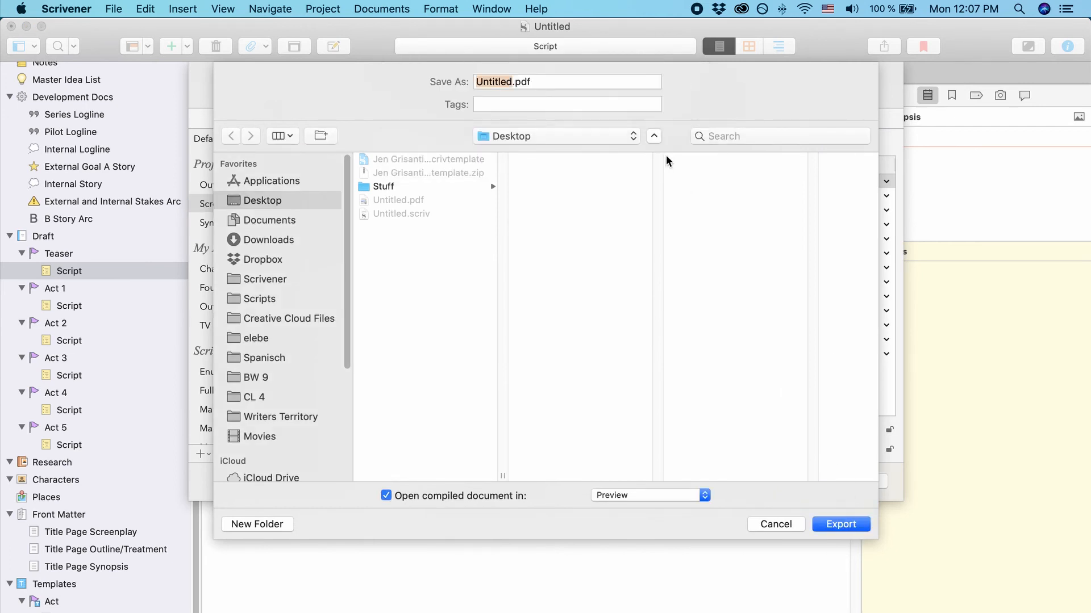
{"action": "left_click", "coordinate": [775, 523]}
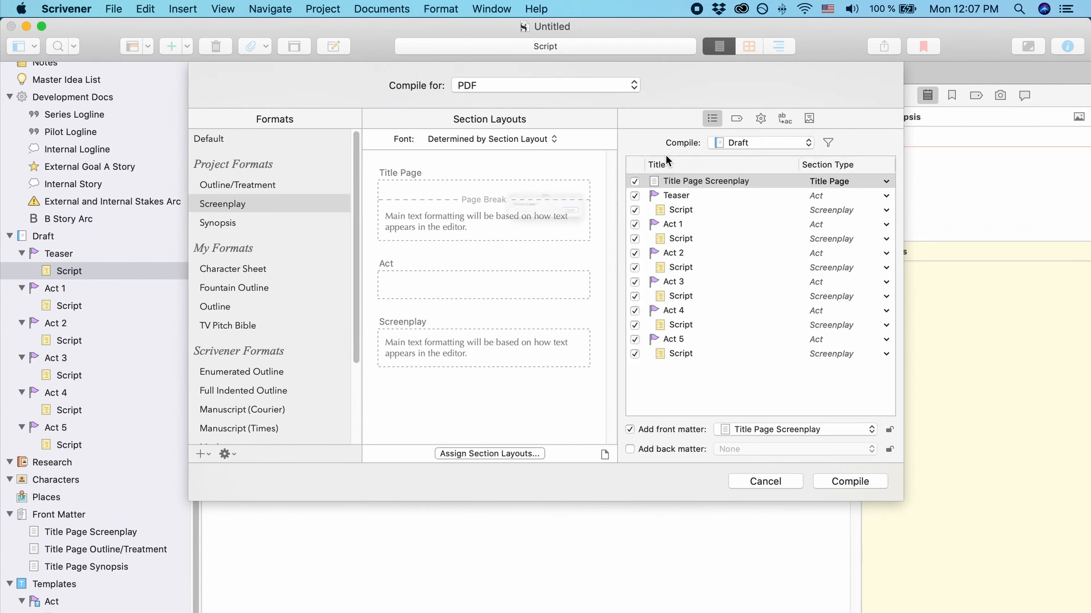
Step: Scroll the screenplay PDF from its title page through the INT. GARAGE - DAY scenes
{"action": "left_click", "coordinate": [849, 481]}
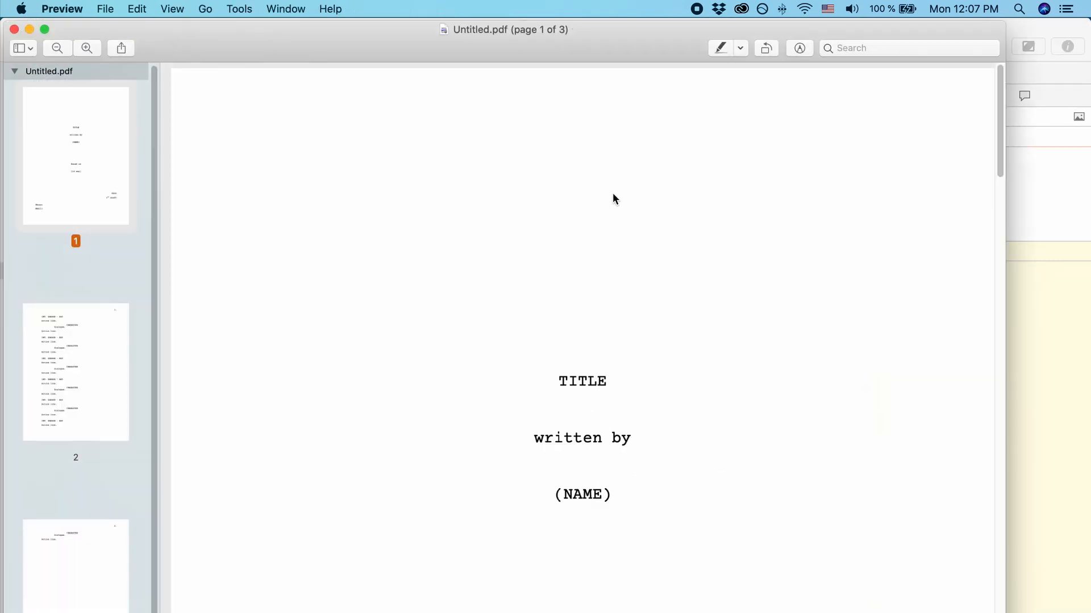
{"action": "scroll", "scroll_direction": "down", "scroll_amount": 3}
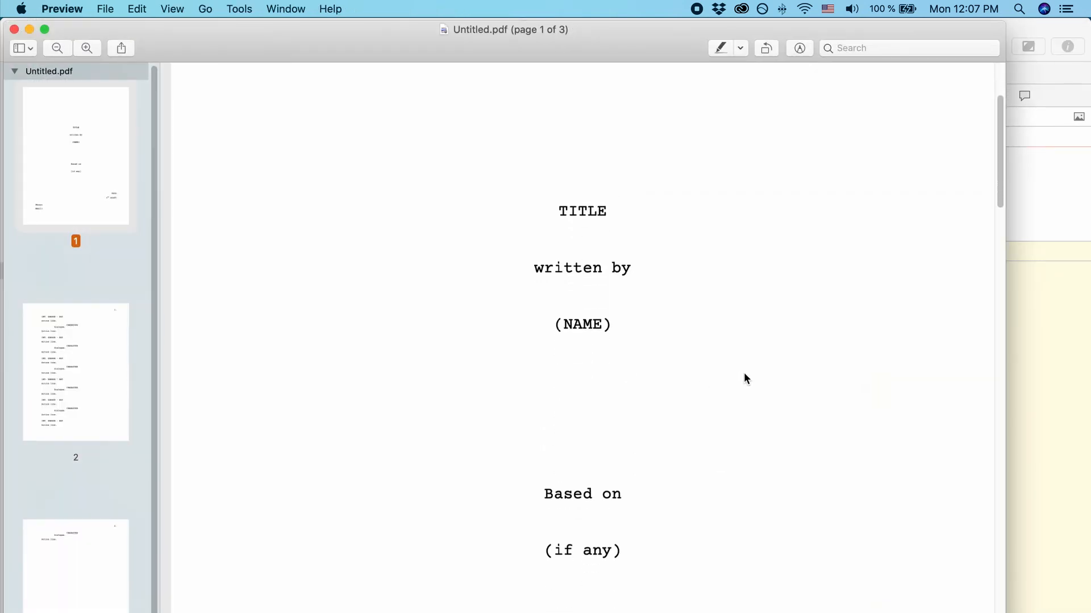
{"action": "scroll", "scroll_direction": "down", "scroll_amount": 3}
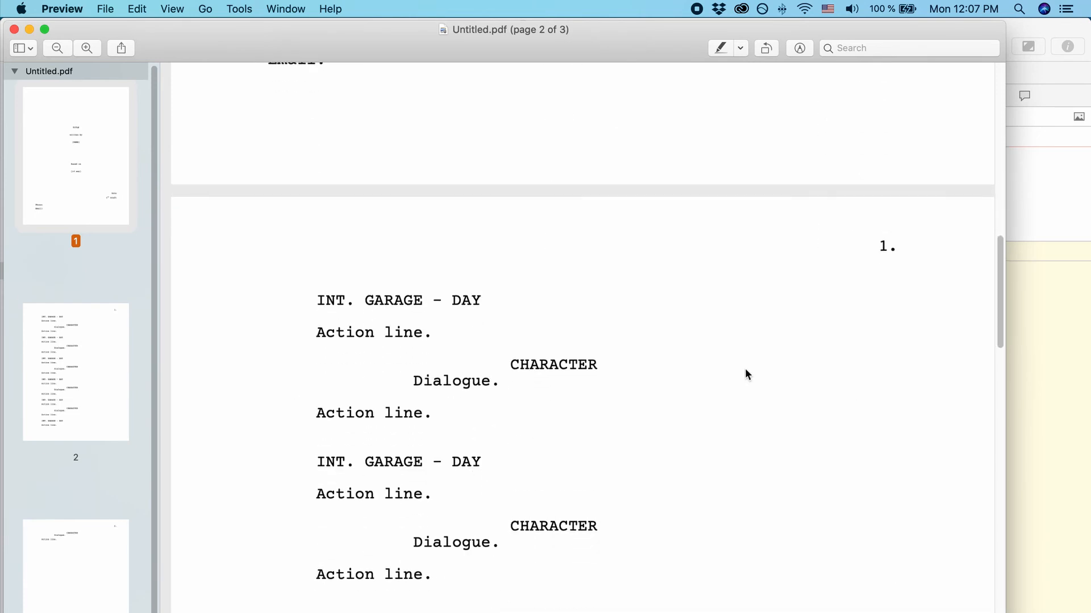
{"action": "scroll", "scroll_direction": "down", "scroll_amount": 3}
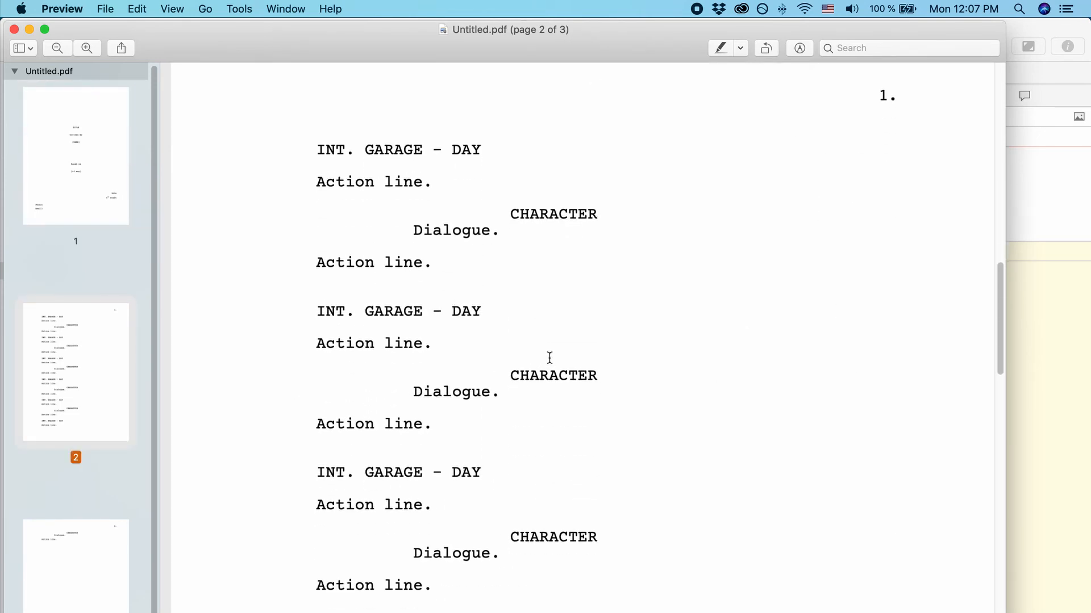
{"action": "mouse_move", "coordinate": [552, 356]}
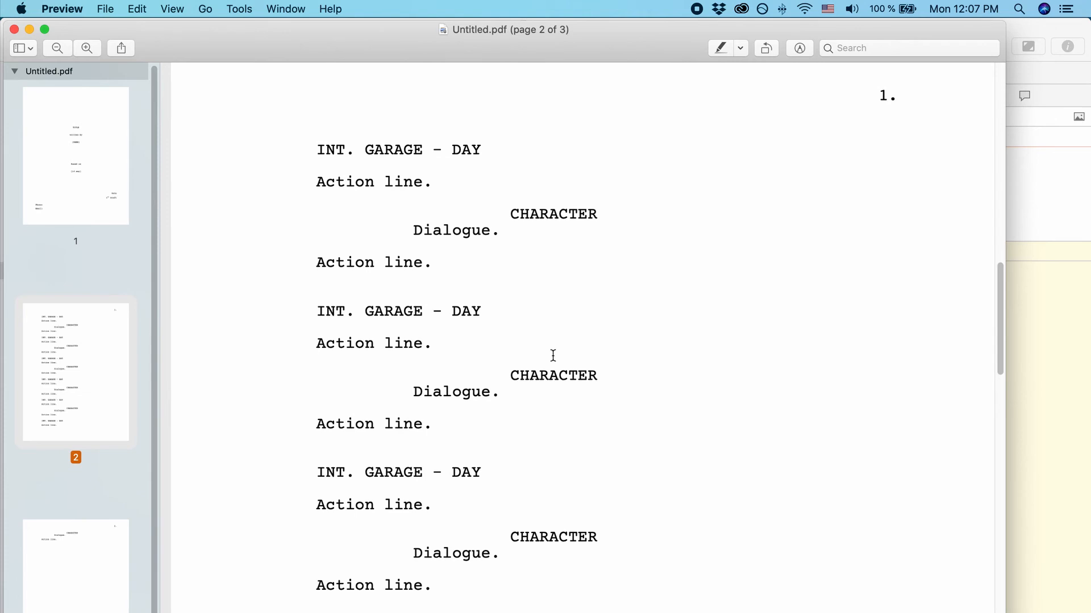
{"action": "scroll", "scroll_direction": "down", "scroll_amount": 3}
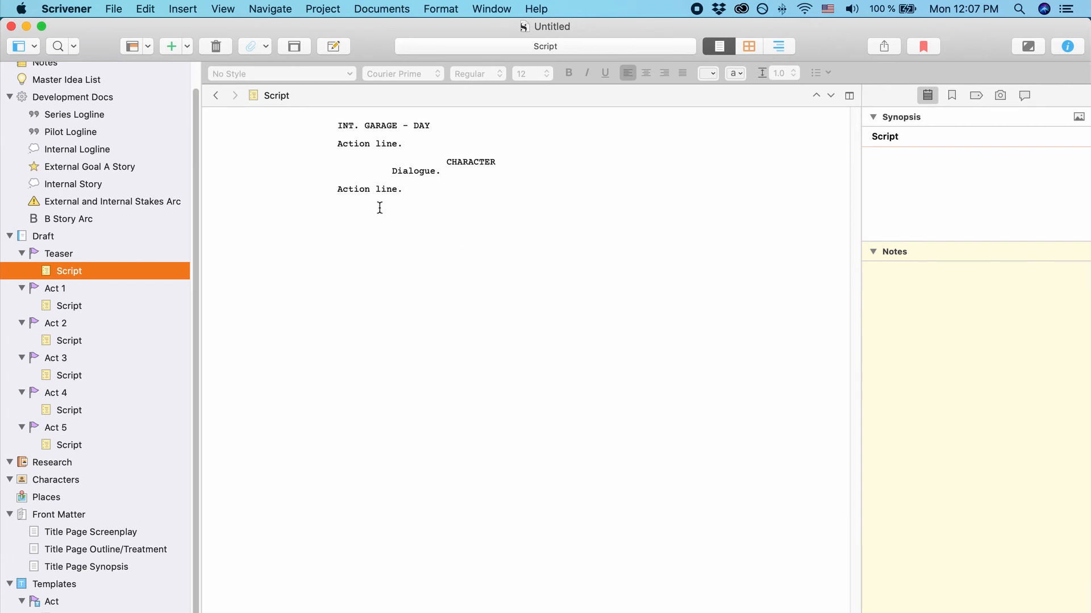
{"action": "mouse_move", "coordinate": [162, 43]}
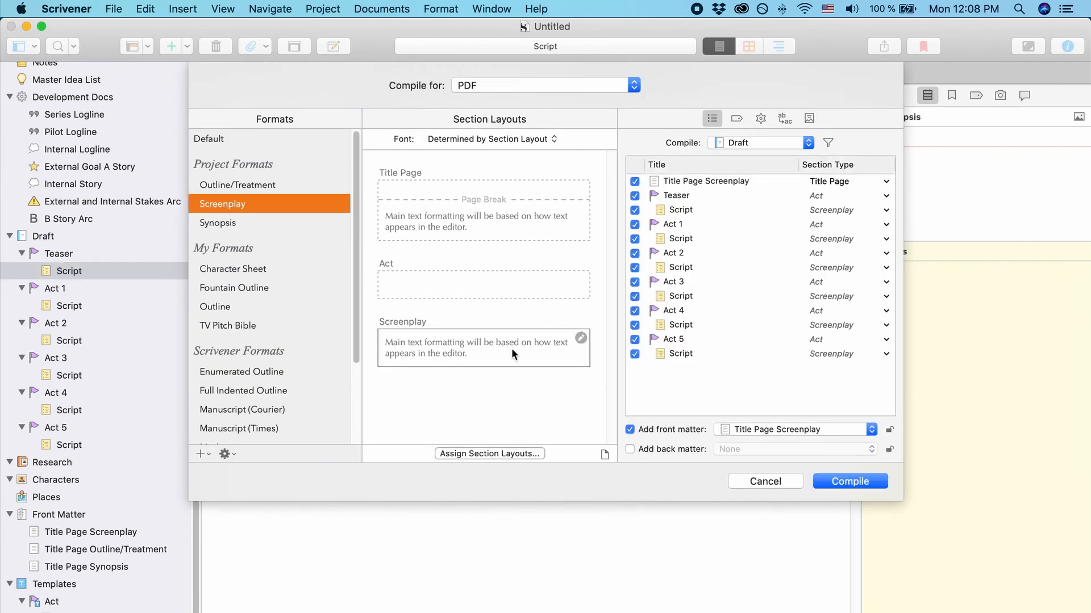
Step: Compile the draft in Synopsis format and export Untitled.pdf to the Desktop for Preview
{"action": "left_click", "coordinate": [217, 223]}
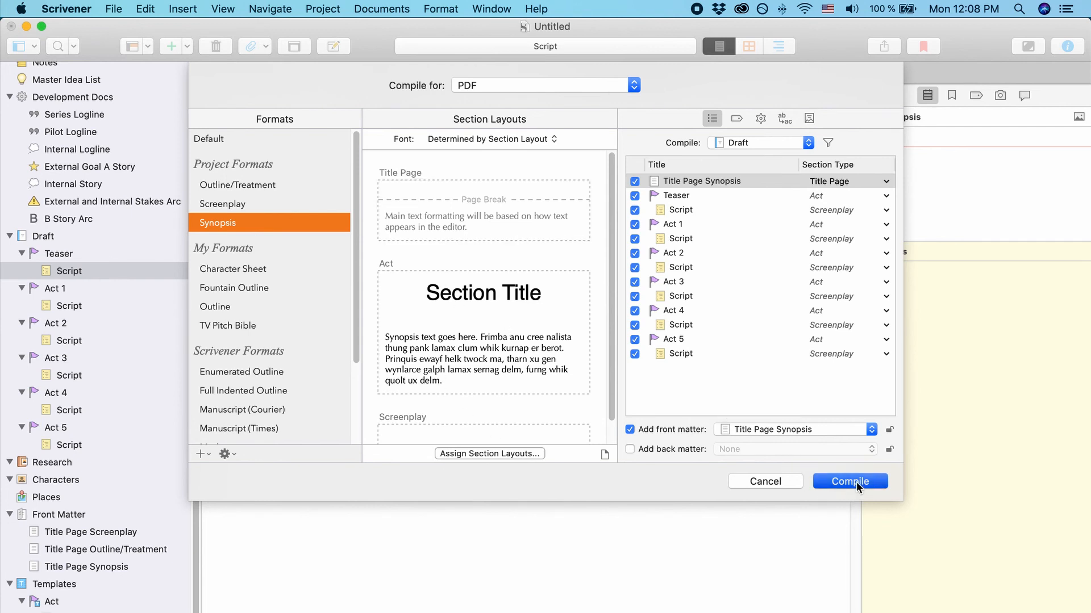
{"action": "left_click", "coordinate": [849, 481]}
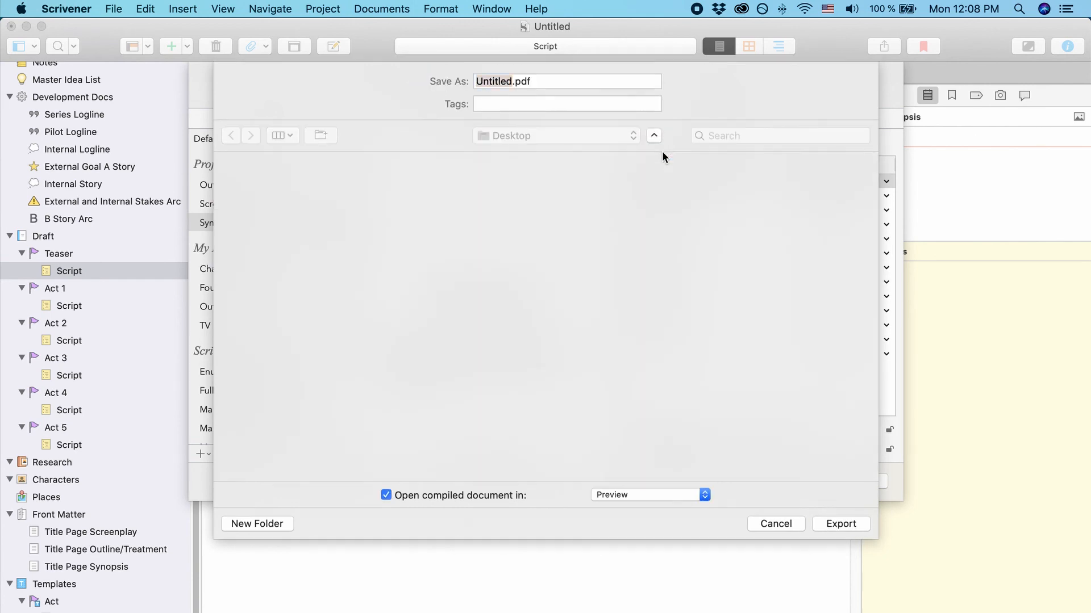
{"action": "left_click", "coordinate": [775, 524]}
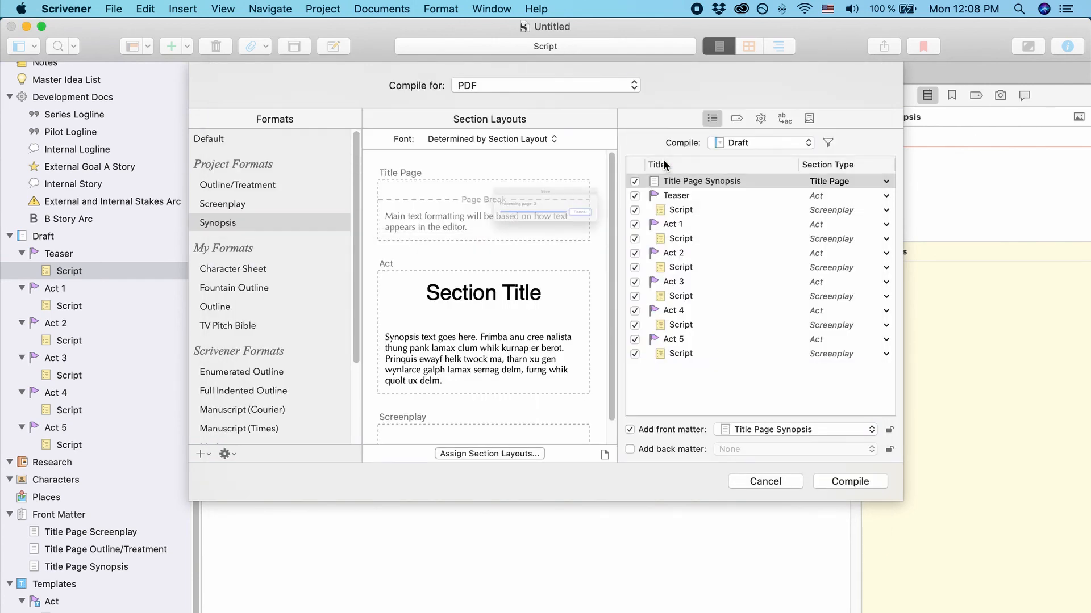
{"action": "left_click", "coordinate": [849, 481]}
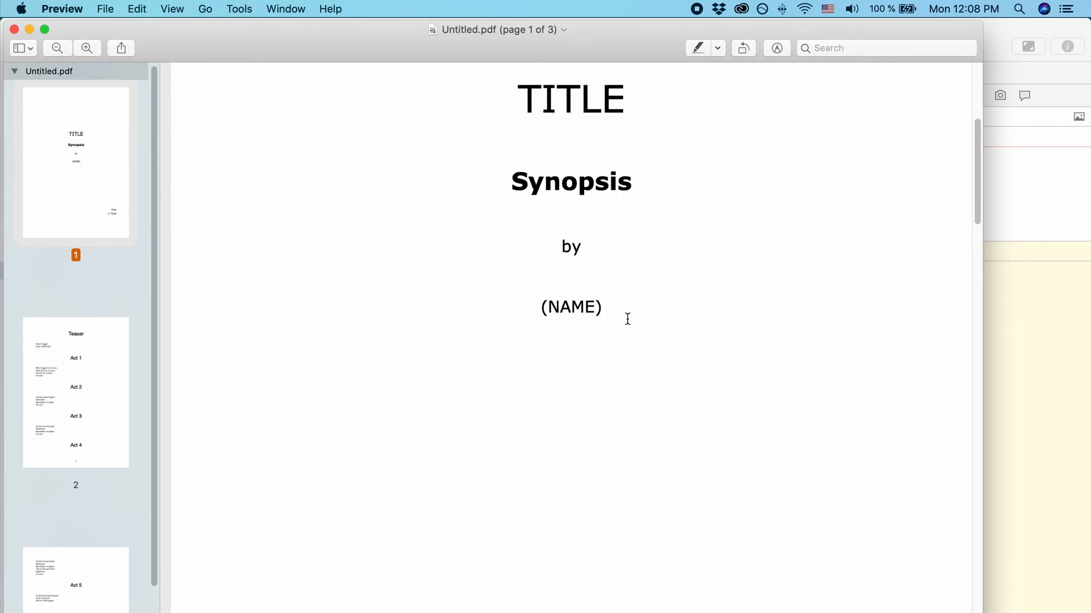
Step: Scroll the synopsis PDF past the title page through the Teaser and Acts 1–4 prompts
{"action": "scroll", "scroll_direction": "down", "scroll_amount": 3}
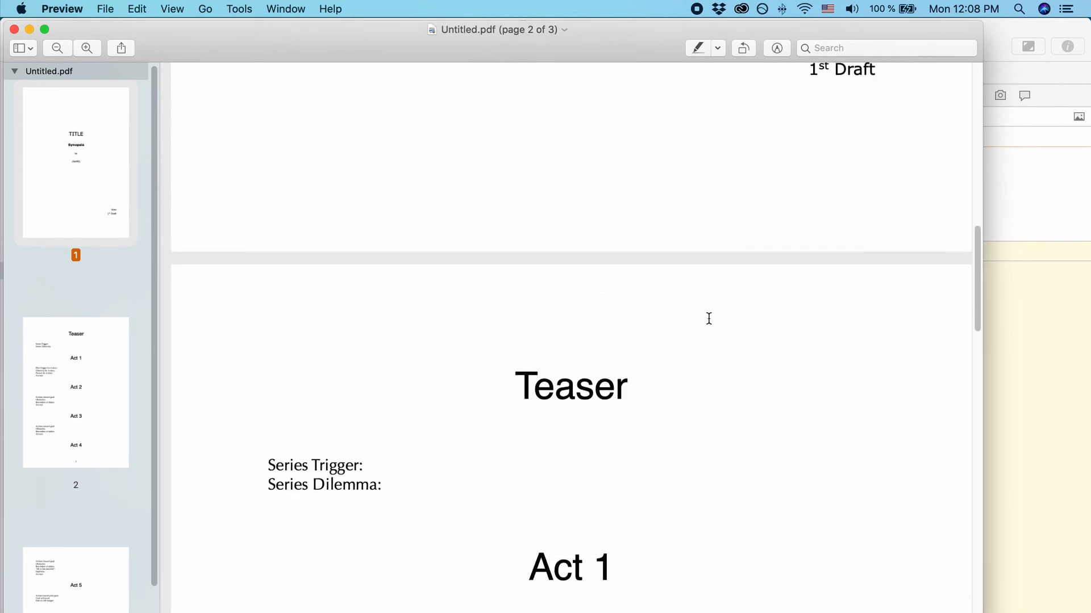
{"action": "scroll", "scroll_direction": "down", "scroll_amount": 3}
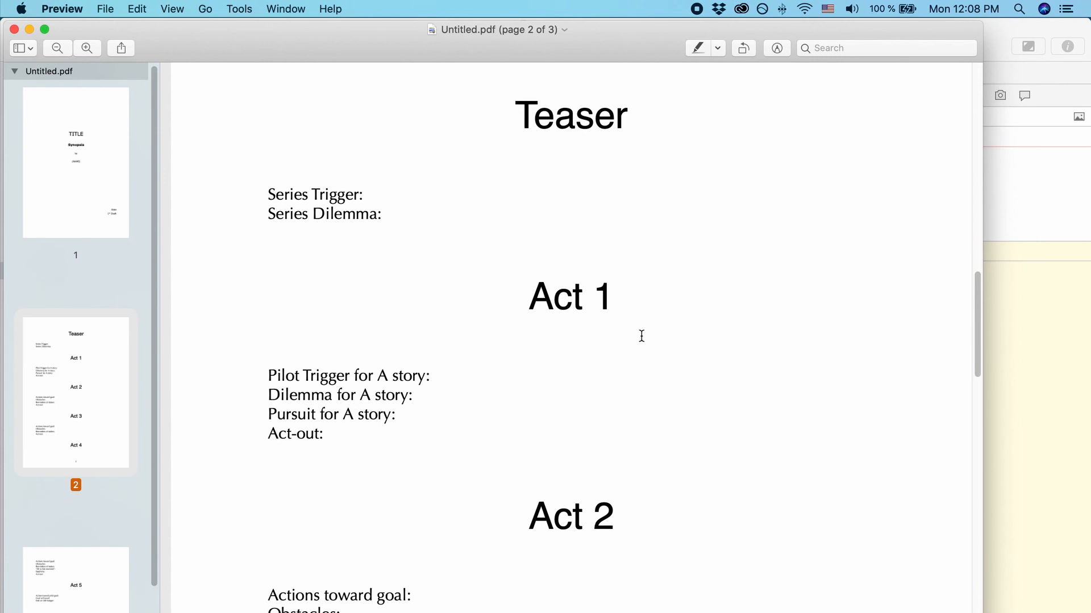
{"action": "scroll", "scroll_direction": "down", "scroll_amount": 3}
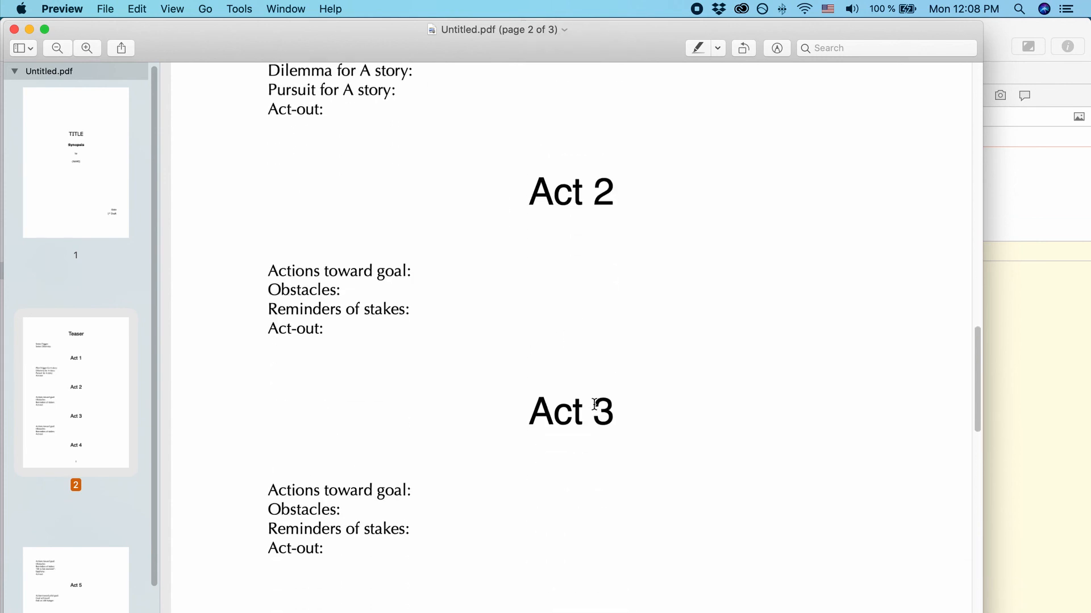
{"action": "scroll", "scroll_direction": "down", "scroll_amount": 3}
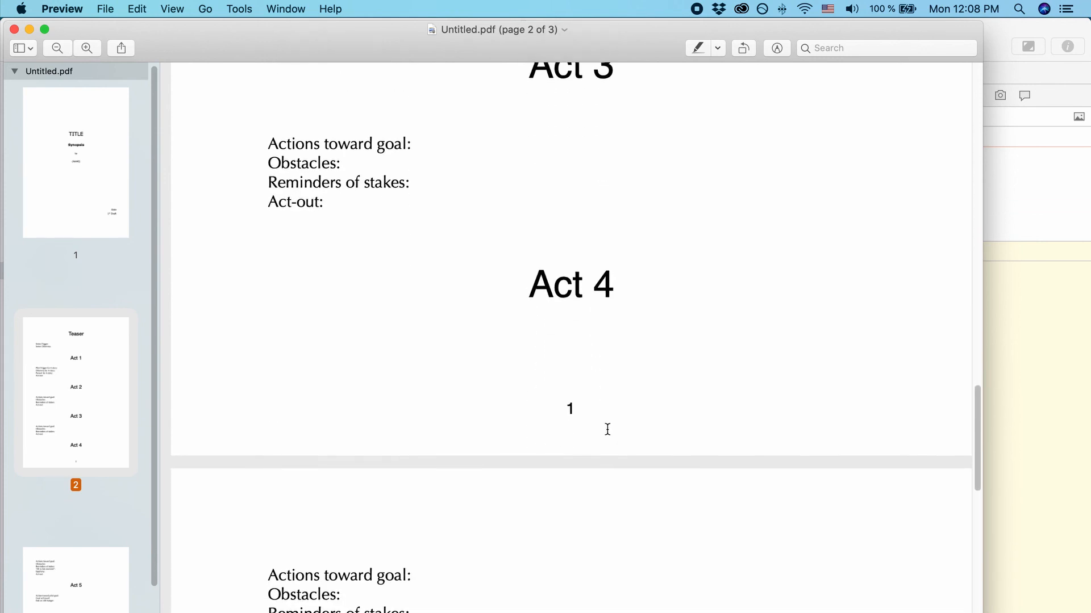